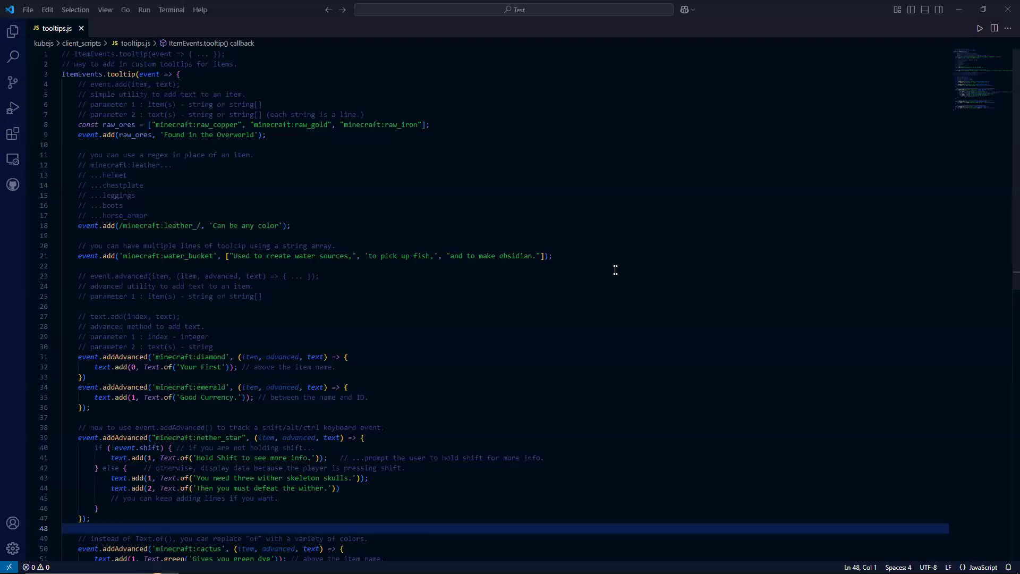
mouse_move(542, 246)
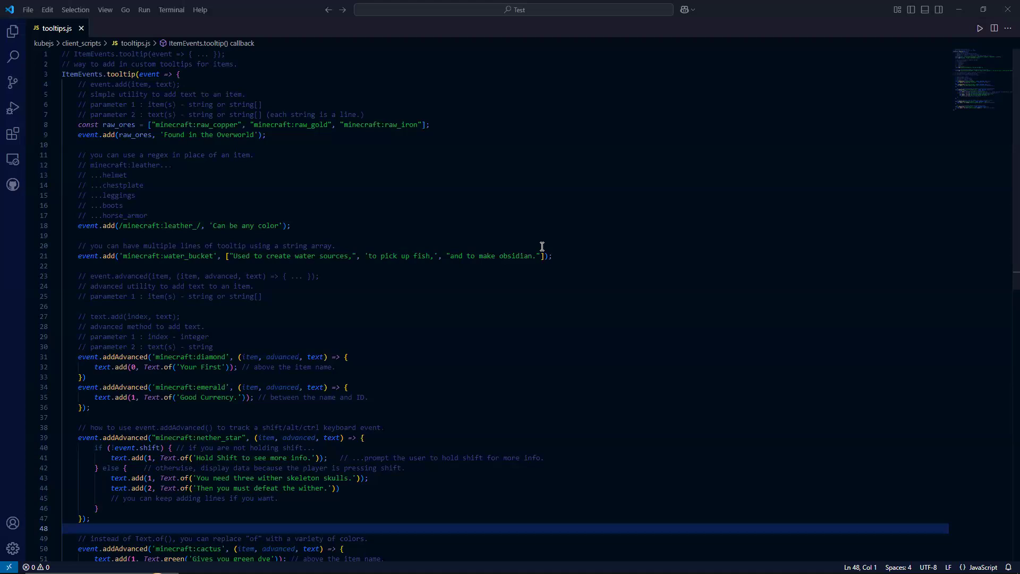
mouse_move(533, 202)
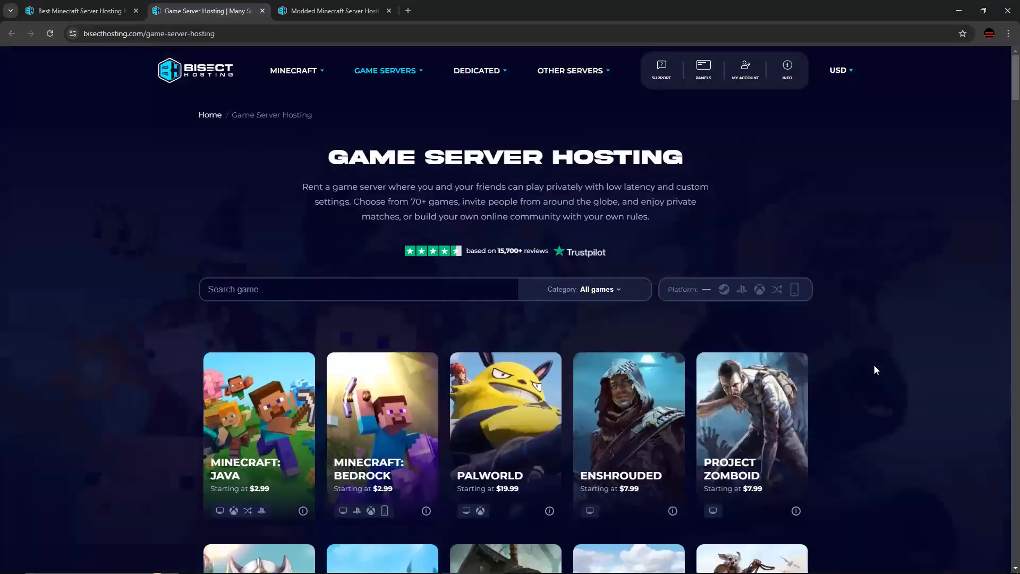
- Browse the Game Server Hosting catalogue, then return to the Bisect Hosting homepage
scroll(down, 3)
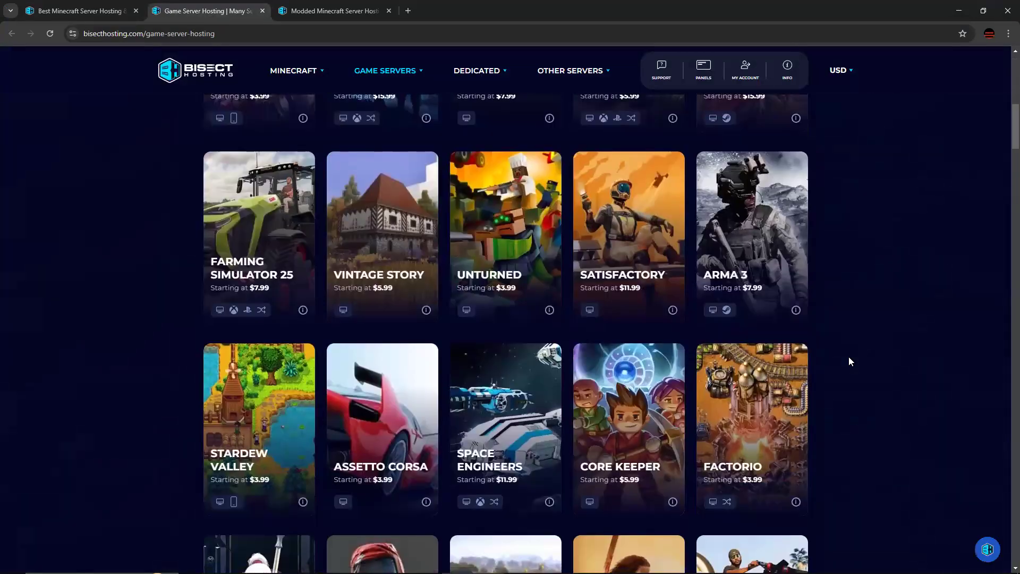
scroll(down, 3)
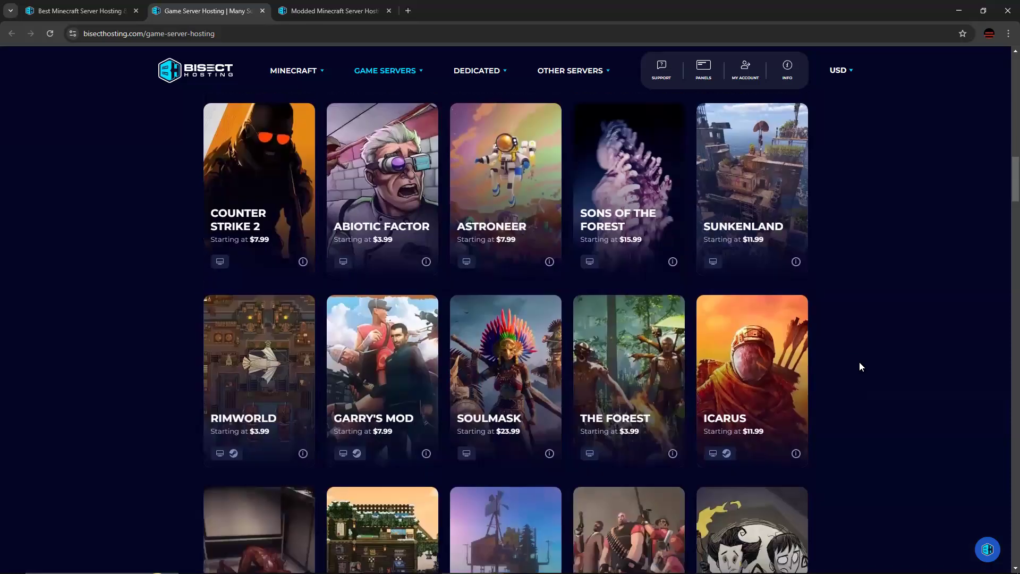
click(82, 11)
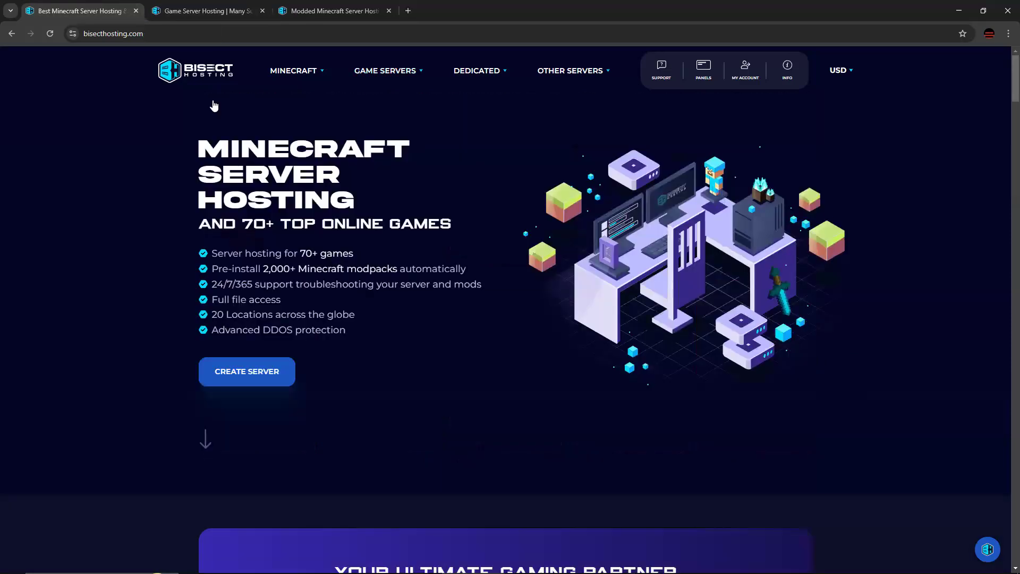
mouse_move(242, 279)
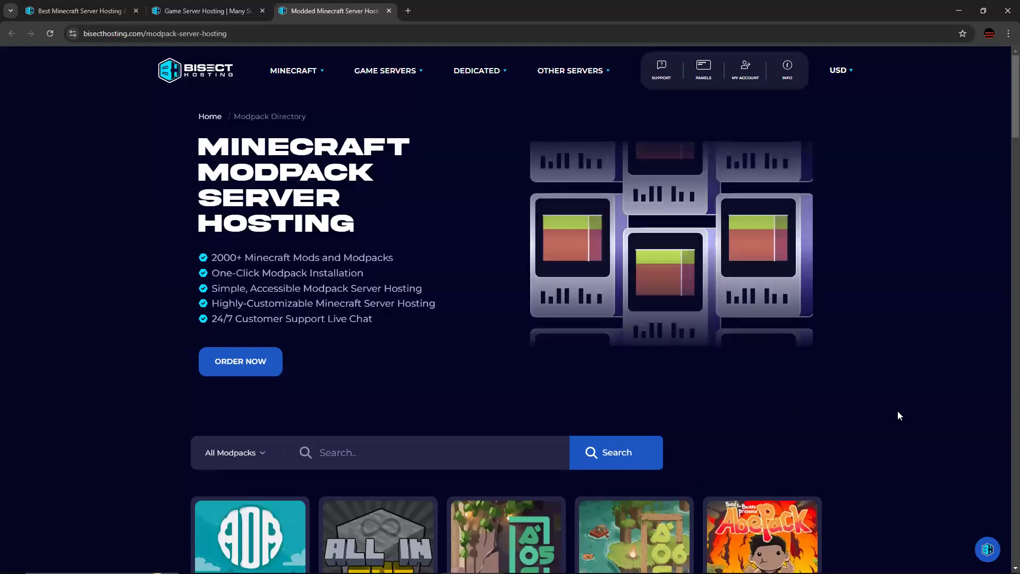
- Browse down the Minecraft Modpack Server Hosting directory grid
scroll(down, 3)
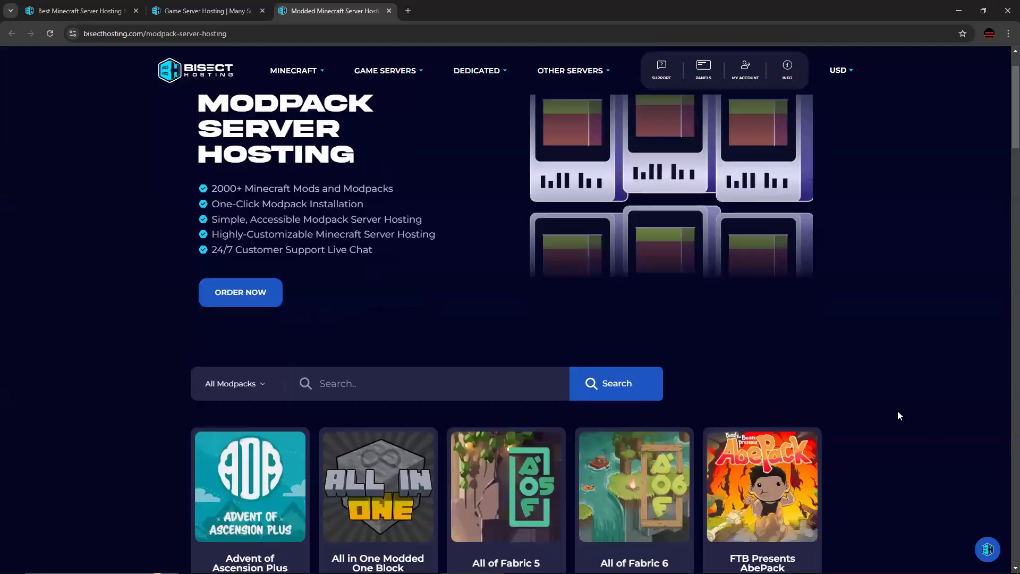
scroll(down, 3)
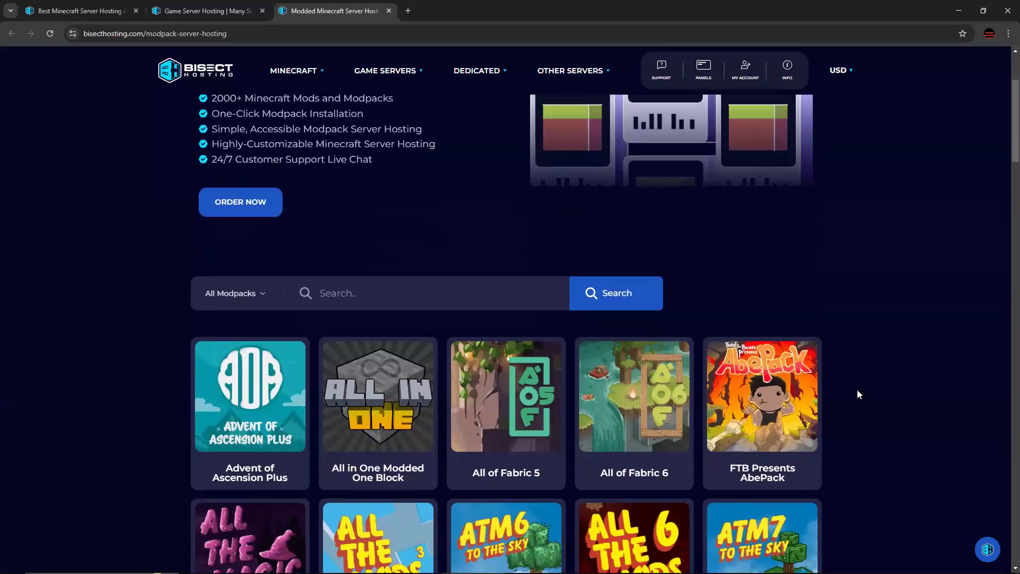
scroll(down, 3)
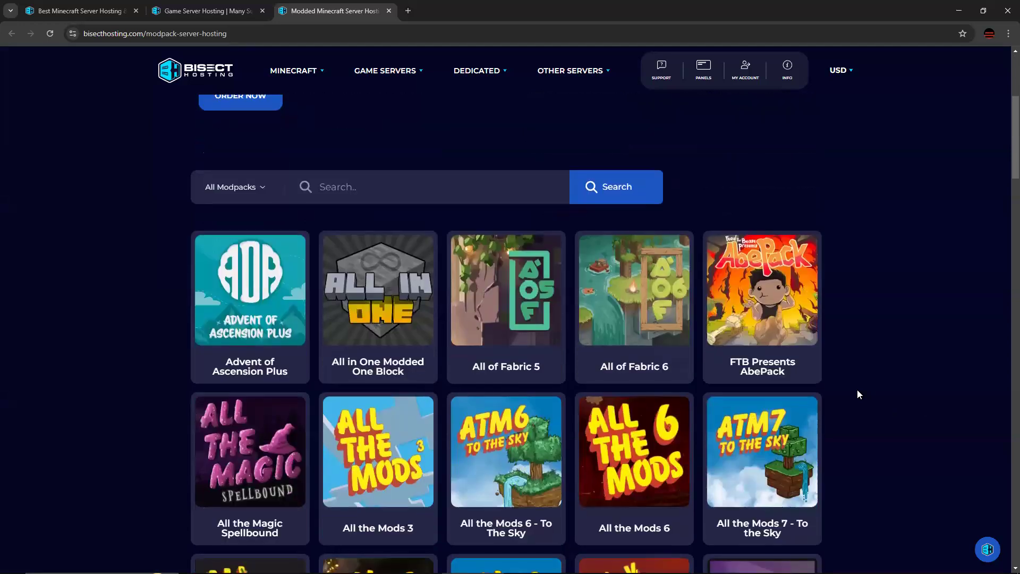
mouse_move(886, 435)
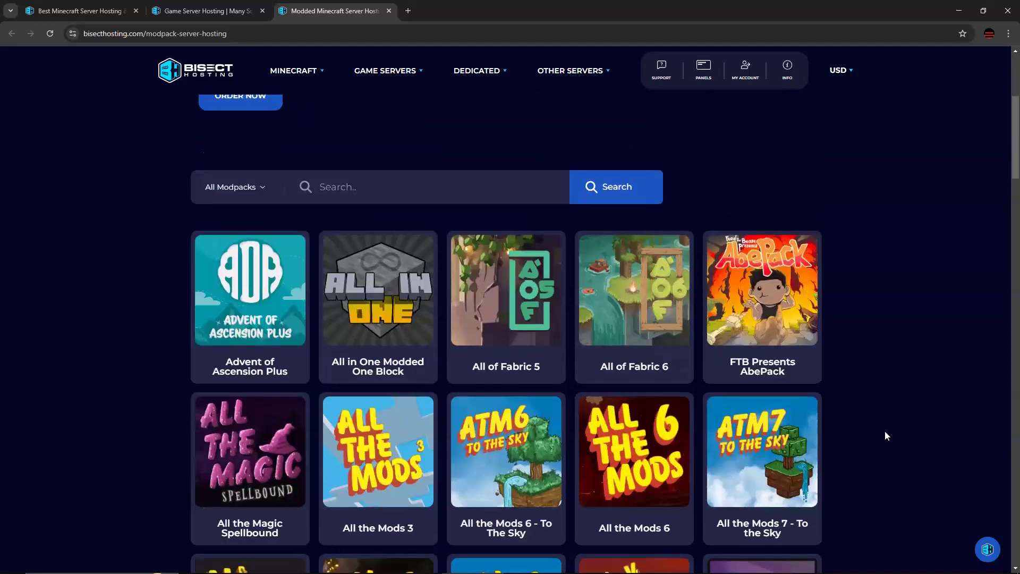
scroll(down, 3)
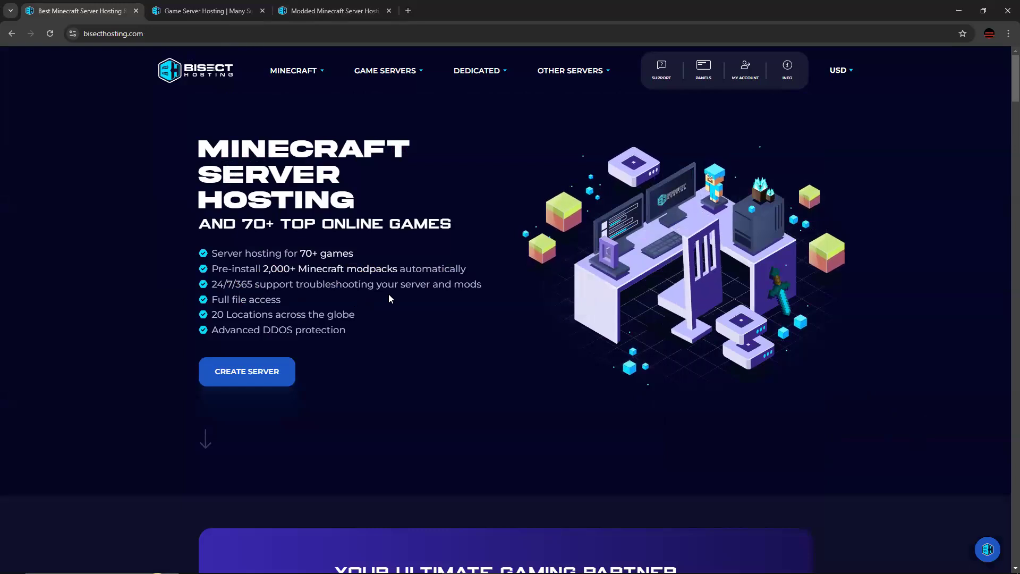
mouse_move(363, 321)
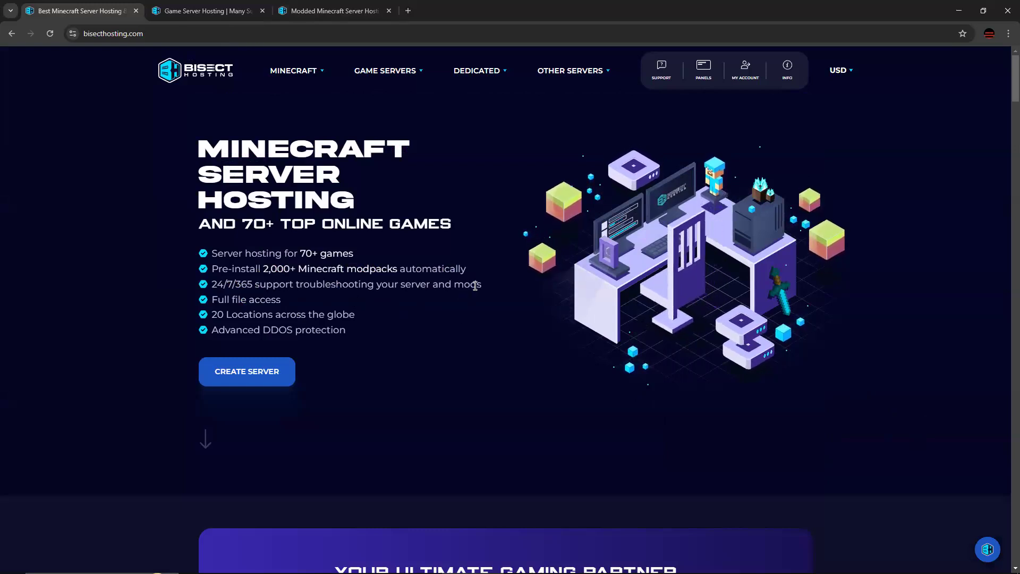
mouse_move(418, 305)
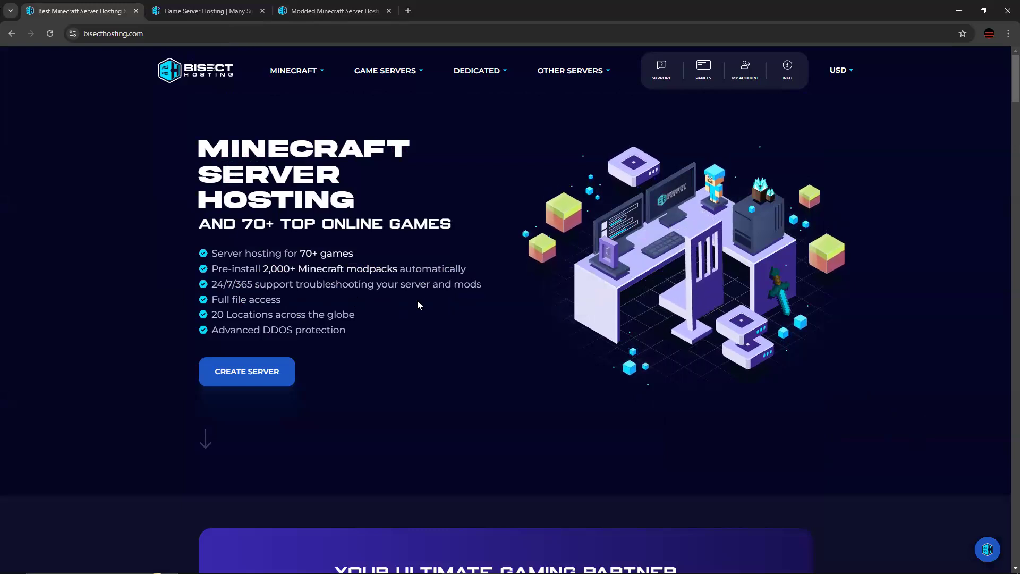
mouse_move(488, 290)
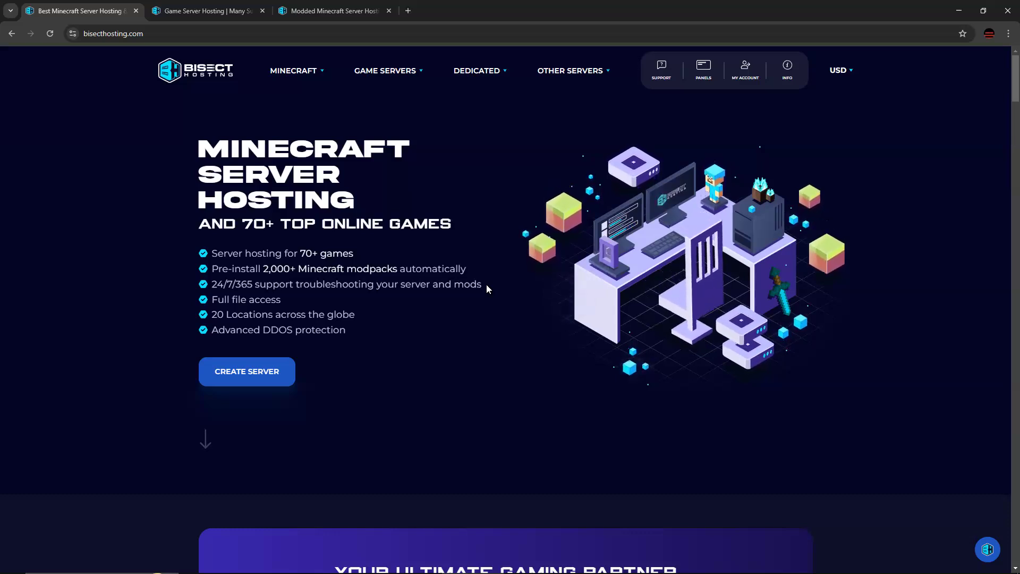
mouse_move(349, 306)
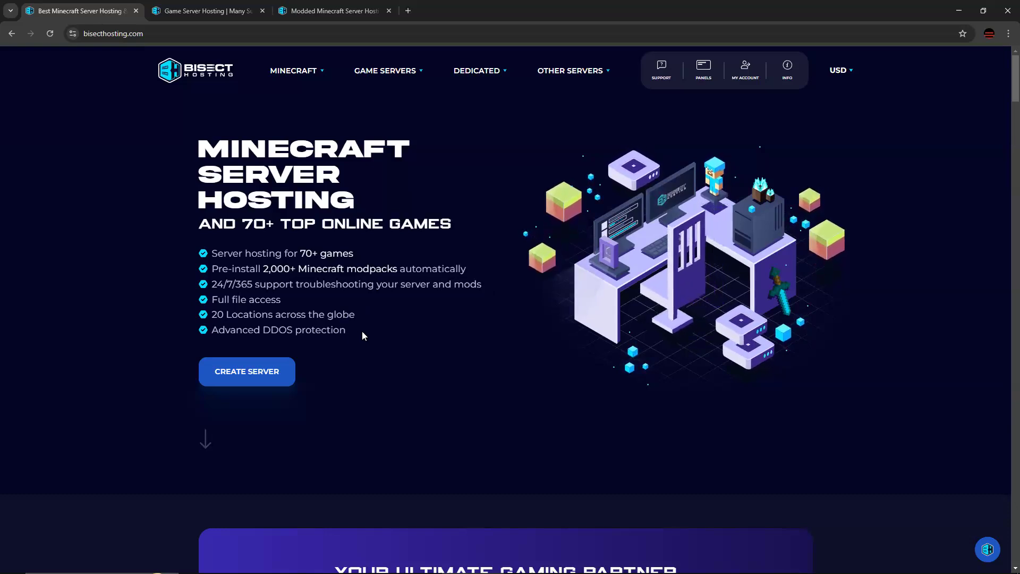
mouse_move(358, 317)
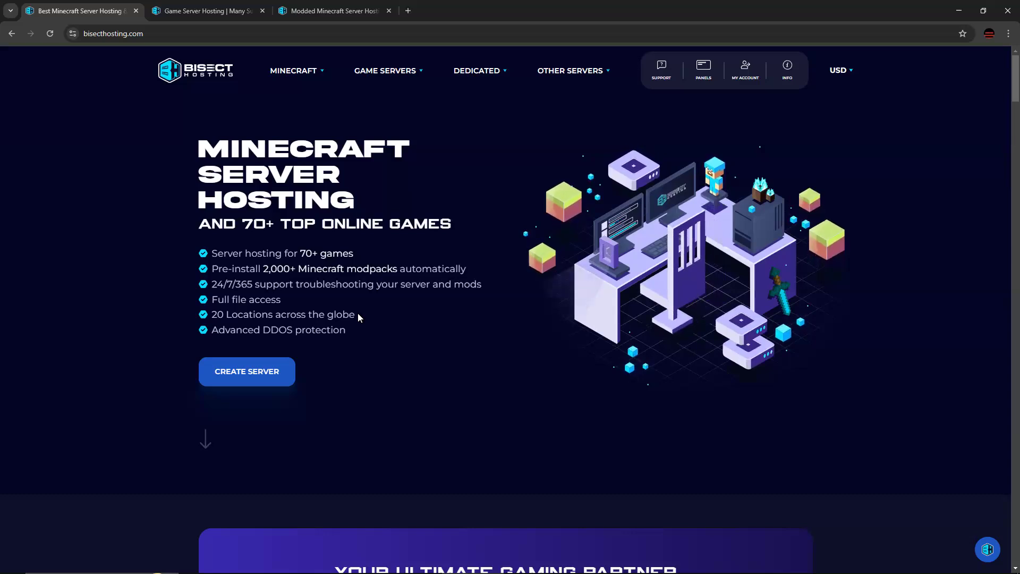
mouse_move(371, 306)
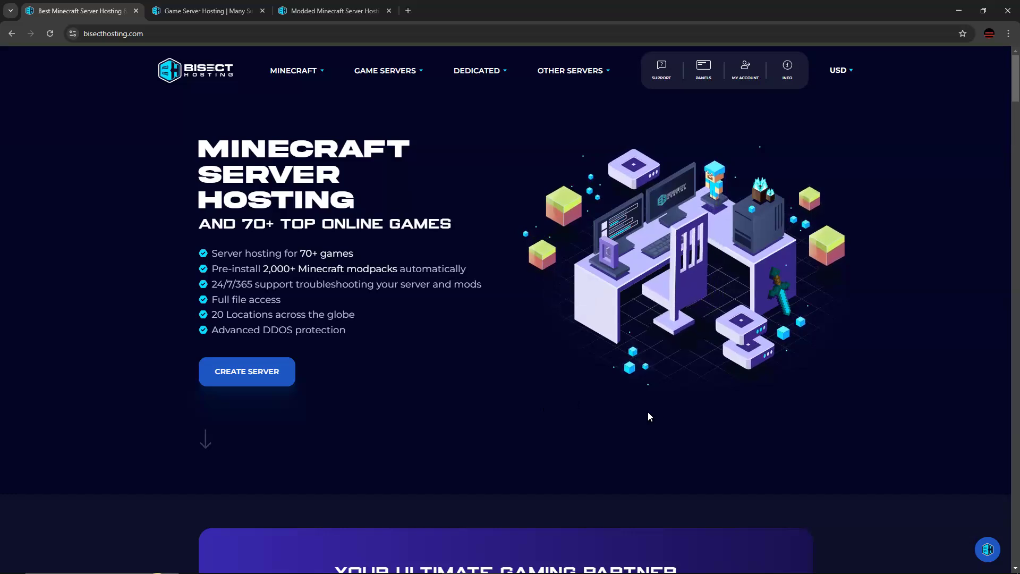
mouse_move(621, 396)
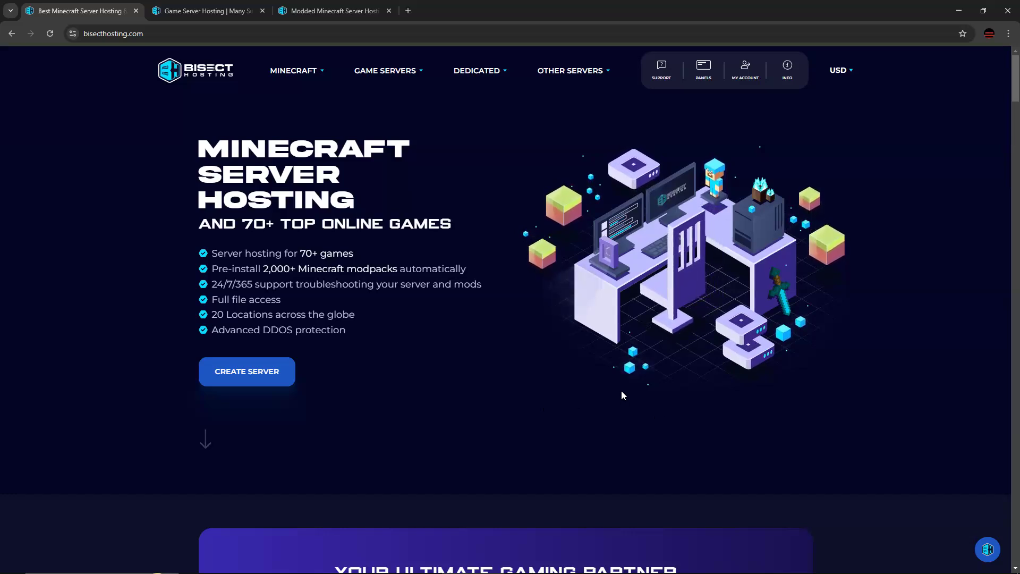
- Bring the homepage's 'Your Ultimate Gaming Partner' and 'Our Features' sections into view
scroll(down, 3)
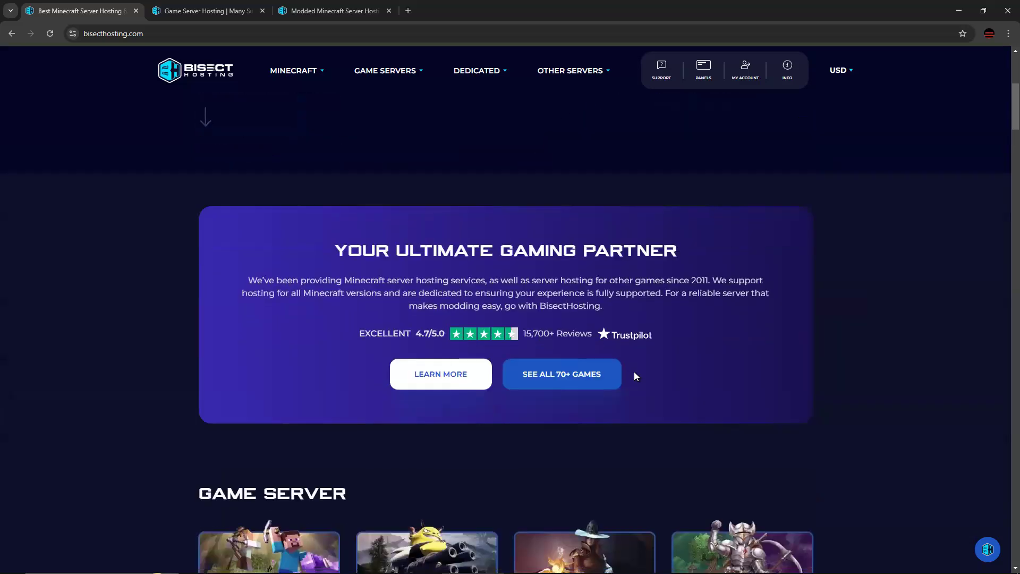
scroll(down, 3)
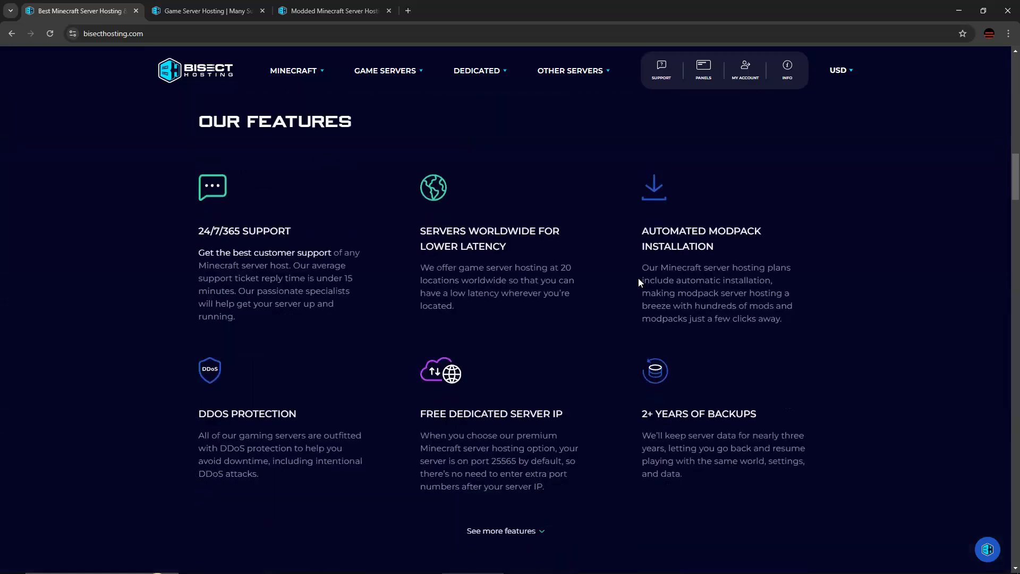
mouse_move(501, 340)
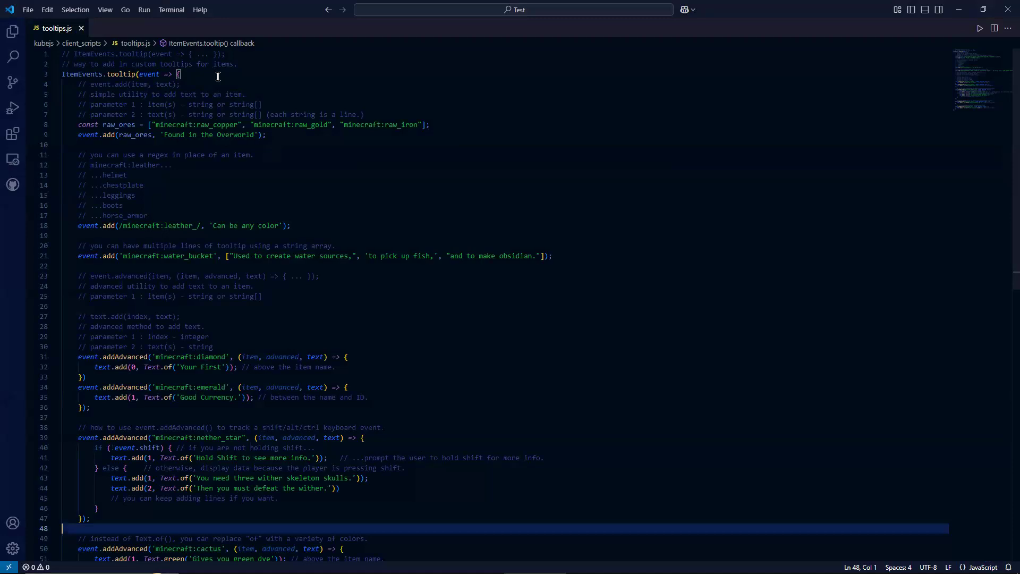
mouse_move(228, 53)
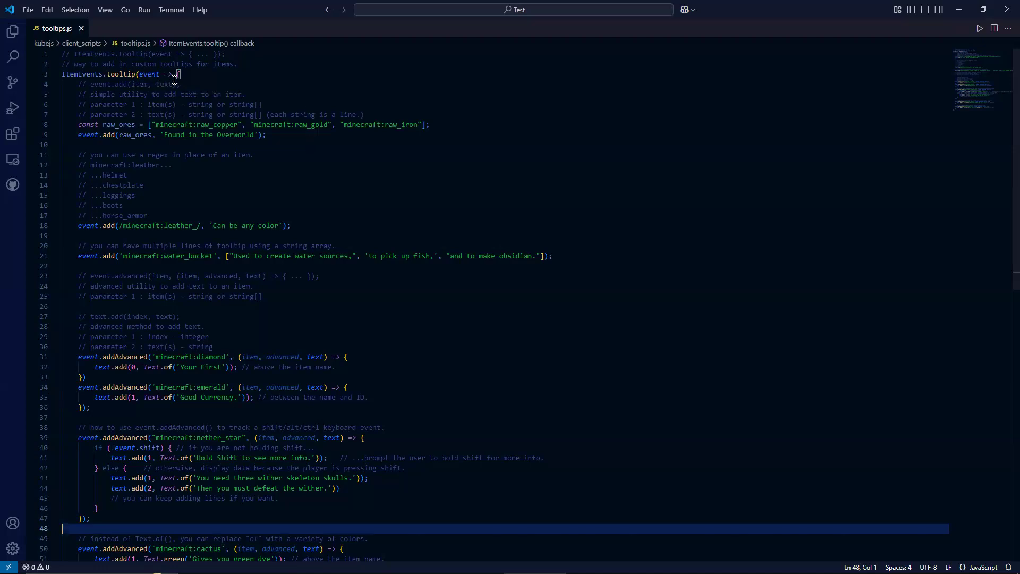
click(150, 84)
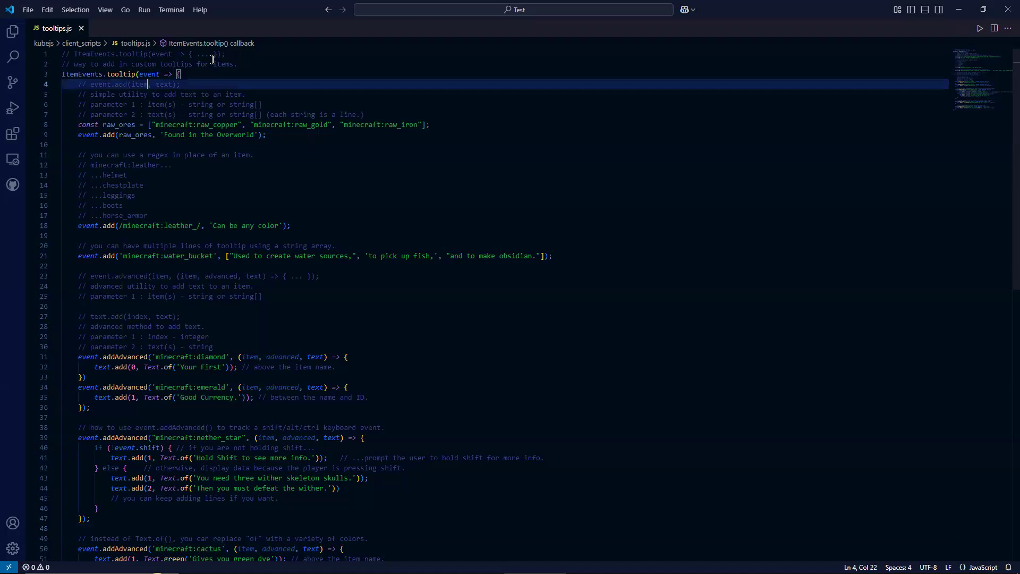
- Select the word item in the event.add usage comment to change it to item(s)
double_click(384, 124)
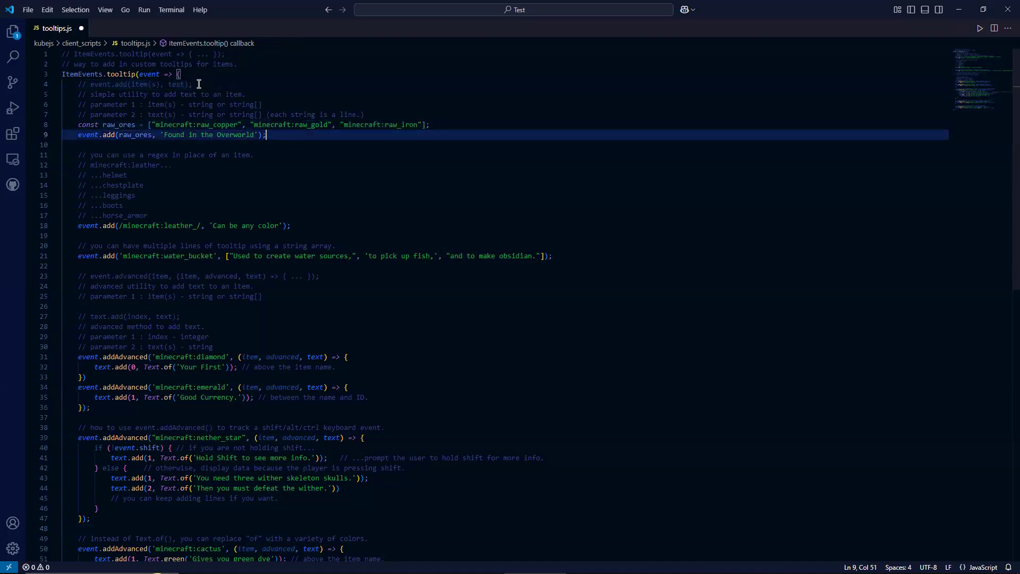
mouse_move(102, 99)
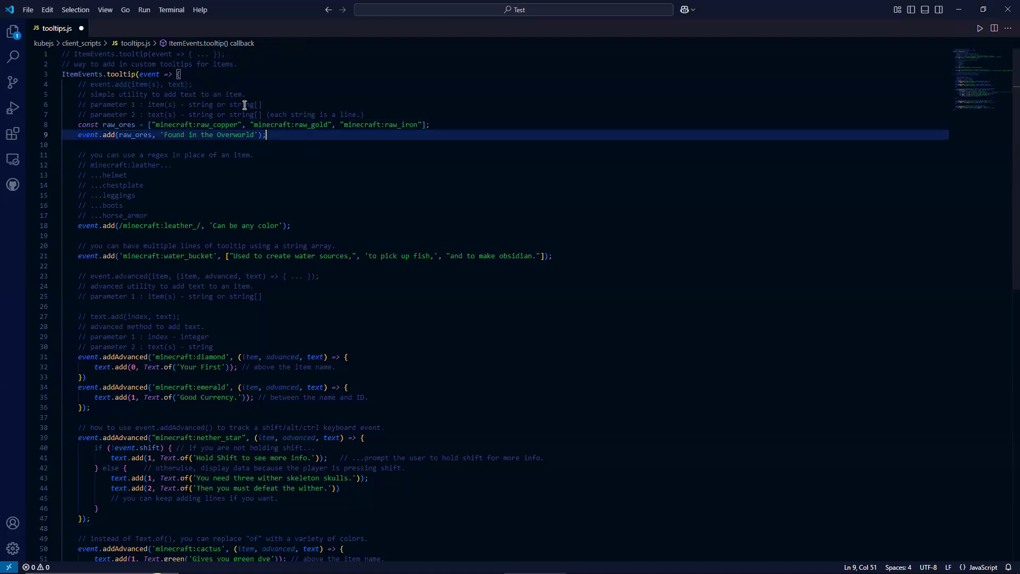
mouse_move(137, 103)
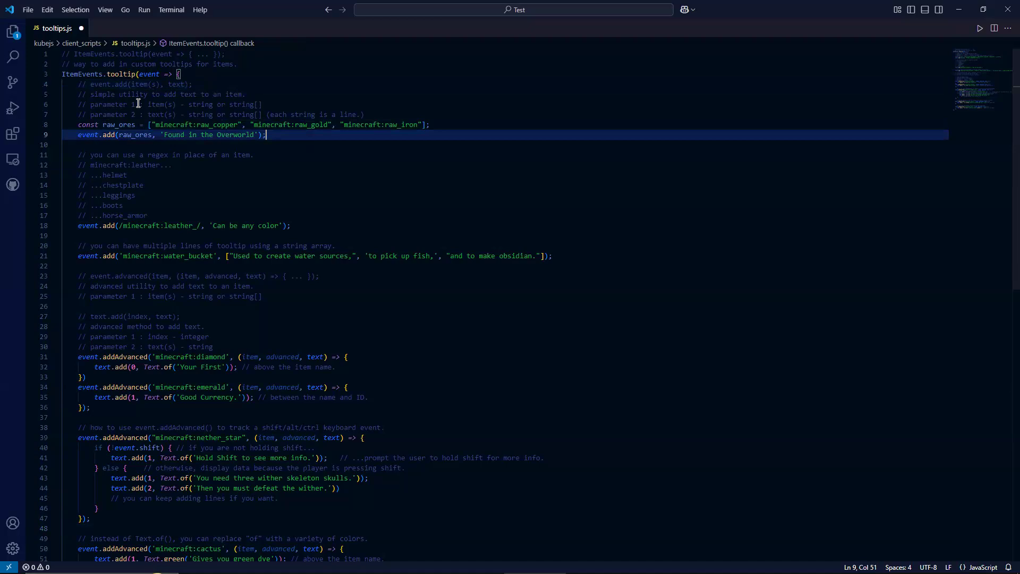
mouse_move(181, 118)
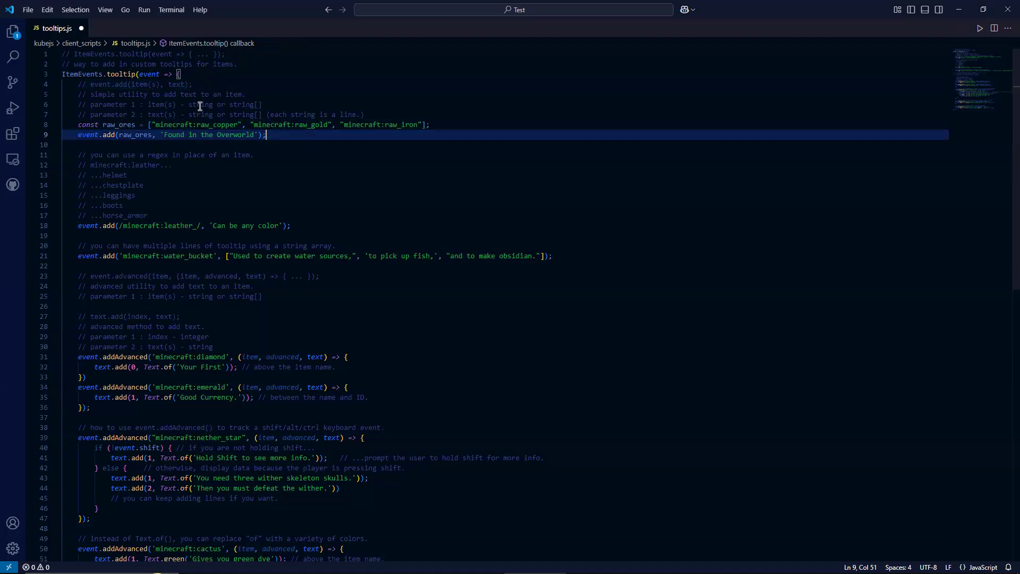
mouse_move(283, 105)
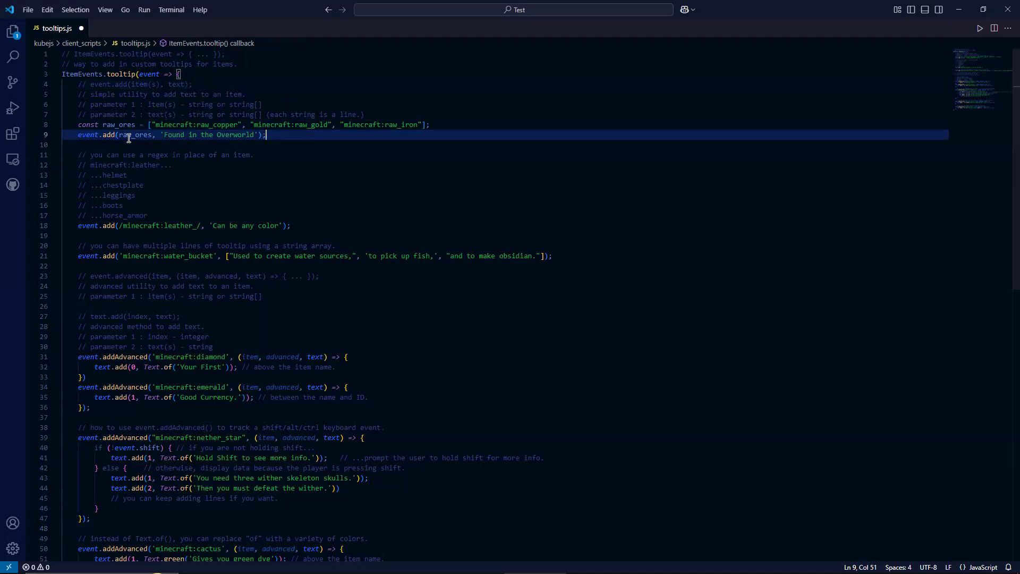
mouse_move(135, 135)
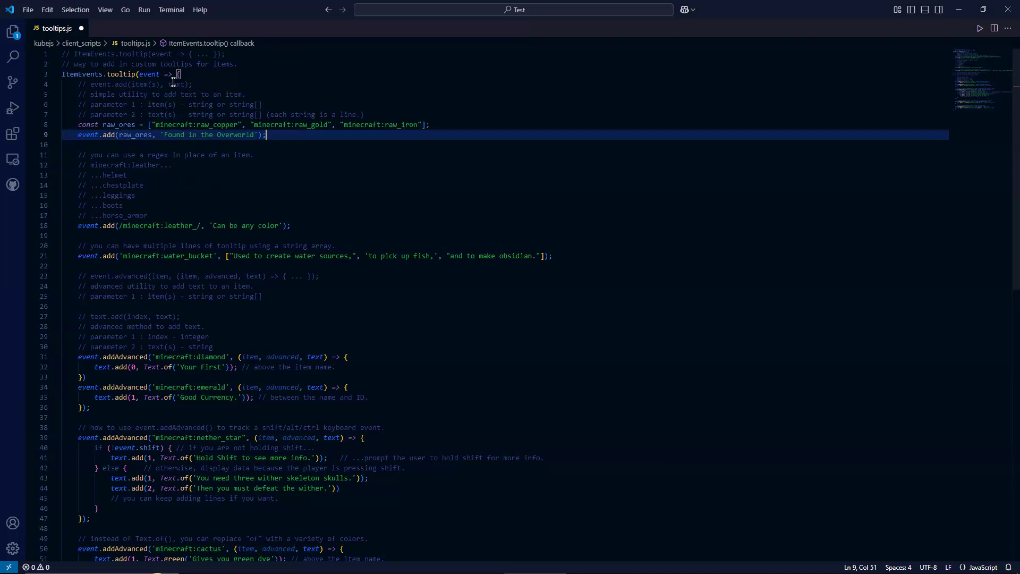
mouse_move(368, 115)
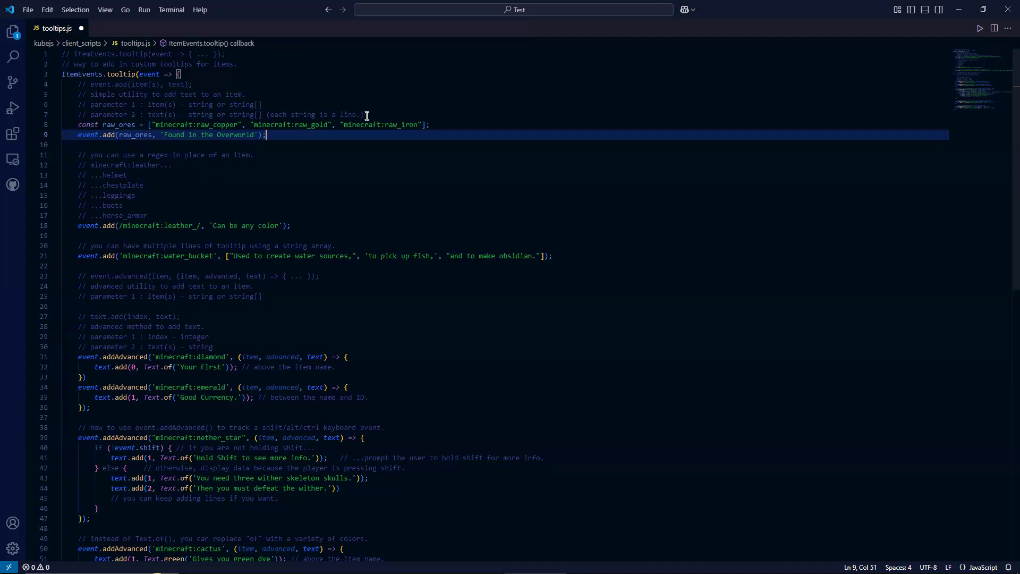
mouse_move(520, 250)
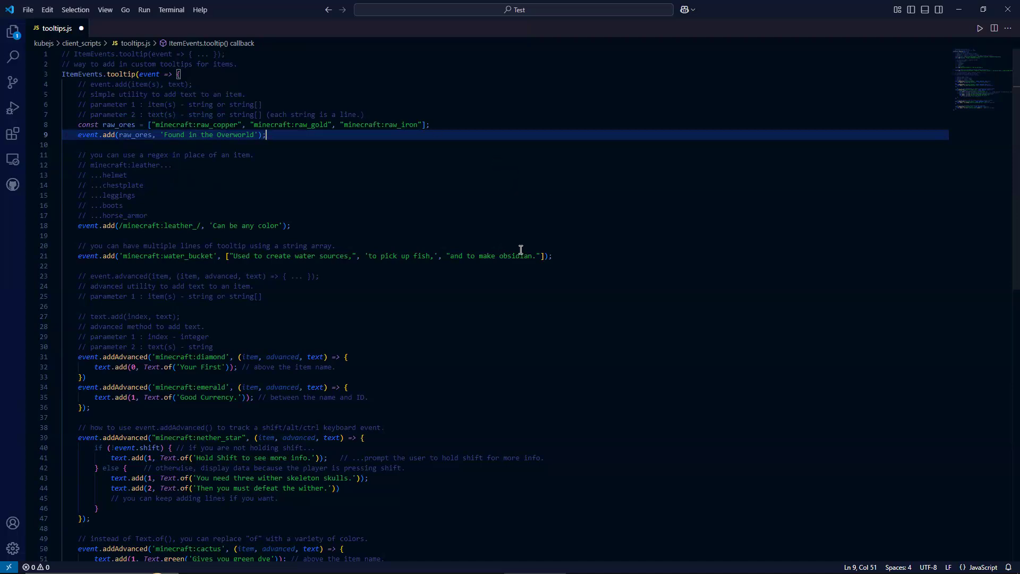
mouse_move(363, 138)
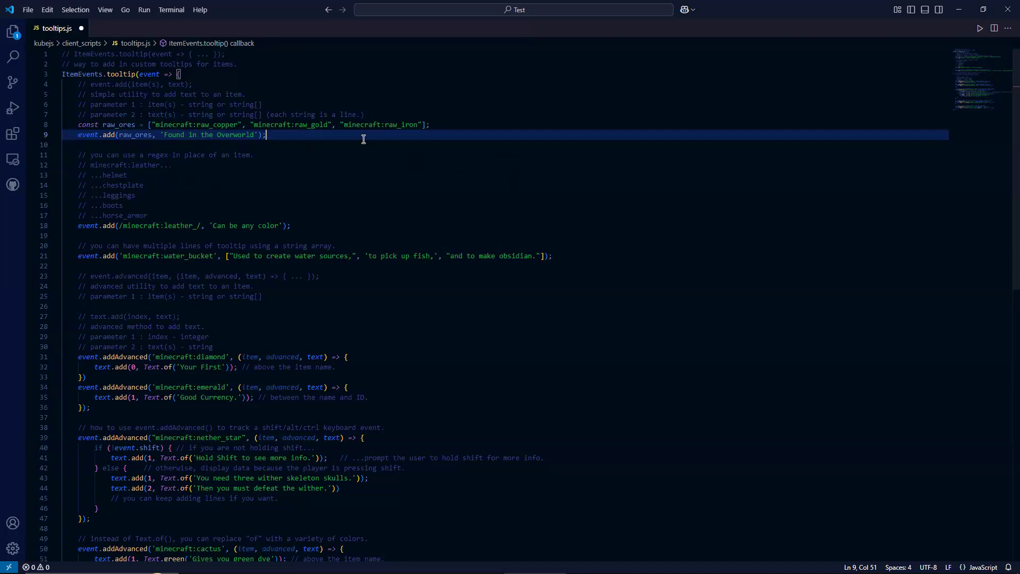
mouse_move(293, 173)
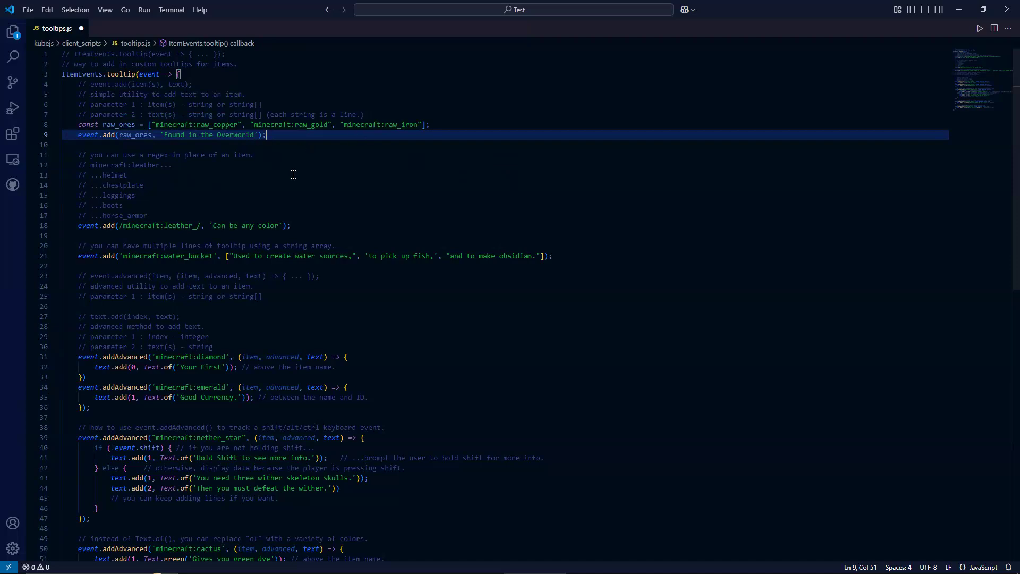
mouse_move(266, 149)
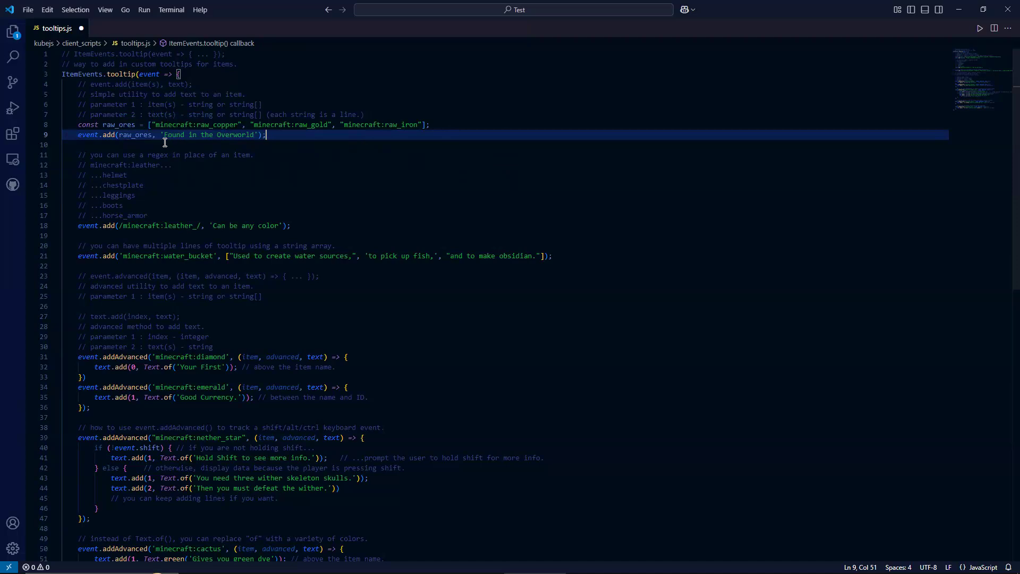
mouse_move(268, 151)
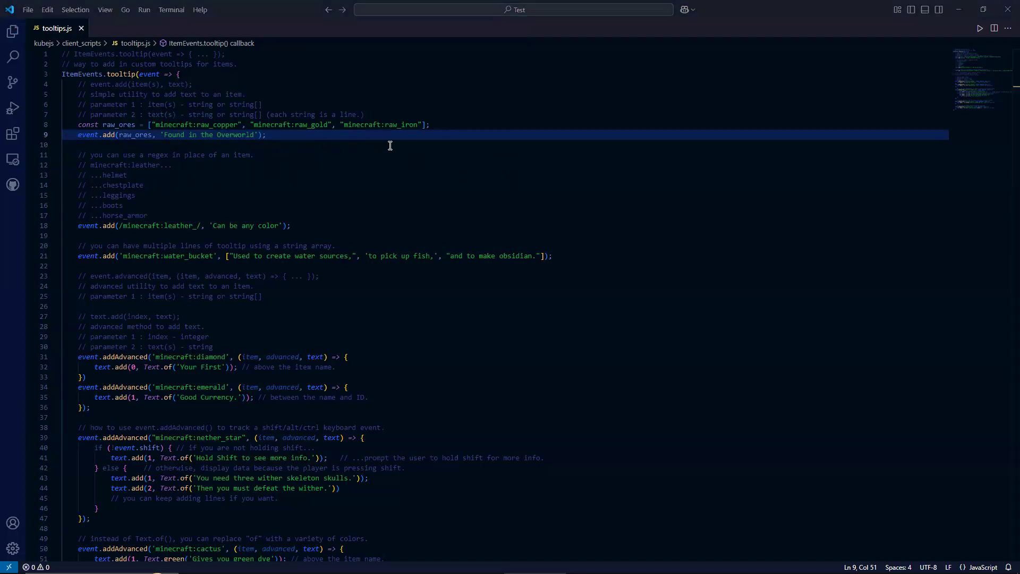
mouse_move(511, 293)
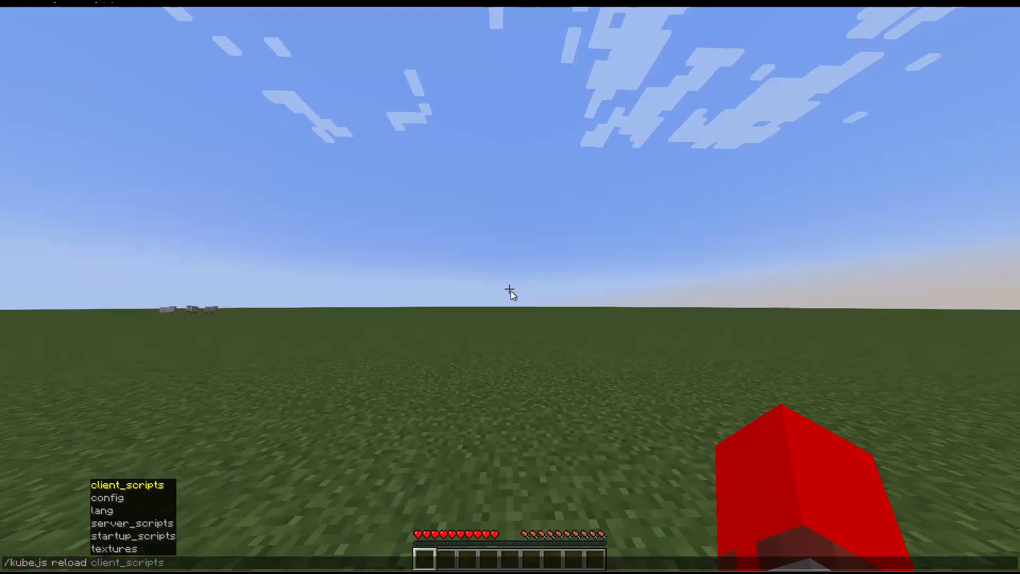
- Run /kubejs reload client_scripts in chat, then reload resource packs with F3+T
key(Tab)
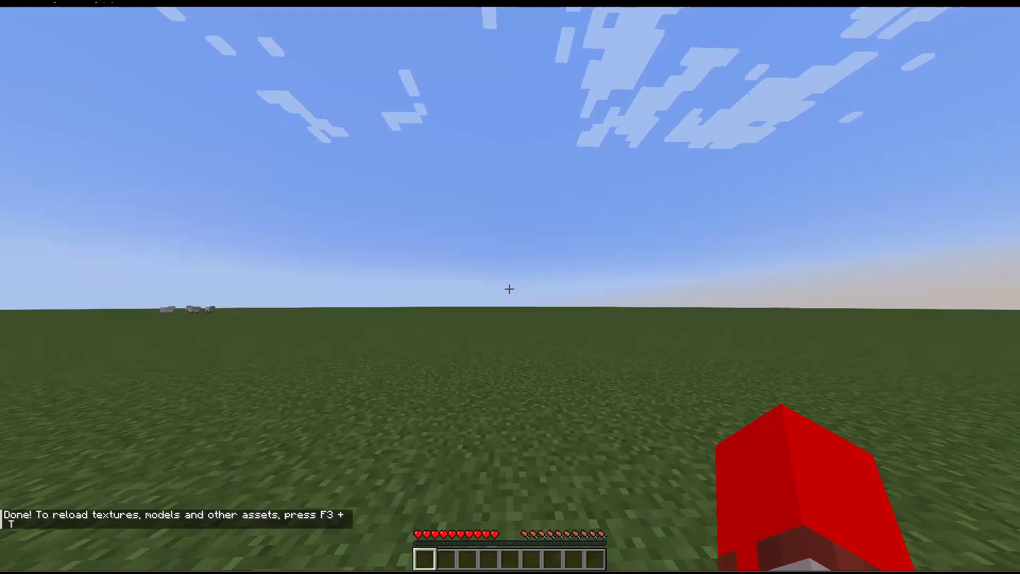
key(f3+t)
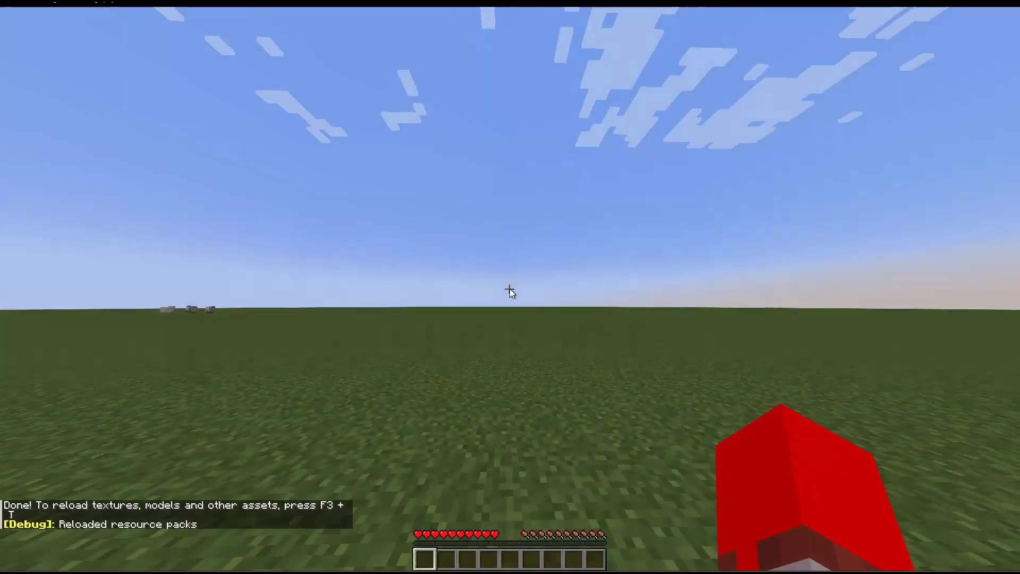
- Search raw_ in the JEI inventory list and check Raw Iron and Raw Gold tooltips
key(e)
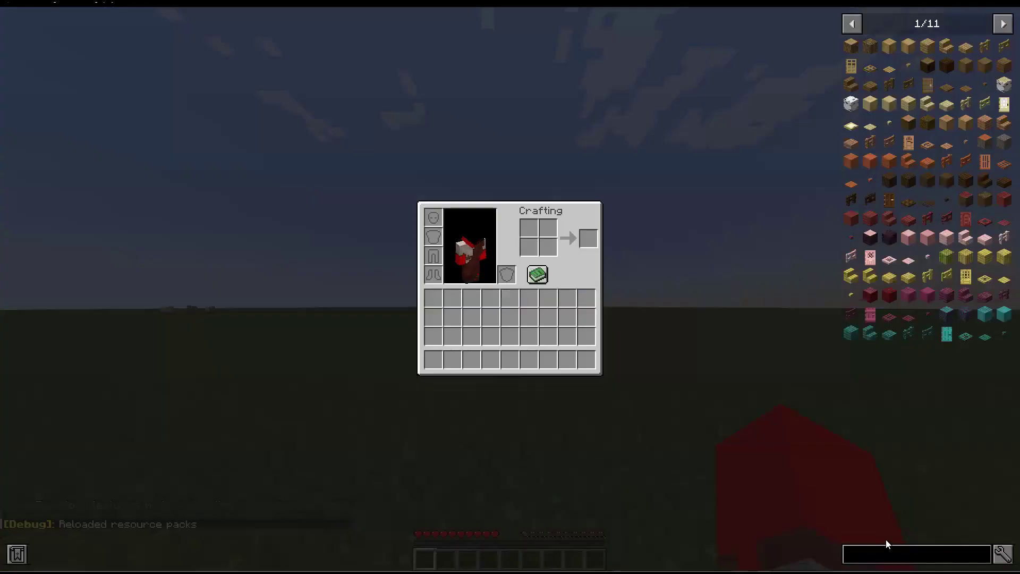
text(raw_)
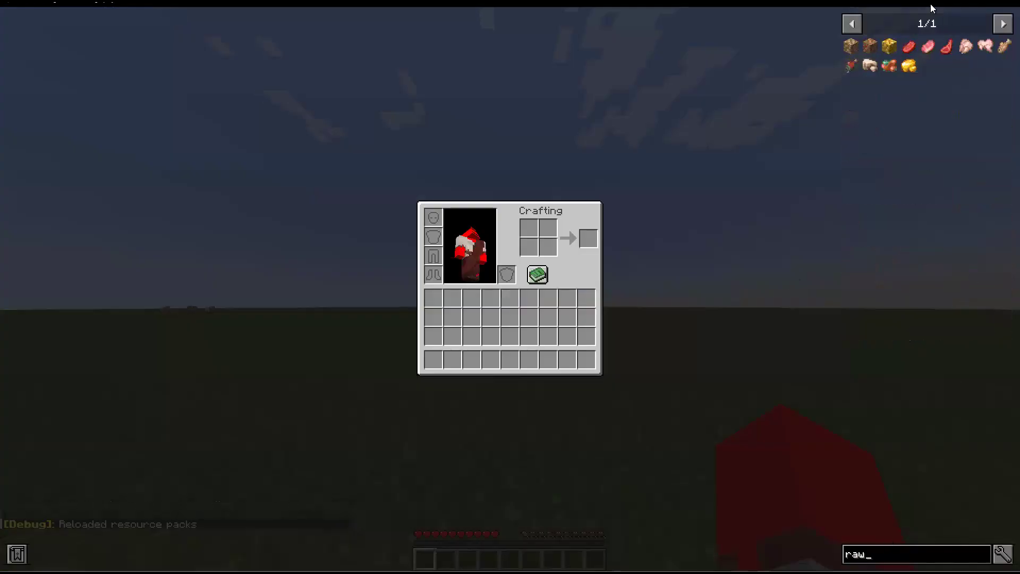
key(Backspace)
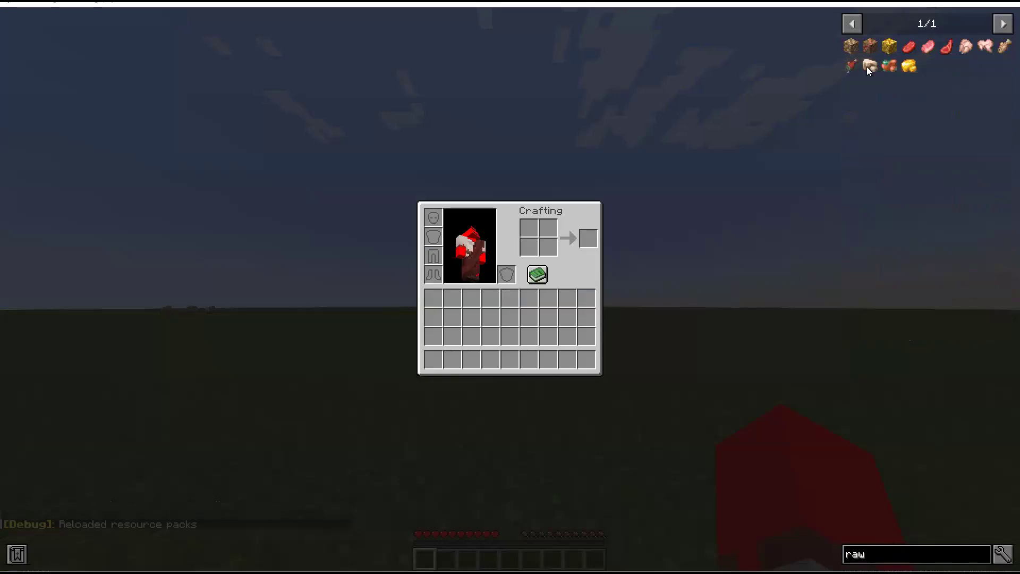
mouse_move(868, 65)
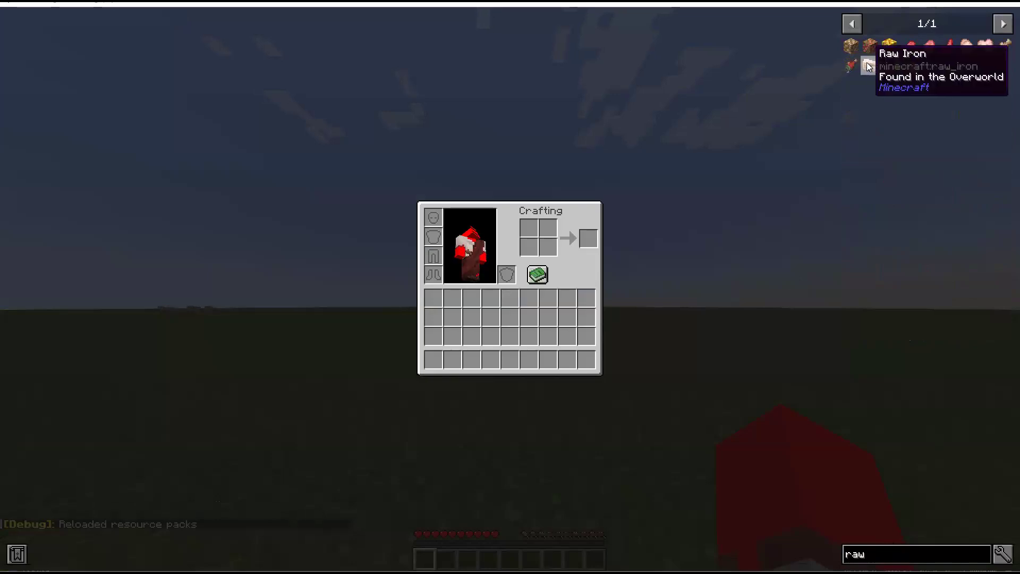
mouse_move(891, 65)
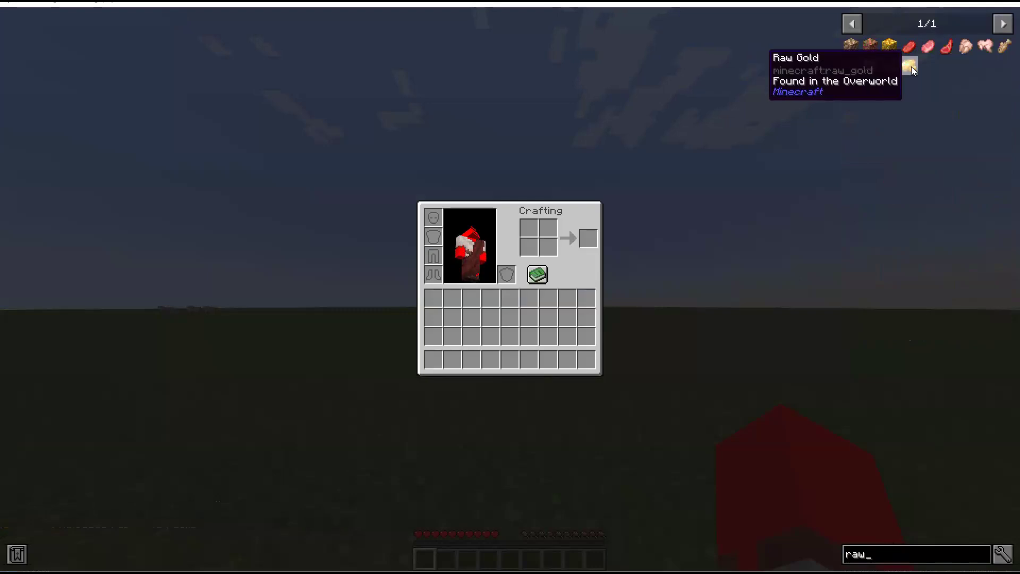
key(Backspace)
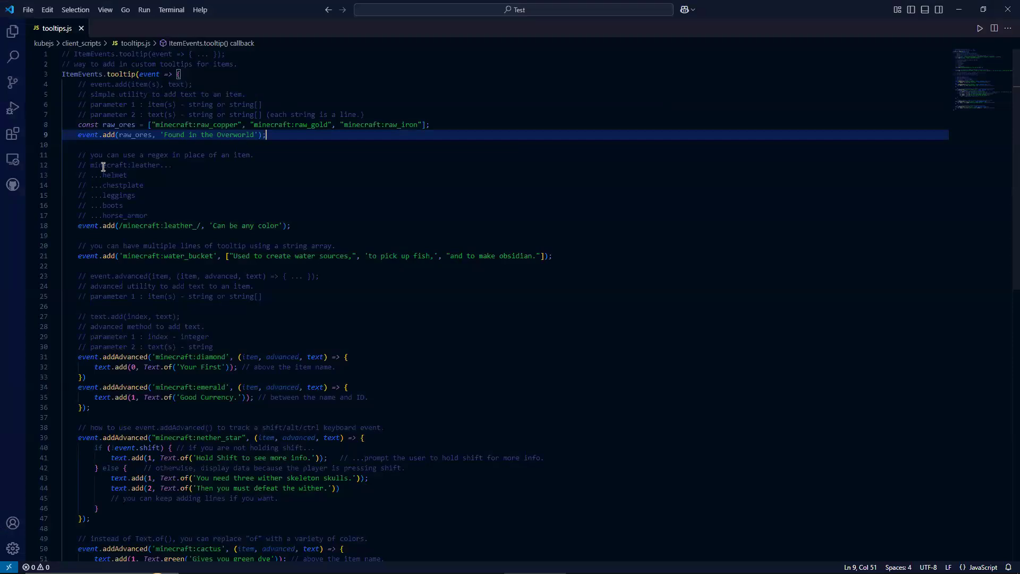
mouse_move(167, 174)
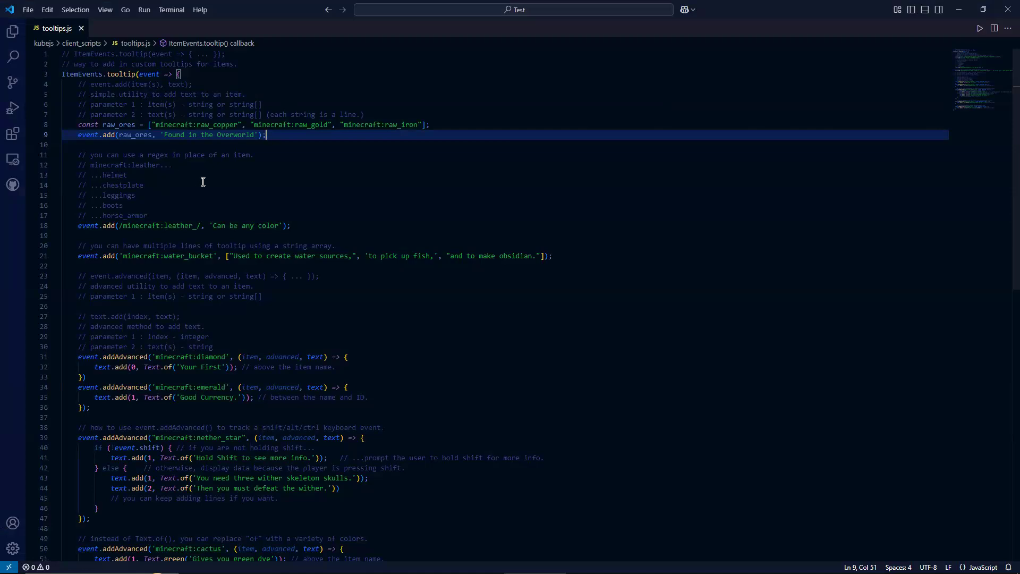
mouse_move(193, 193)
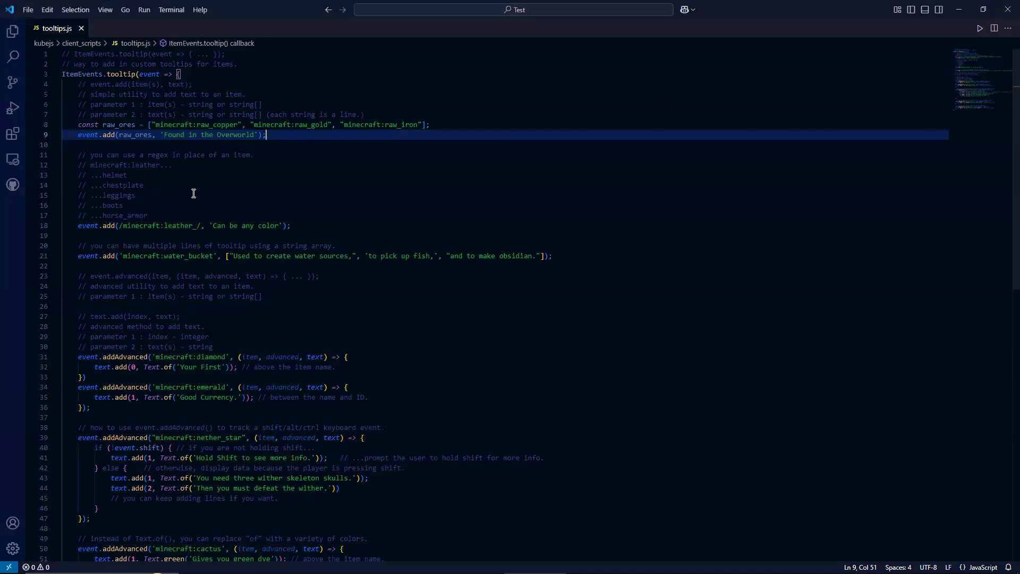
mouse_move(190, 182)
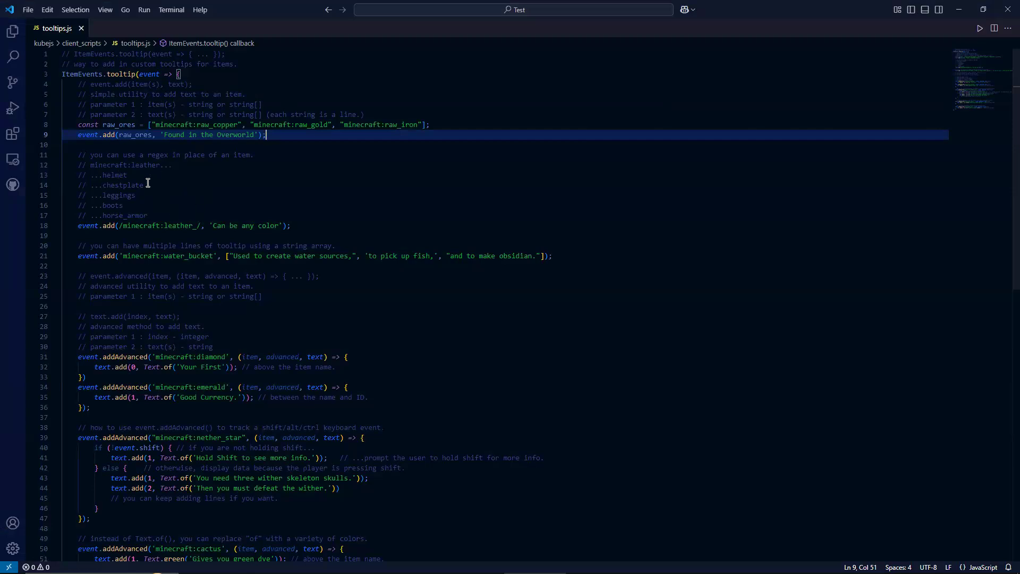
mouse_move(144, 203)
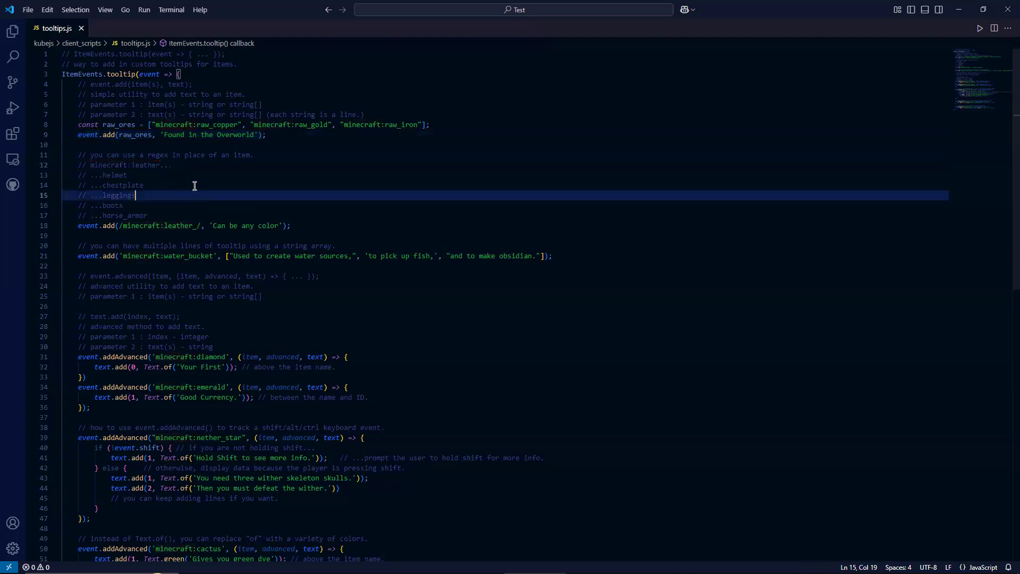
mouse_move(159, 165)
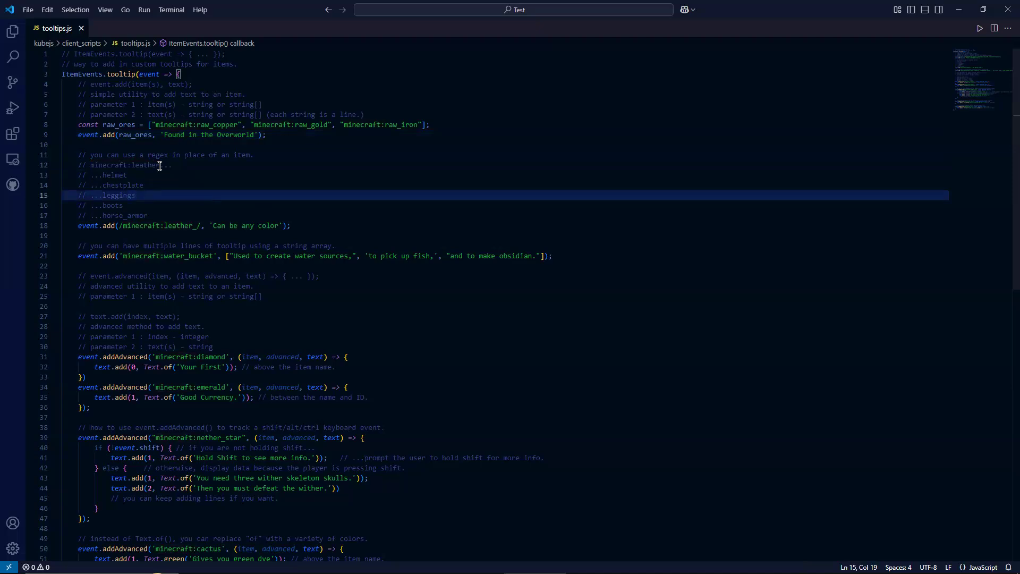
- Edit the leather-armour comments and the /minecraft:leather_/ regex for the 'Can be any color' tooltip
click(163, 165)
text(_)
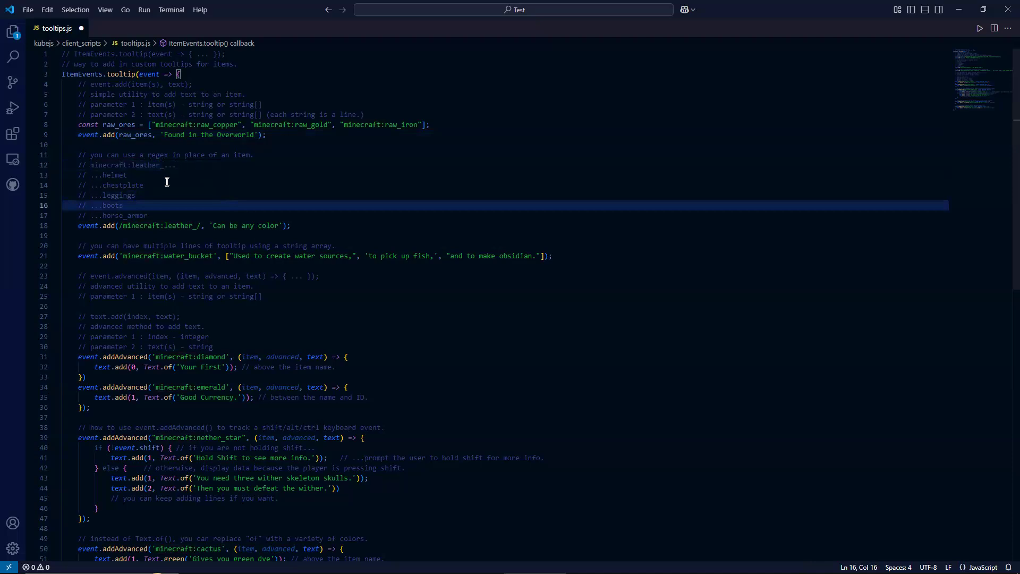
mouse_move(89, 174)
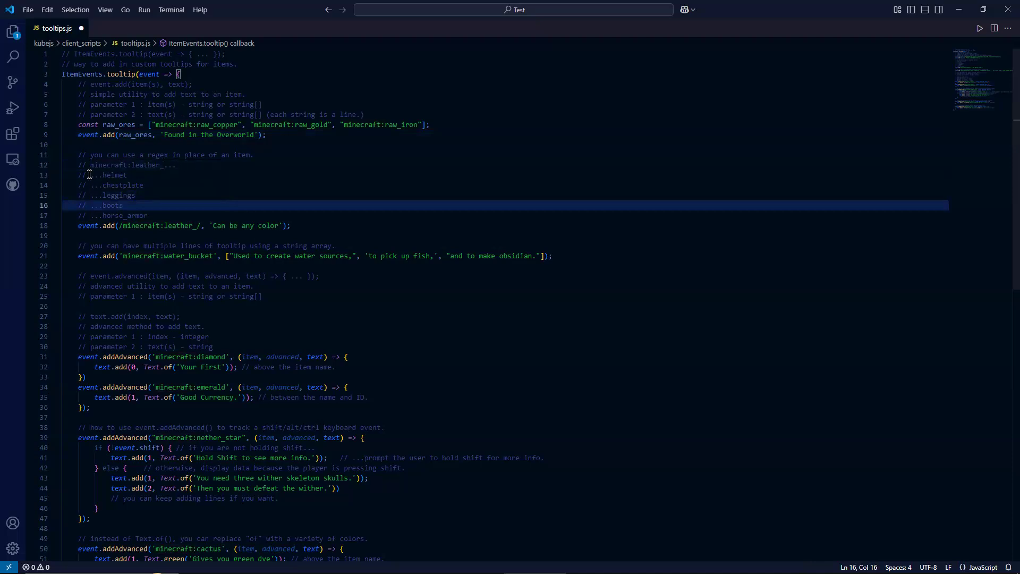
mouse_move(157, 195)
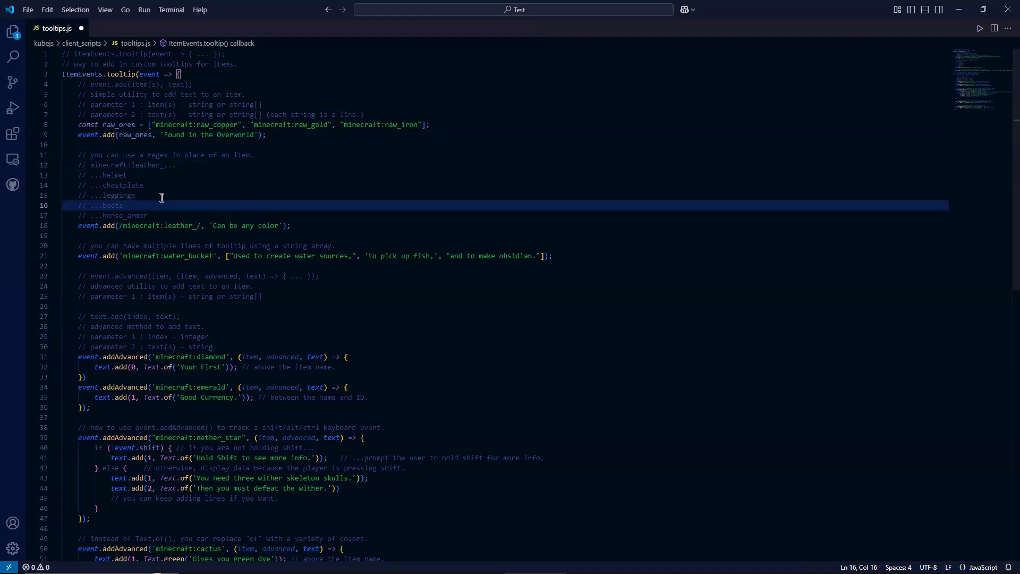
mouse_move(305, 226)
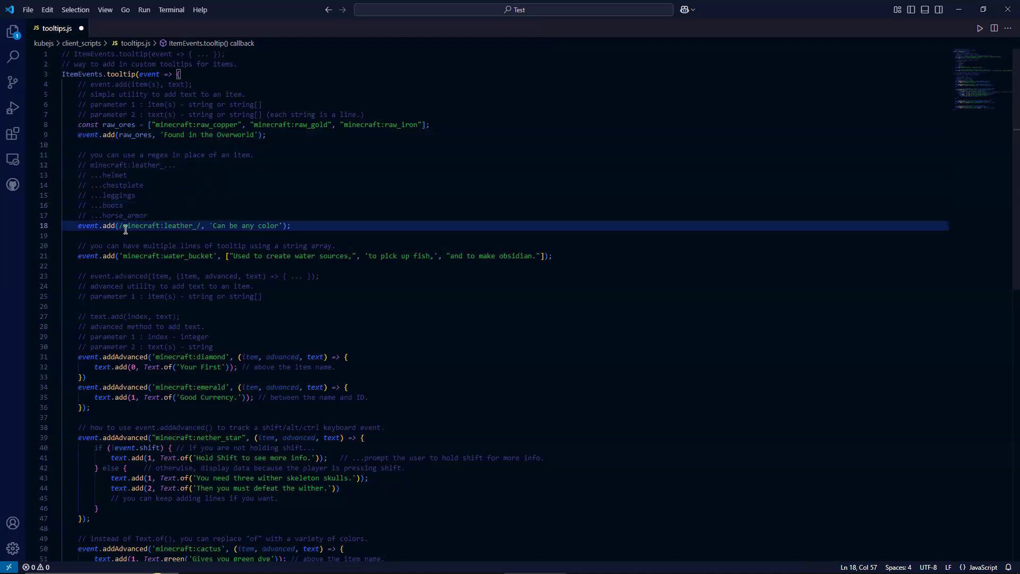
mouse_move(120, 225)
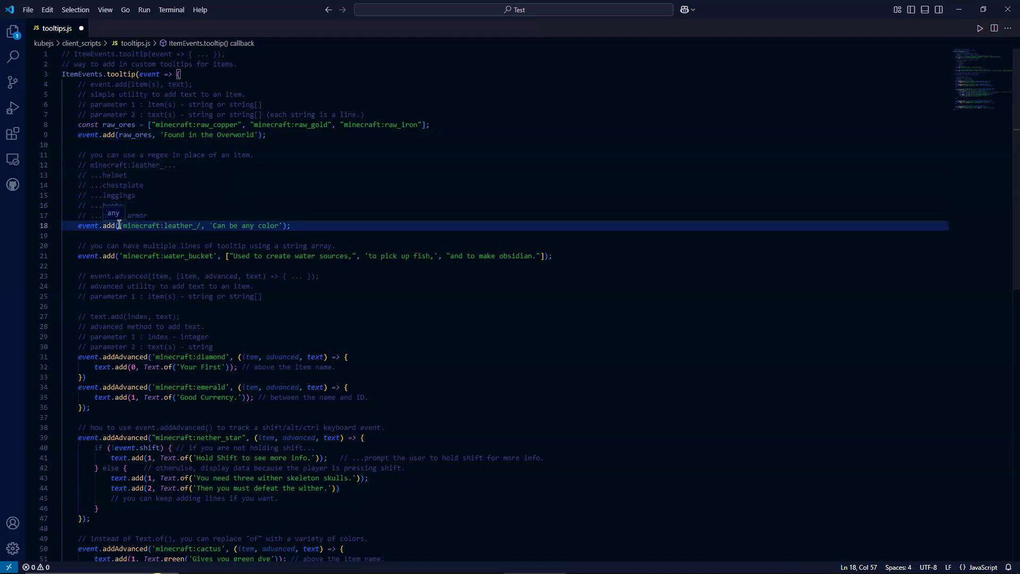
text(/)
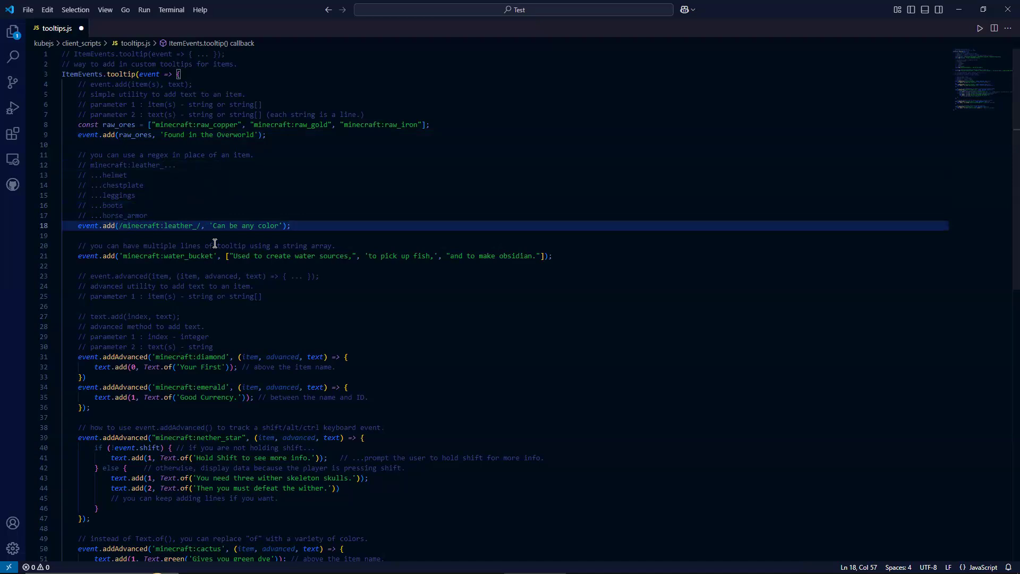
mouse_move(144, 231)
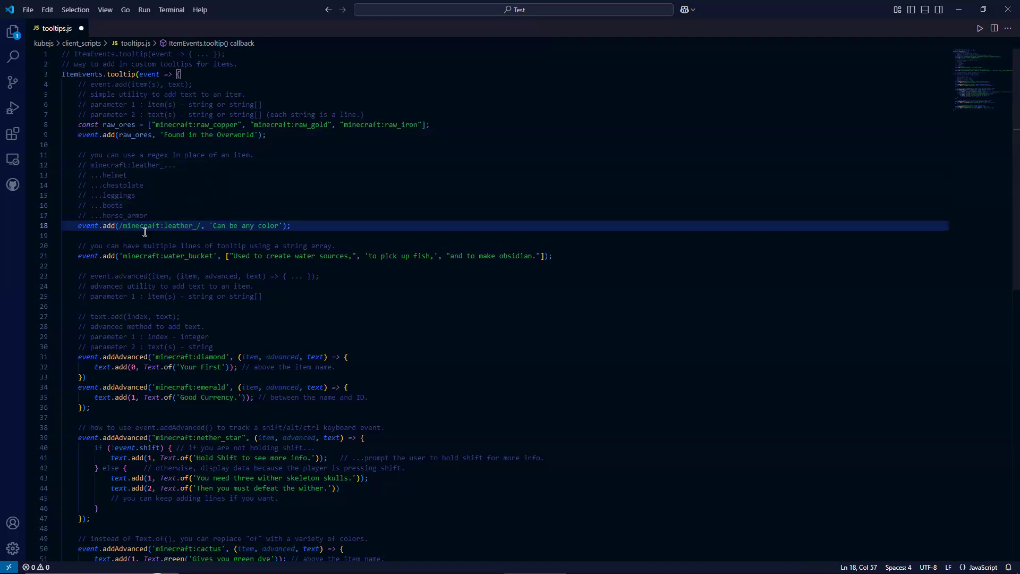
mouse_move(268, 230)
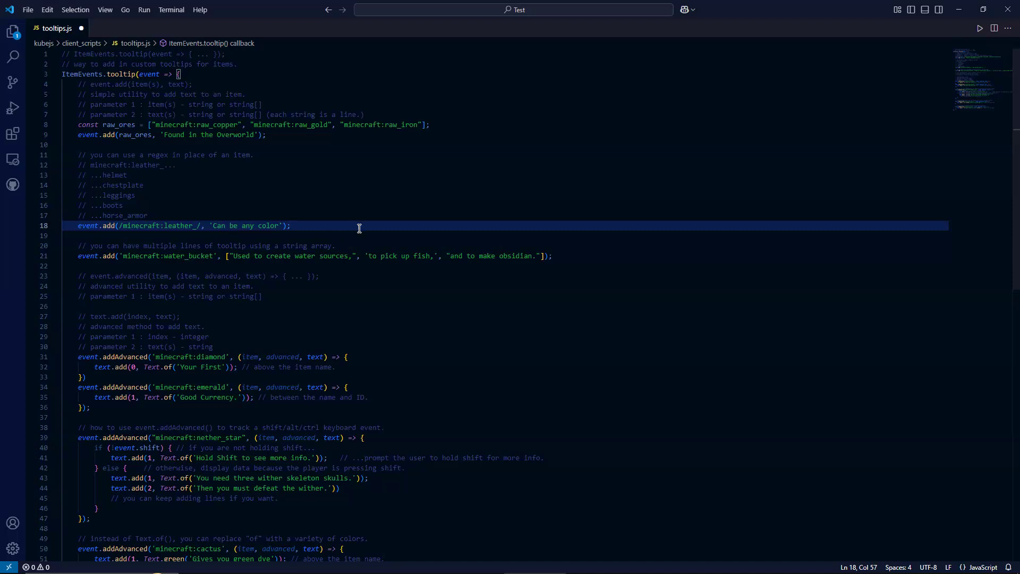
mouse_move(528, 170)
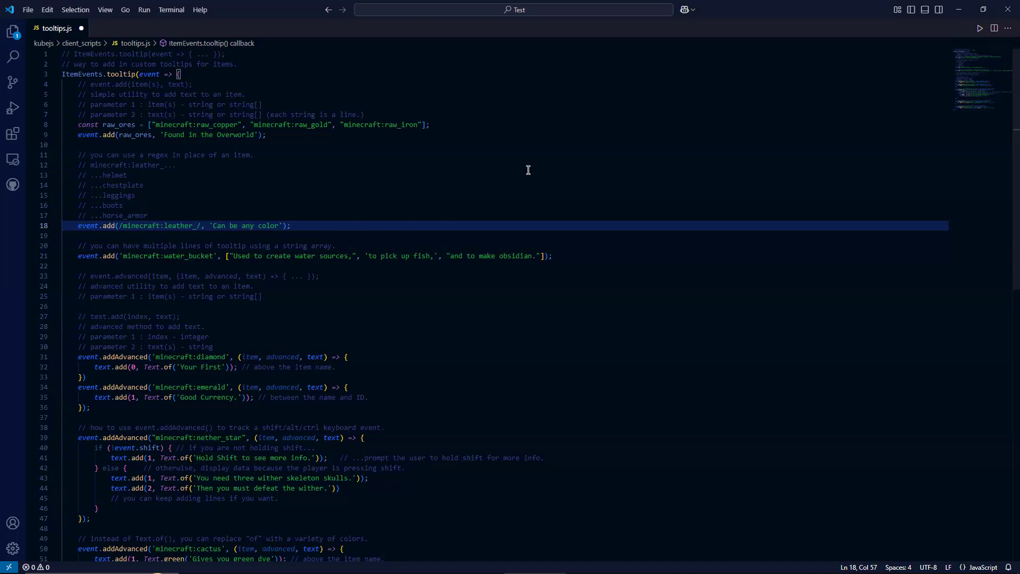
mouse_move(325, 227)
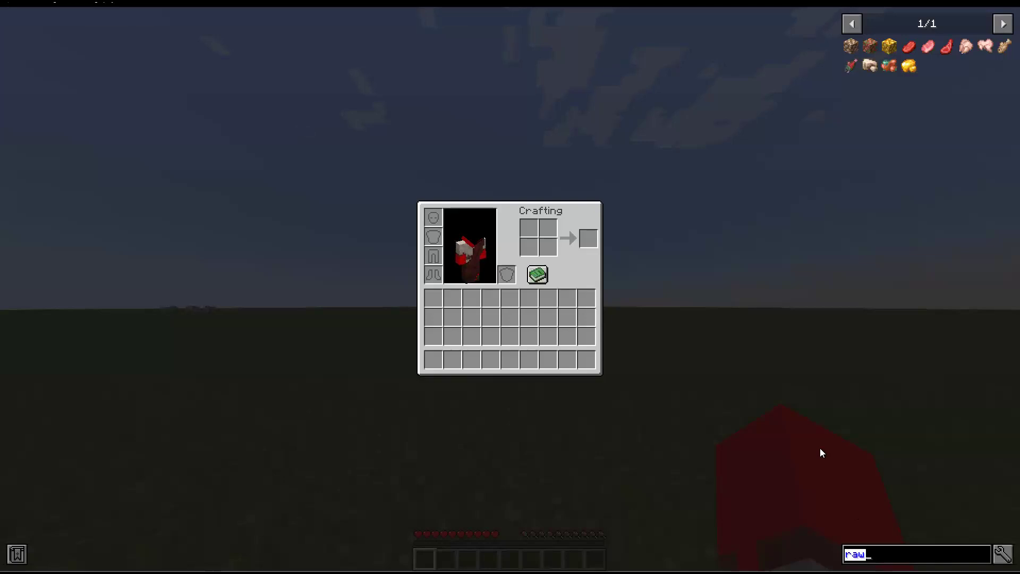
- Search leather in JEI and check Leather Pants and Leather Horse Armor show 'Can be any color'
text(leather)
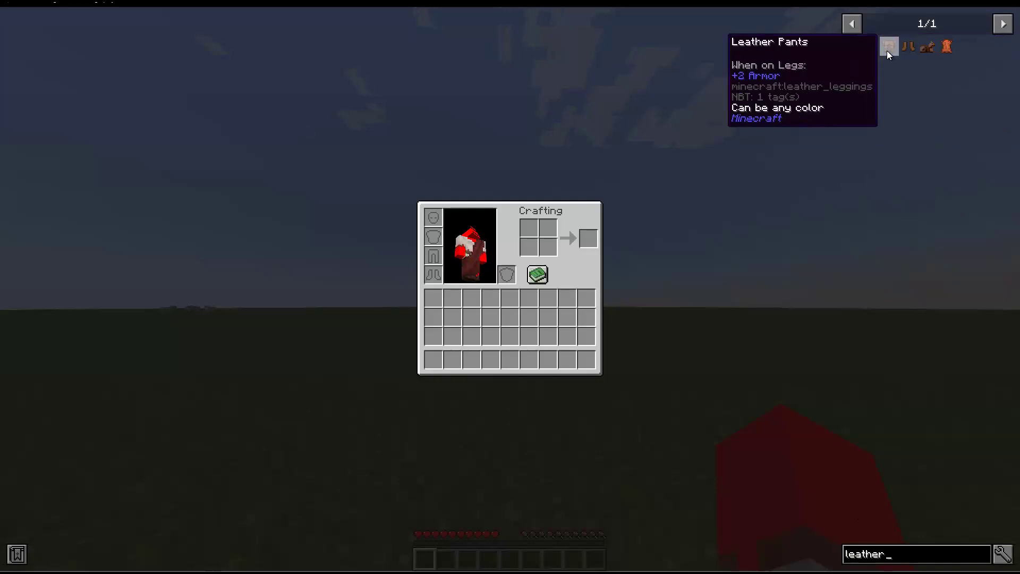
key(Backspace)
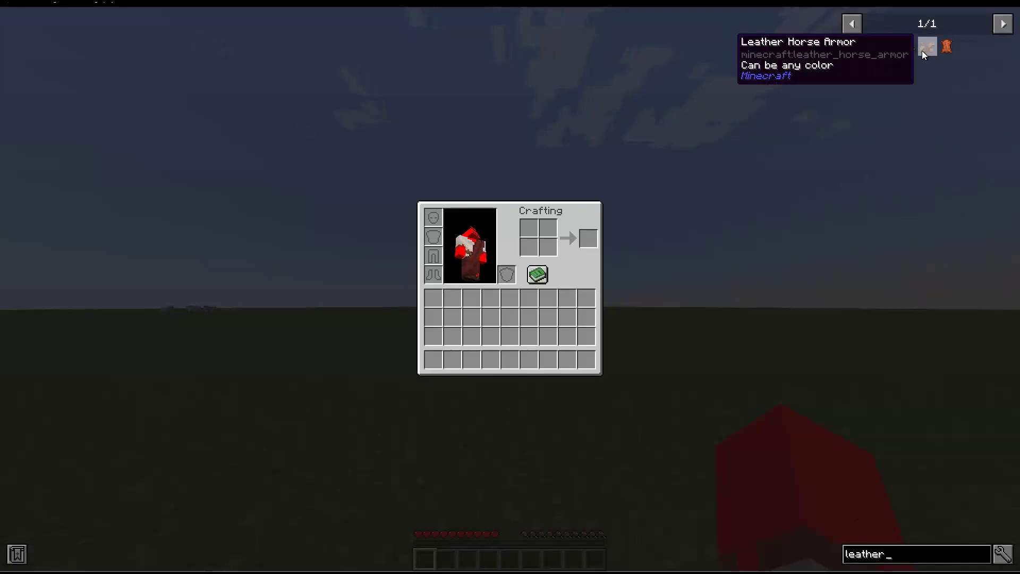
key(Backspace)
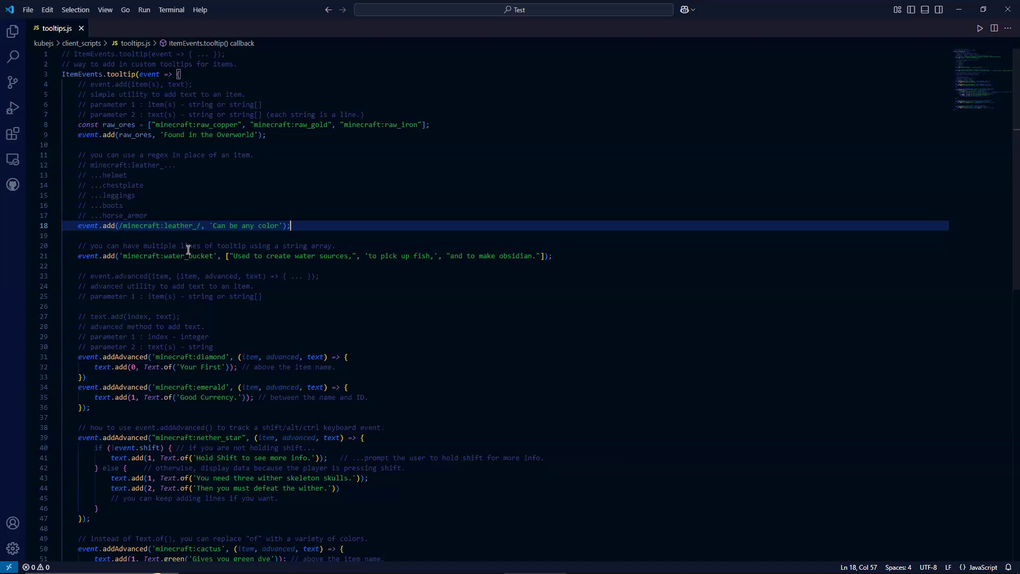
mouse_move(97, 248)
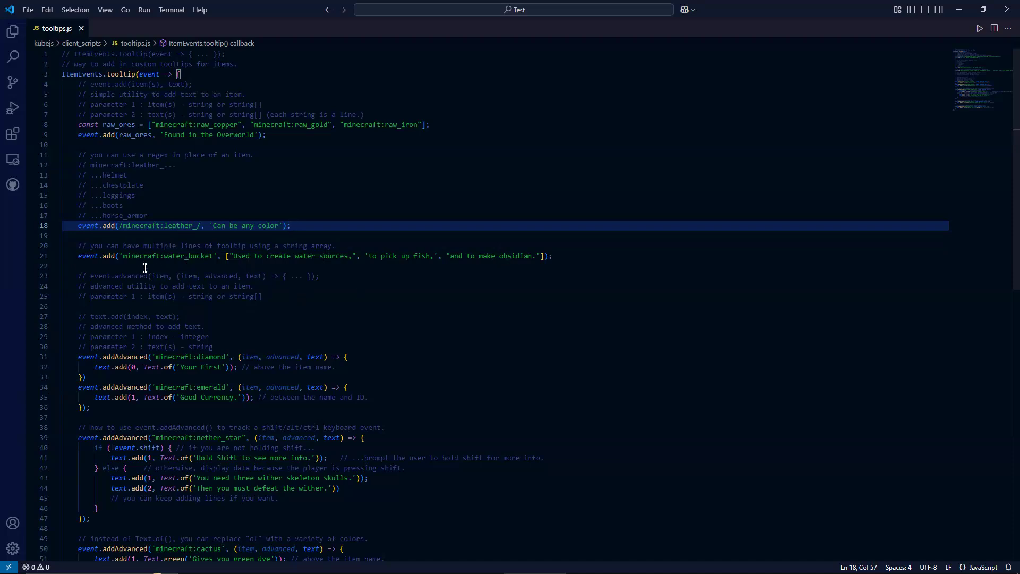
mouse_move(116, 256)
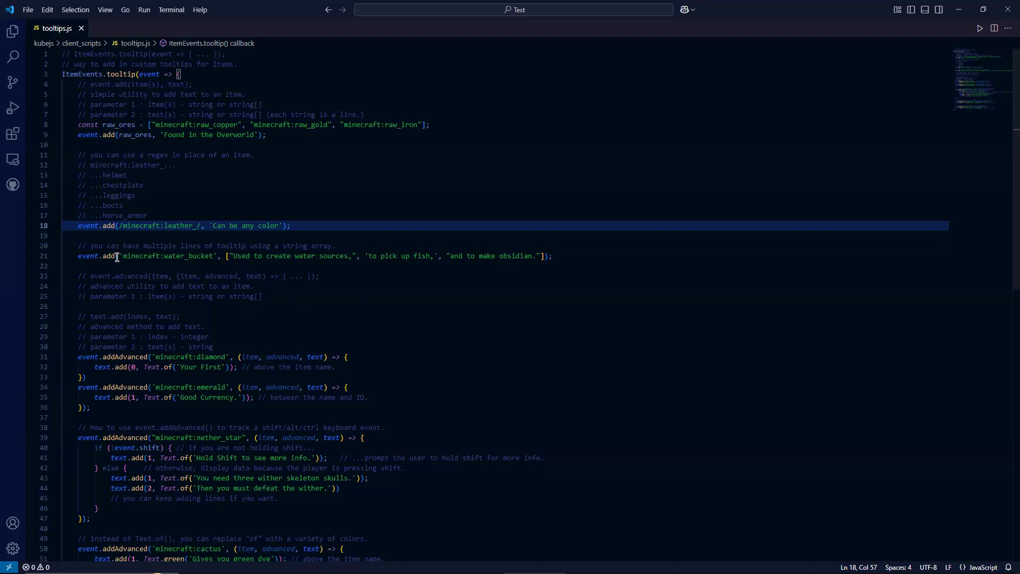
mouse_move(224, 266)
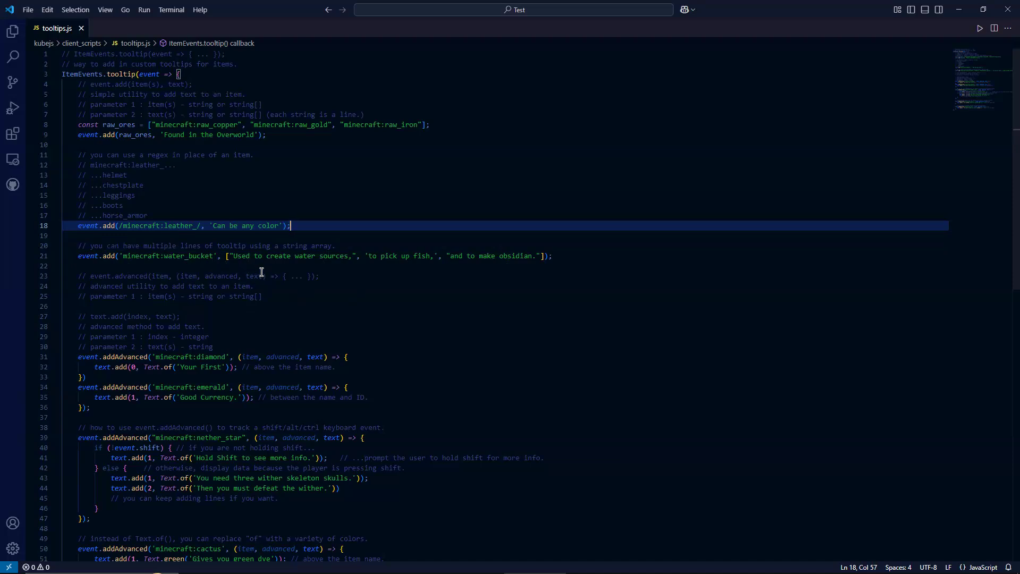
mouse_move(261, 256)
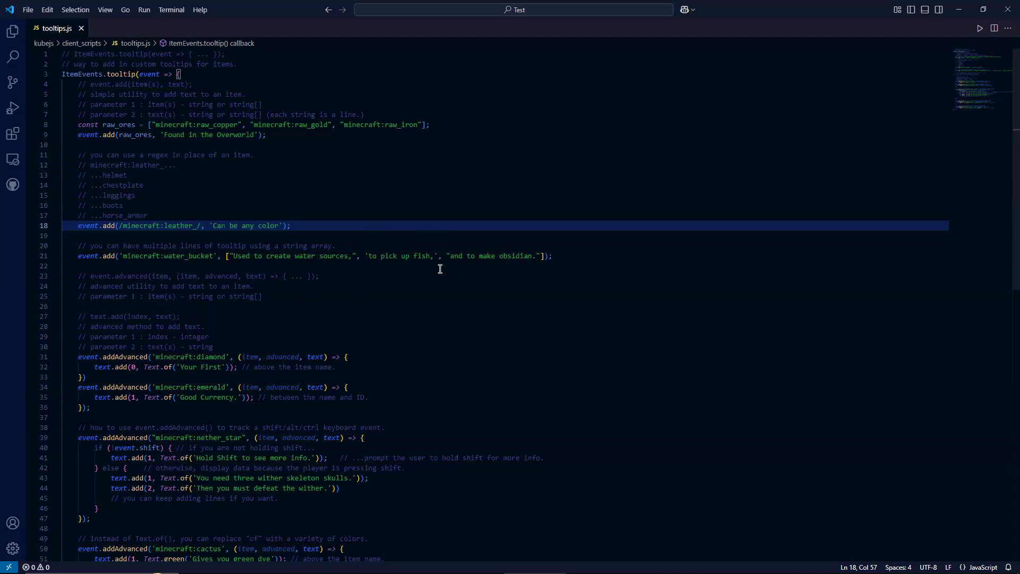
mouse_move(447, 277)
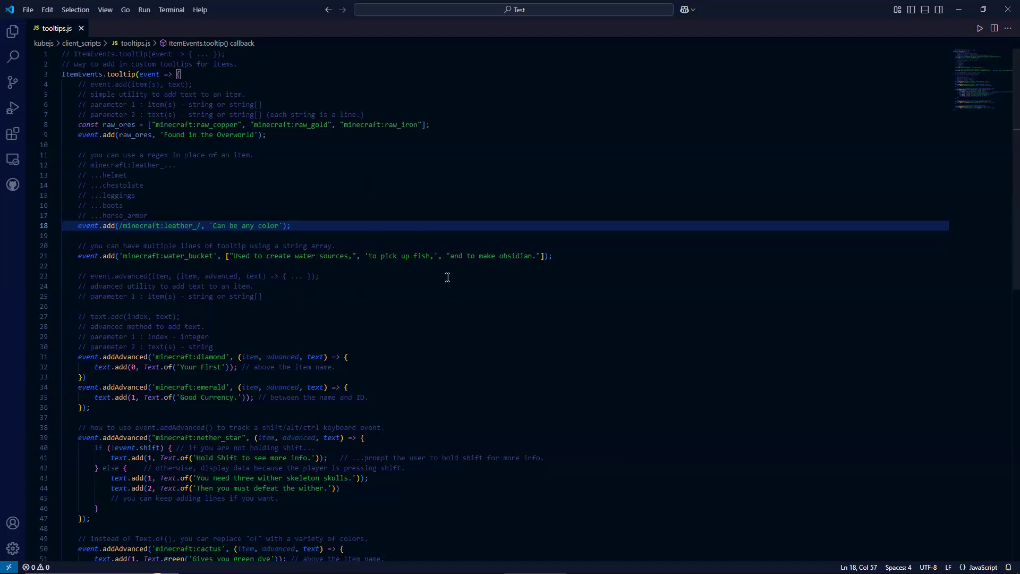
mouse_move(549, 271)
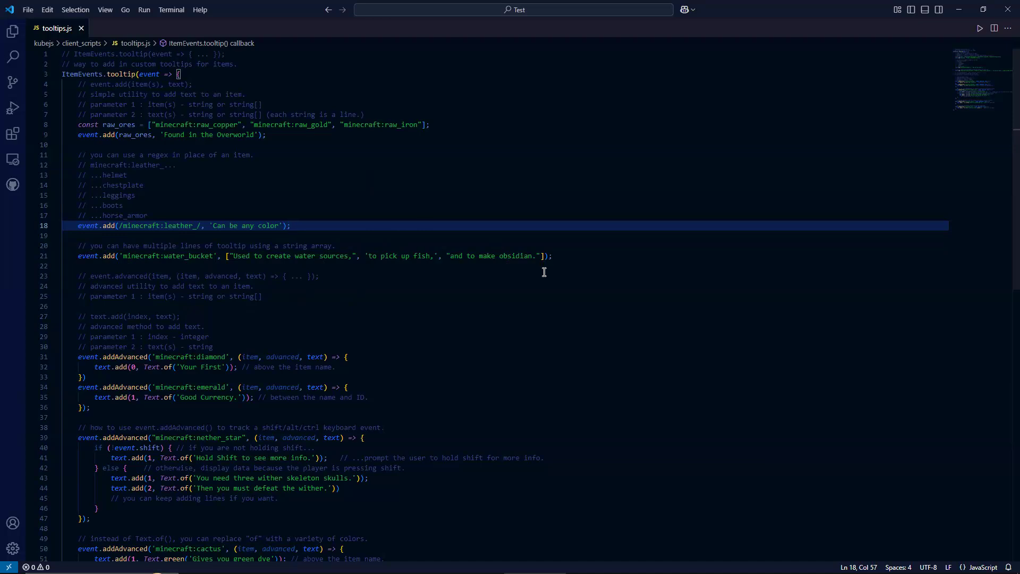
mouse_move(364, 330)
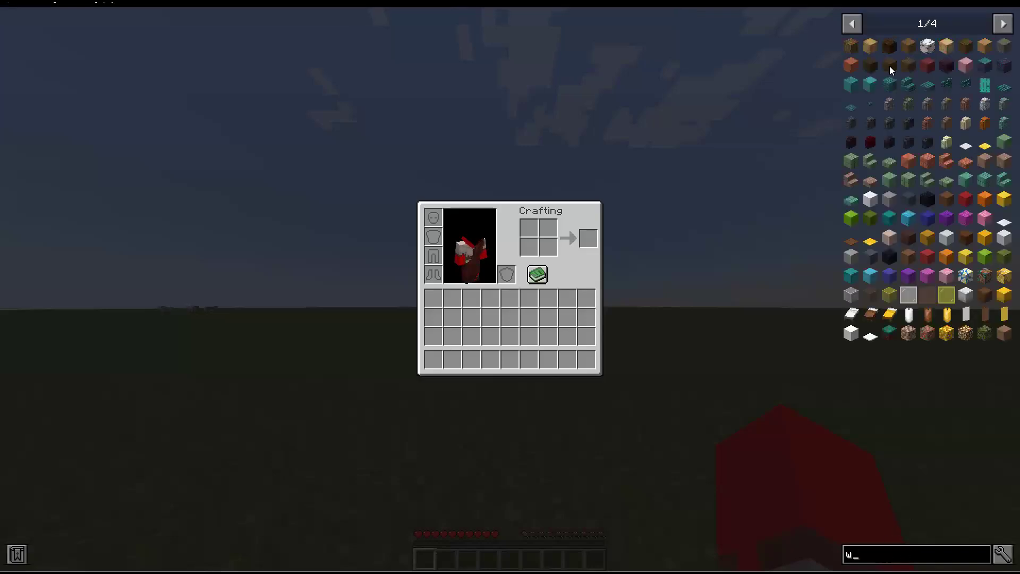
- Search water_ in the item list and view the Water Bucket's three-line tooltip
text(ater)
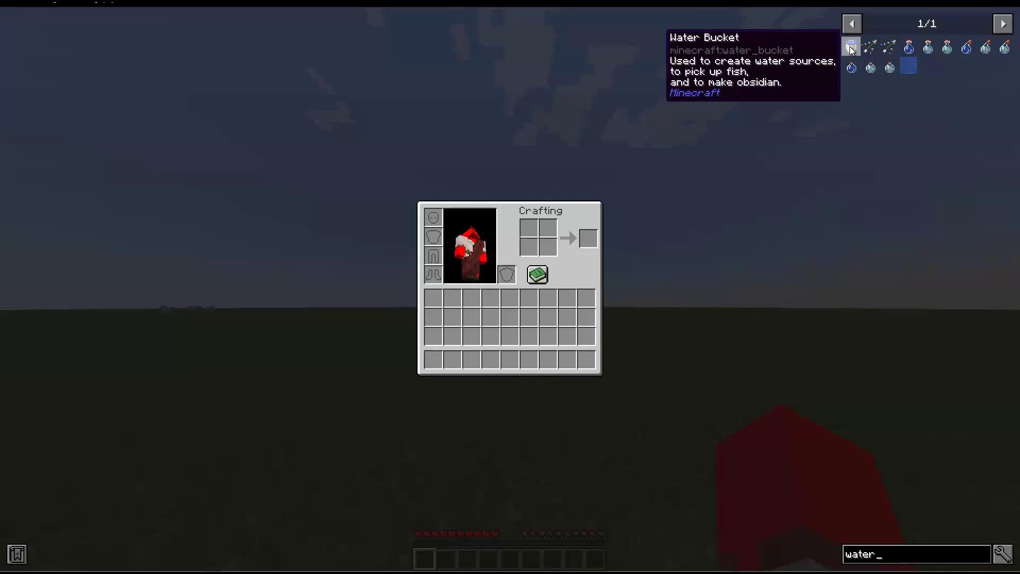
key(backspace)
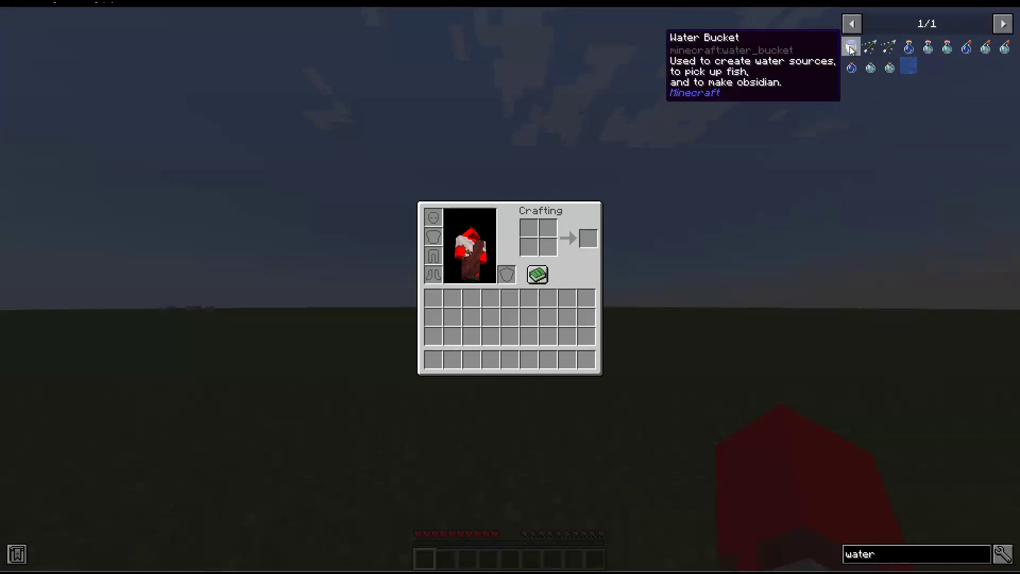
text(_)
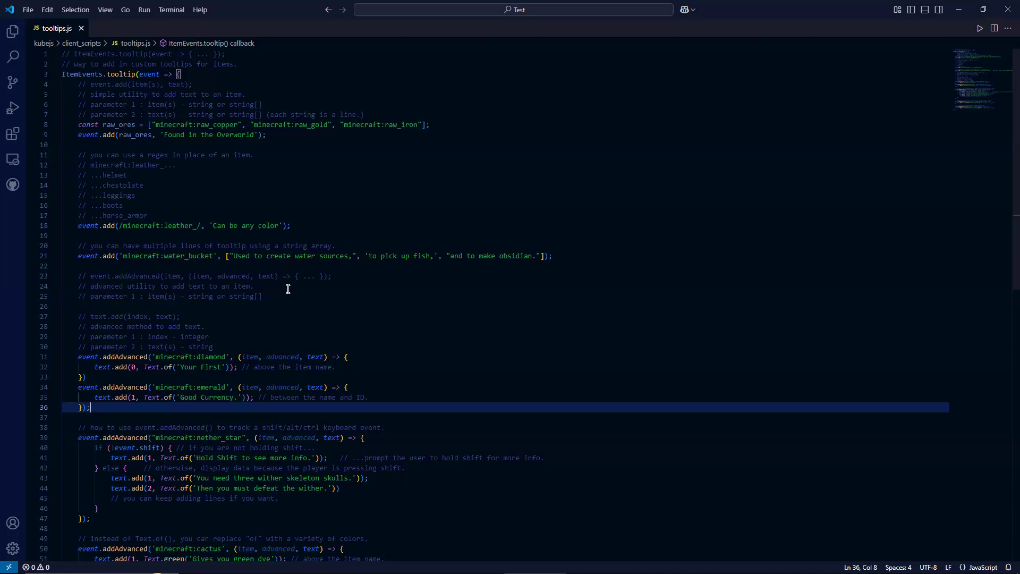
mouse_move(320, 276)
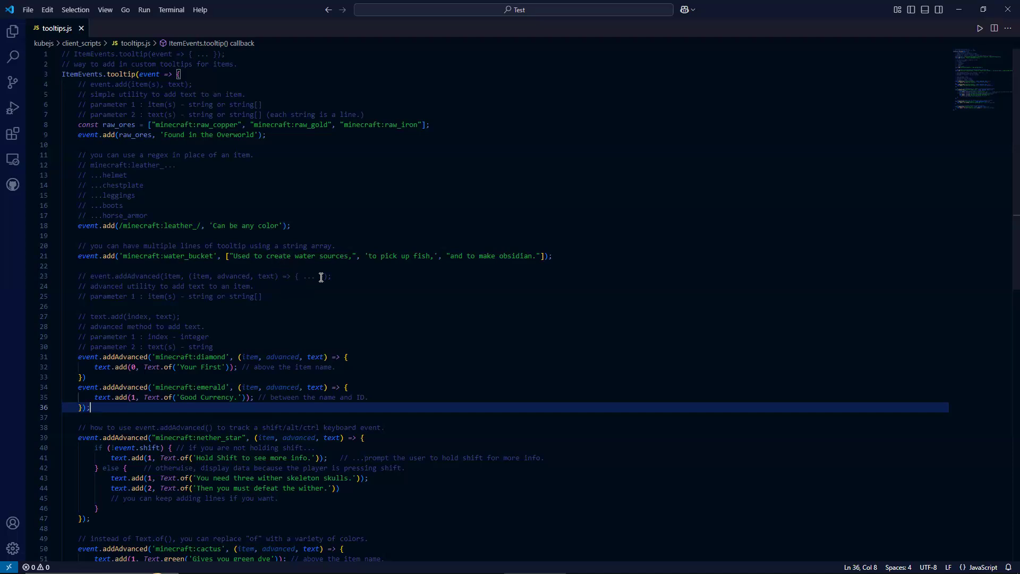
mouse_move(297, 276)
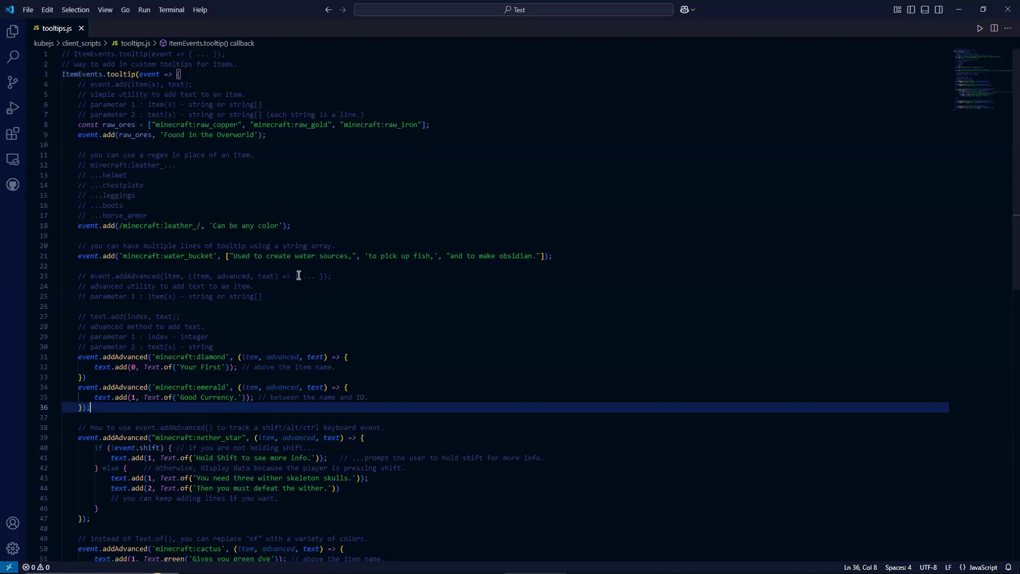
mouse_move(363, 285)
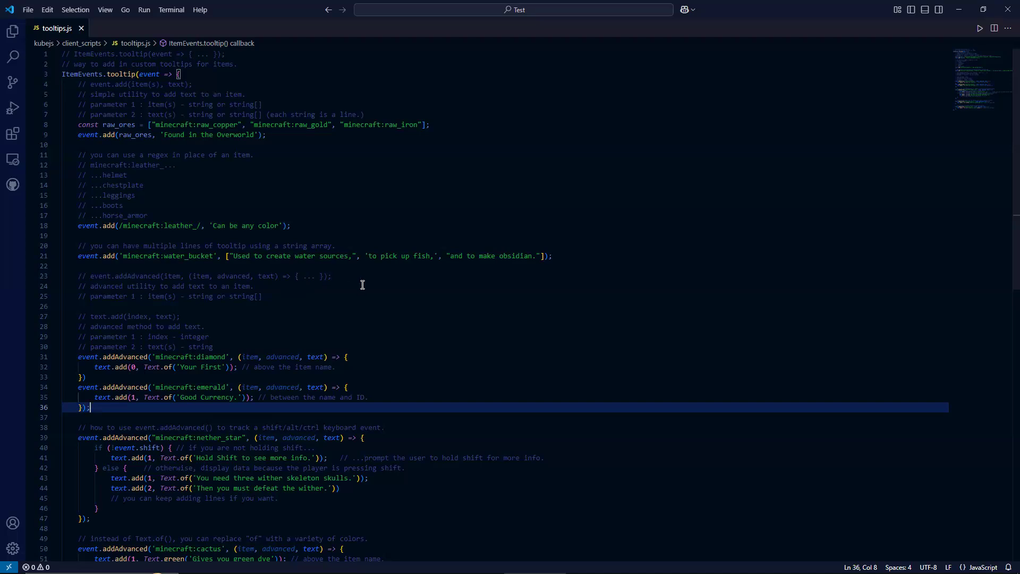
mouse_move(267, 303)
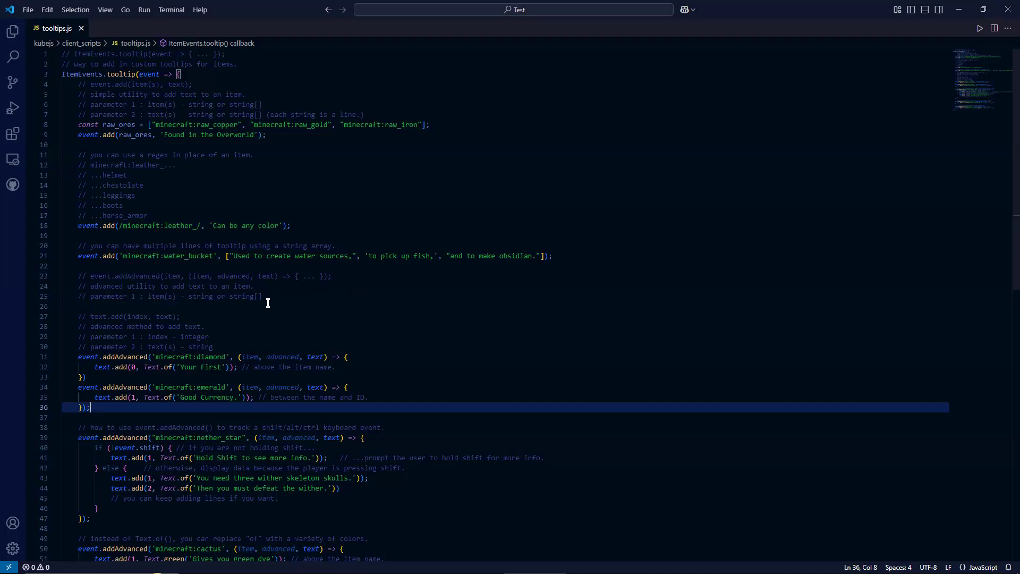
mouse_move(171, 275)
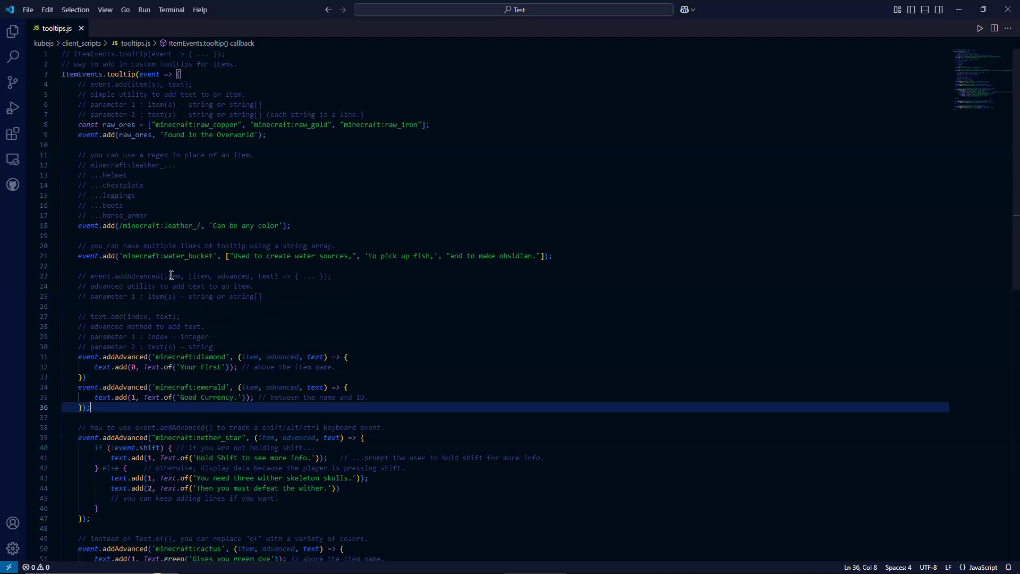
mouse_move(192, 276)
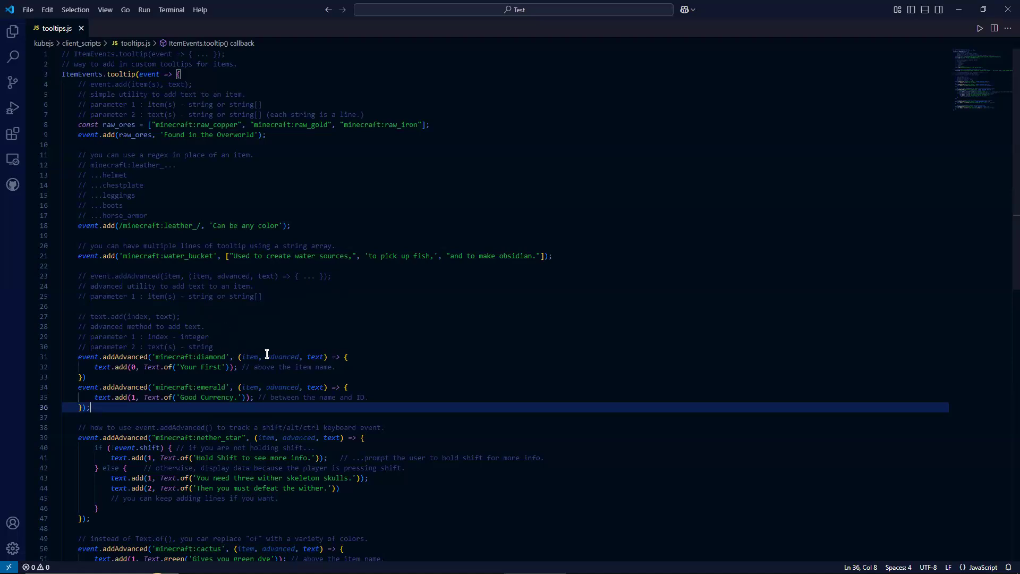
- Bring the event.addAdvanced diamond and emerald tooltip examples into view
scroll(down, 3)
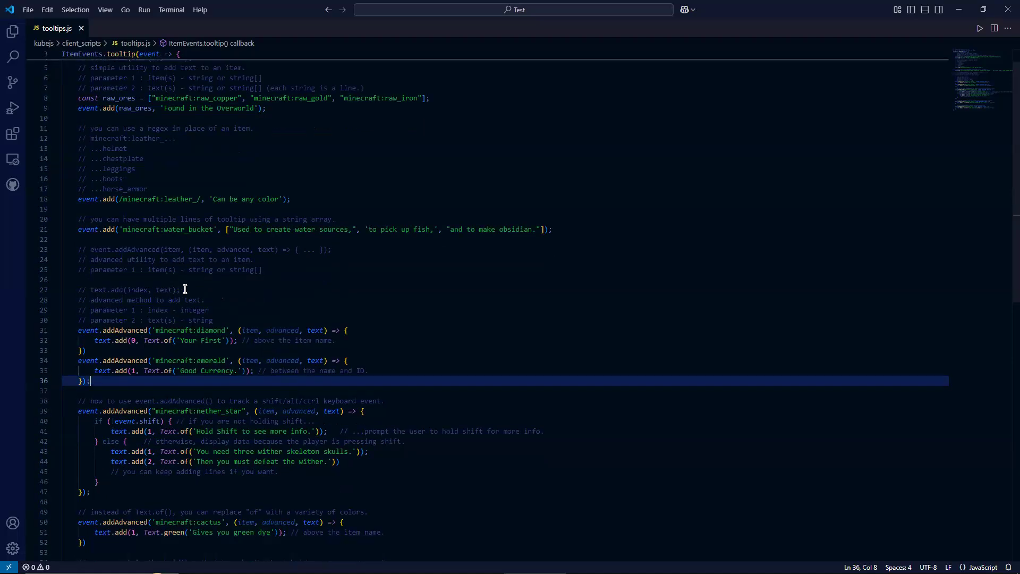
mouse_move(187, 289)
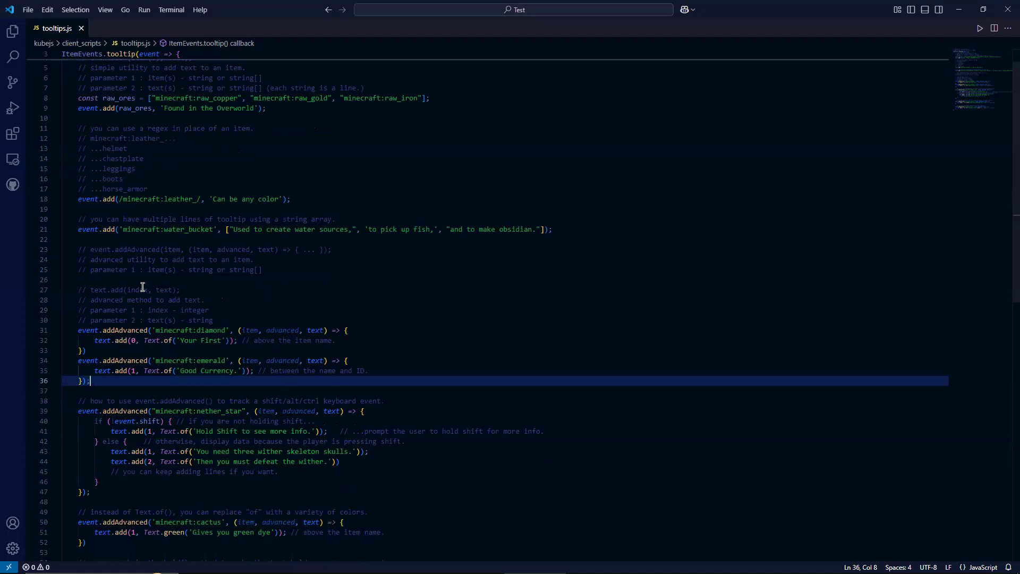
mouse_move(165, 317)
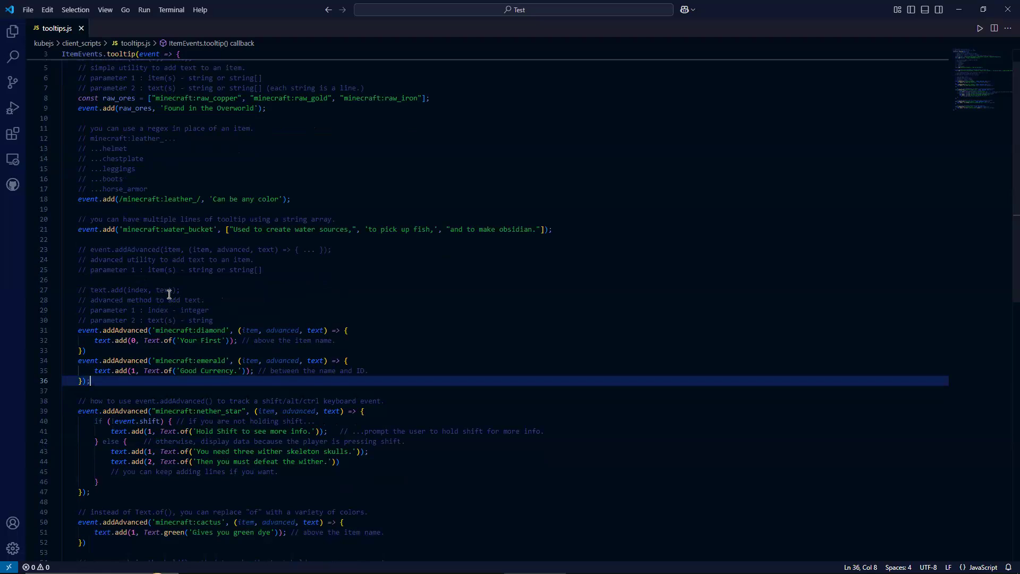
mouse_move(115, 282)
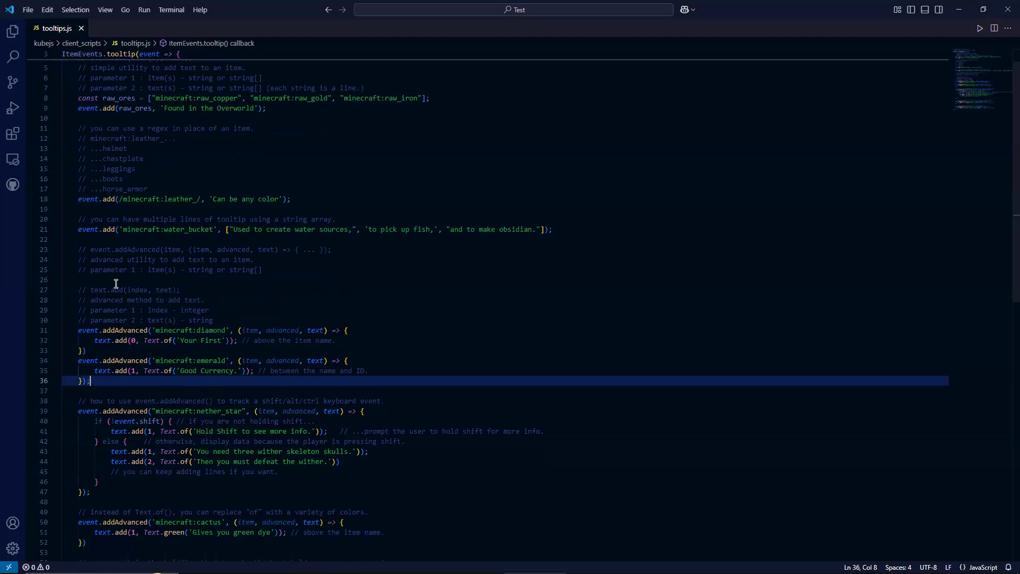
mouse_move(232, 303)
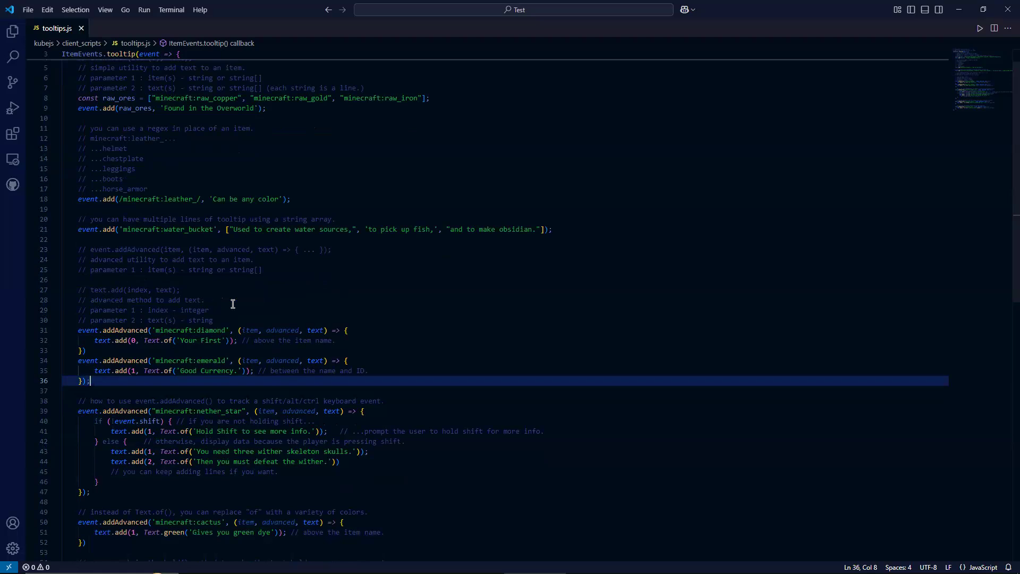
mouse_move(170, 309)
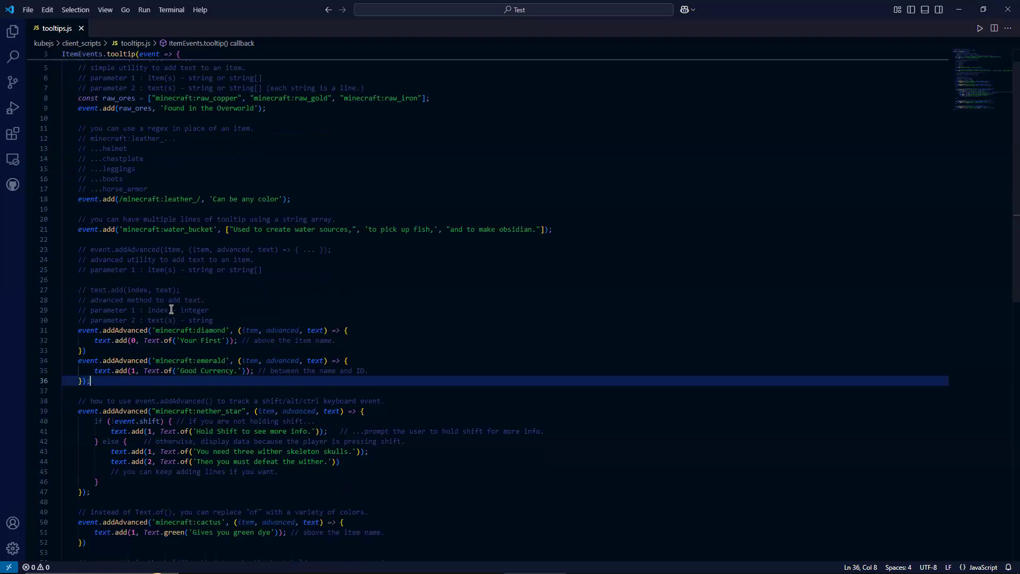
mouse_move(220, 318)
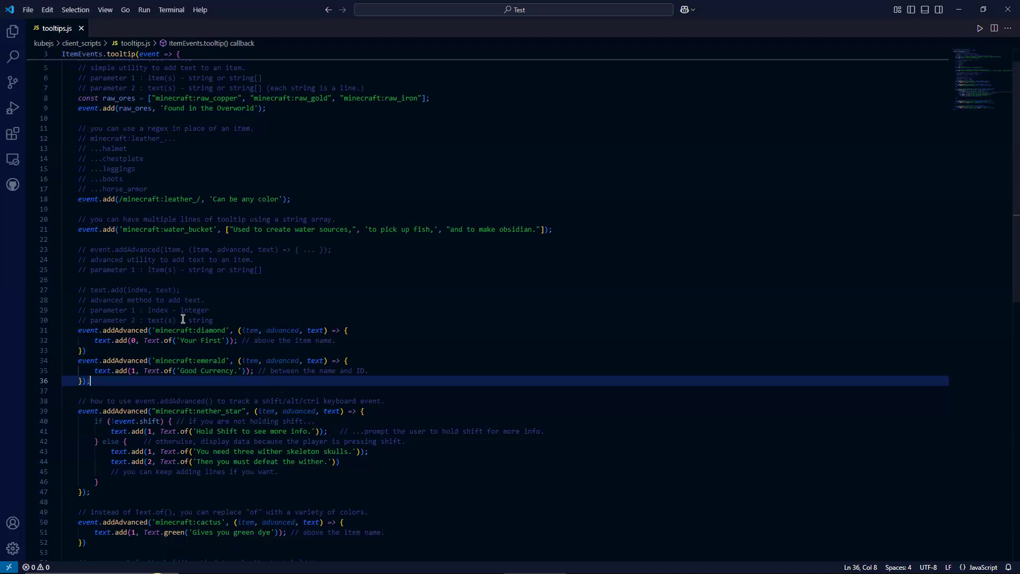
mouse_move(175, 315)
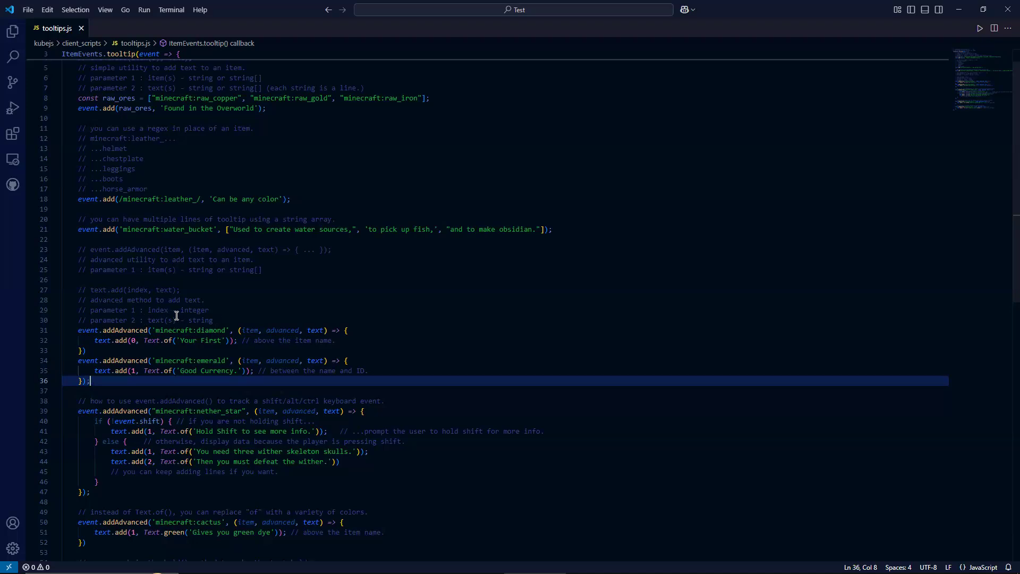
mouse_move(231, 325)
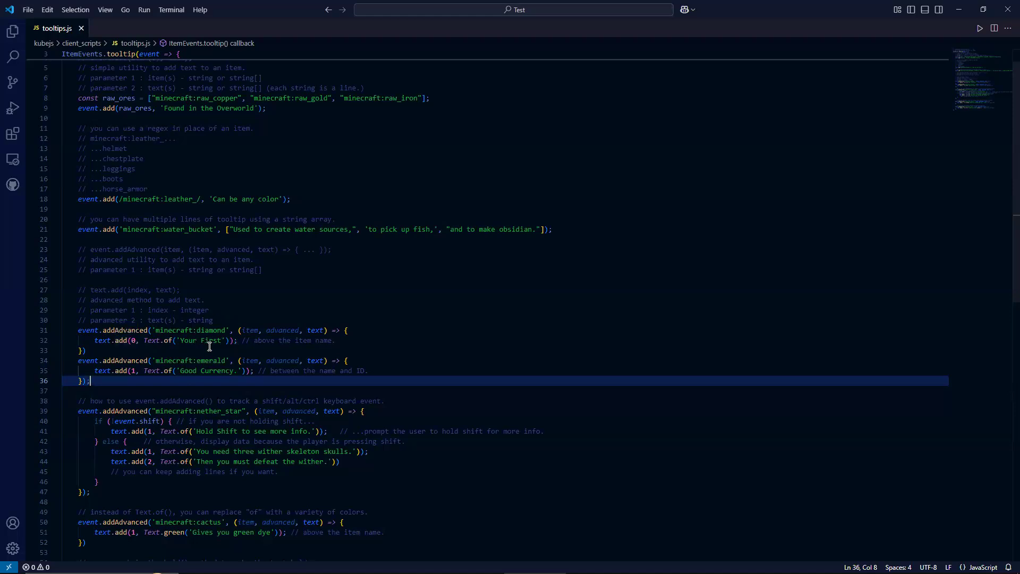
mouse_move(358, 315)
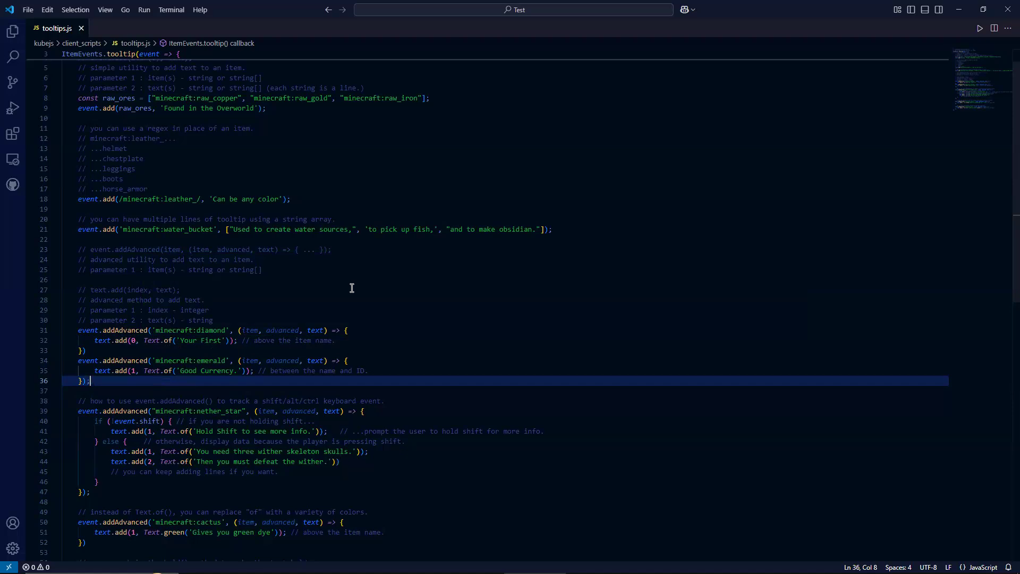
mouse_move(178, 340)
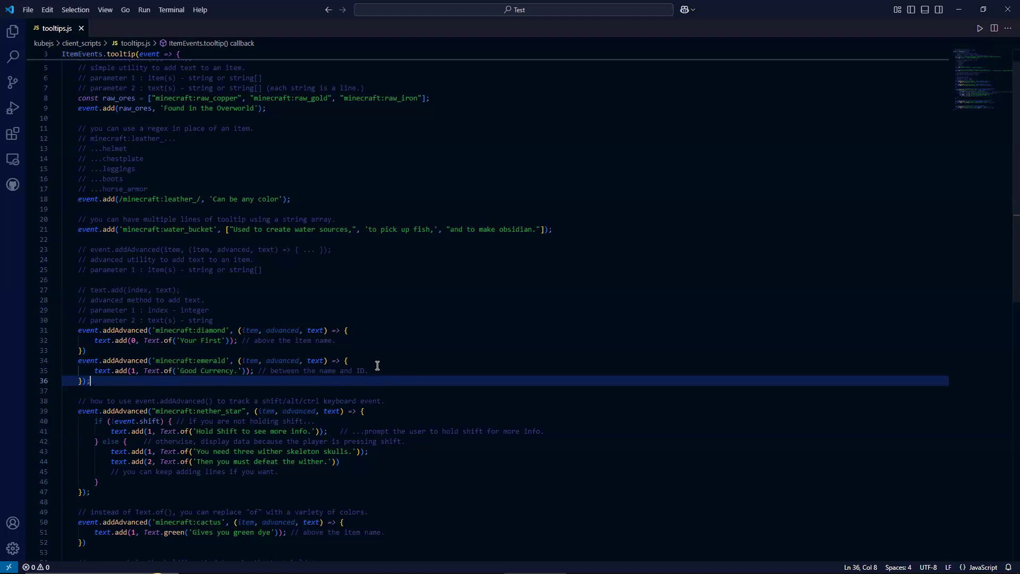
mouse_move(459, 343)
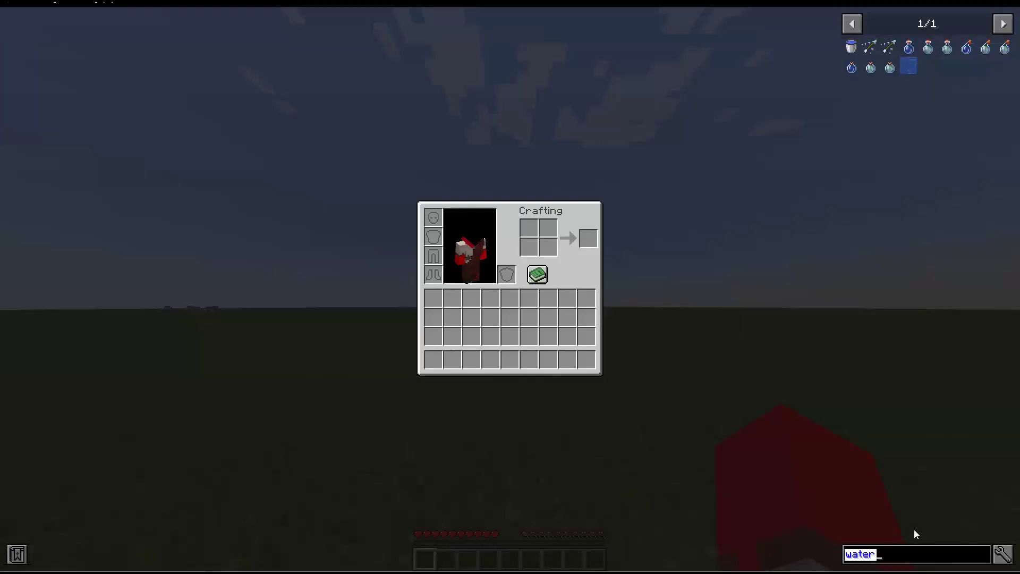
- Search diamond then emerald in the item list and check their added tooltips
text(diamond)
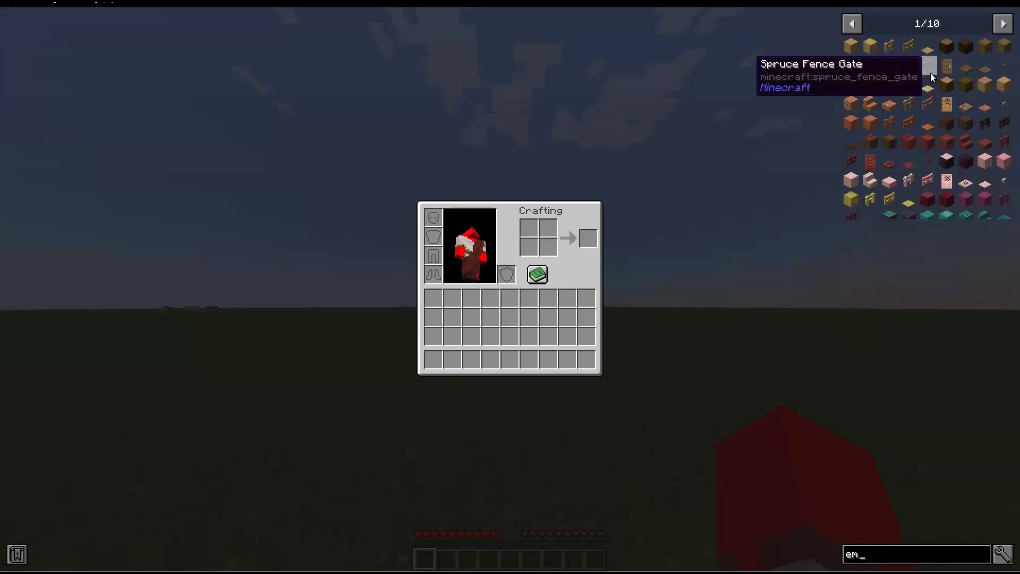
text(emerald', (item, advanced, text) => {)
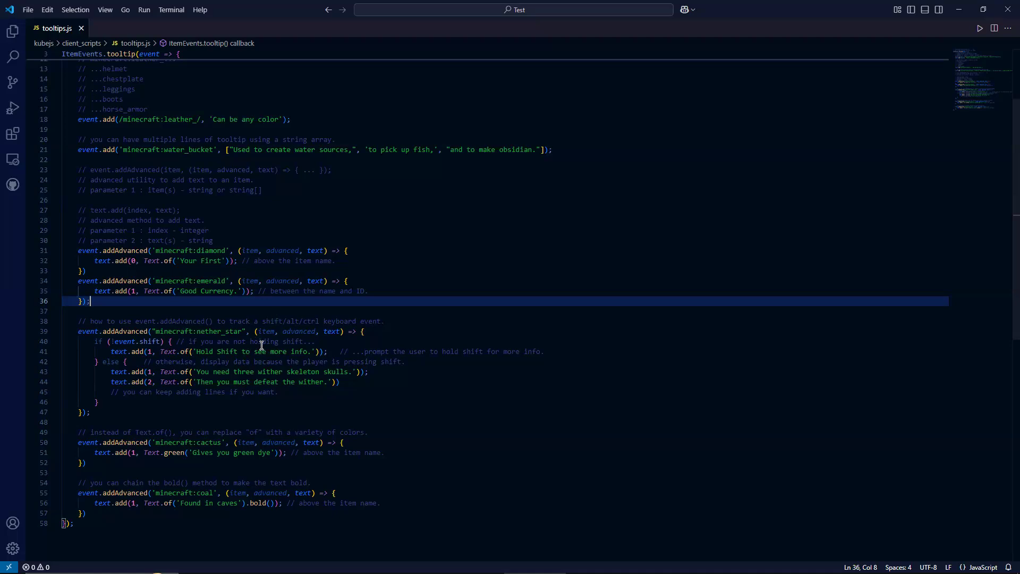
mouse_move(245, 403)
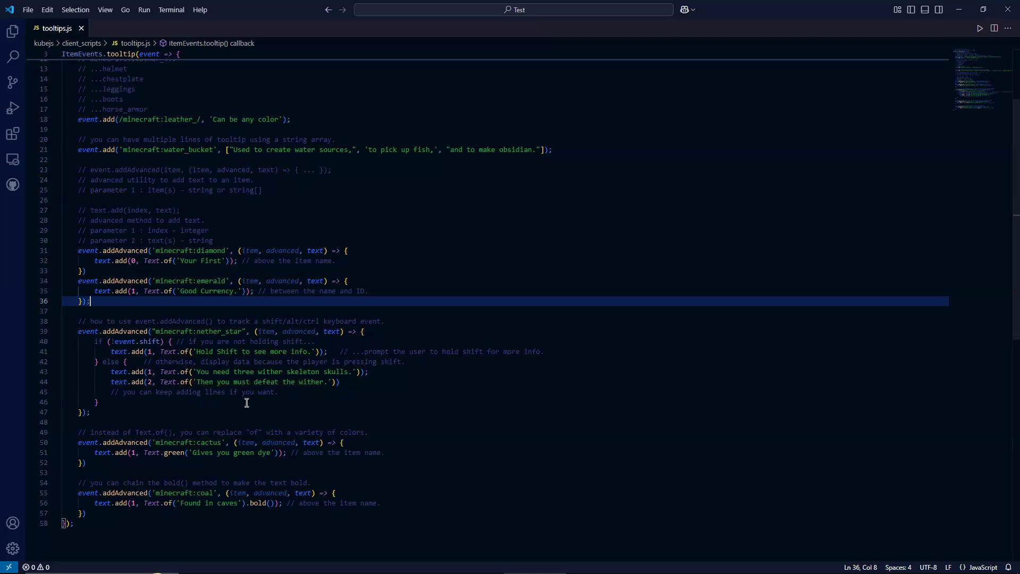
mouse_move(285, 394)
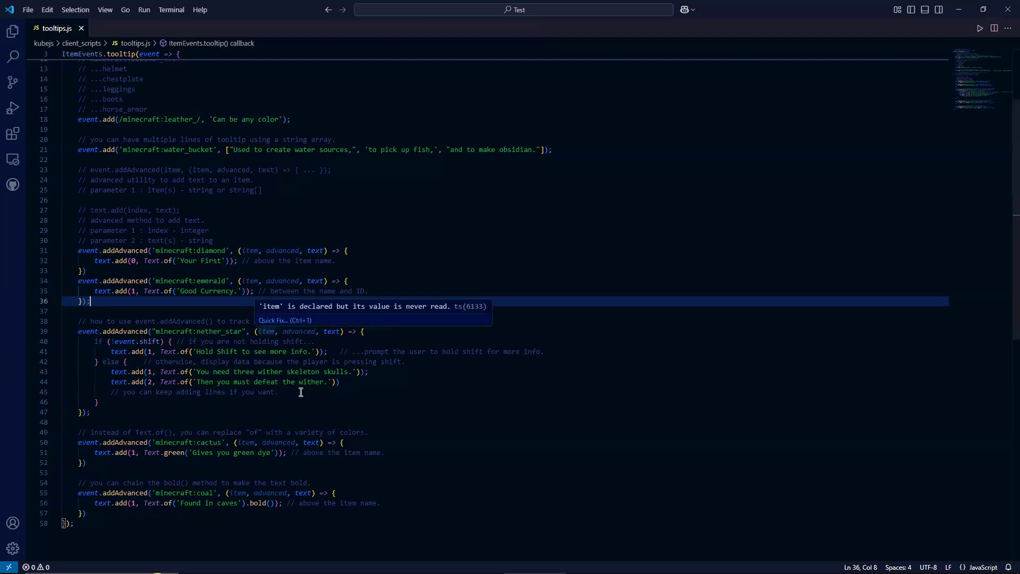
mouse_move(220, 368)
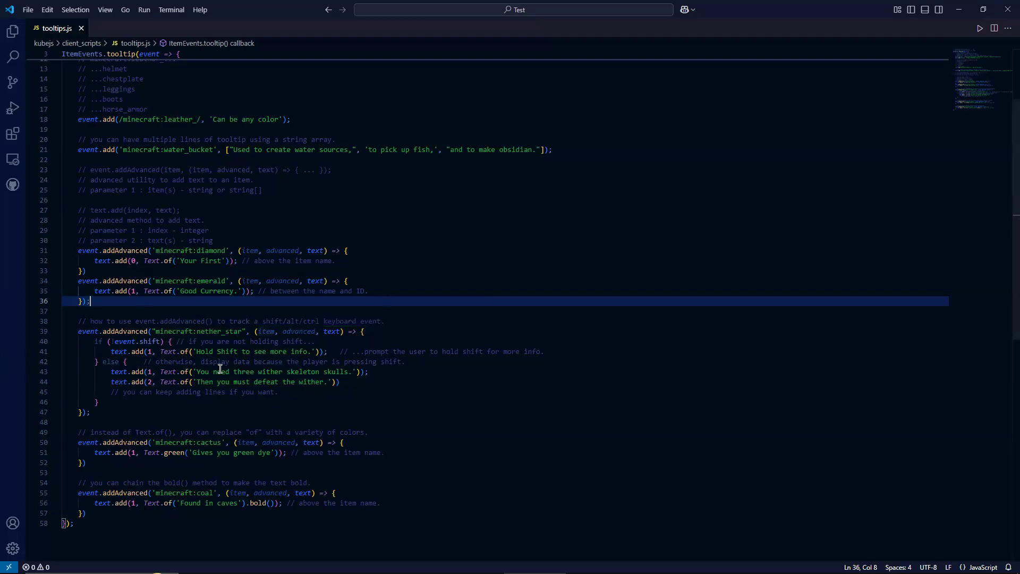
mouse_move(197, 352)
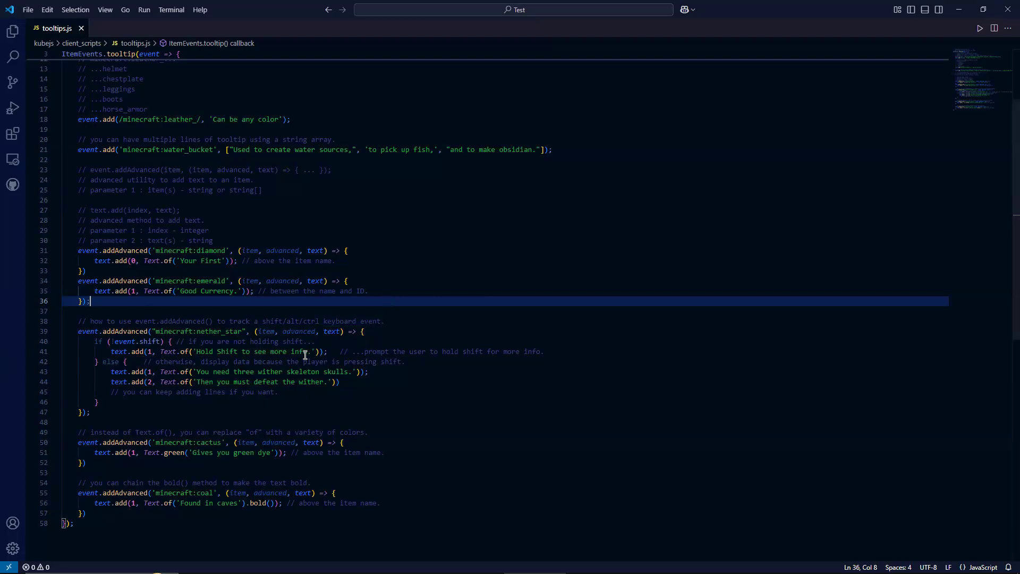
mouse_move(169, 372)
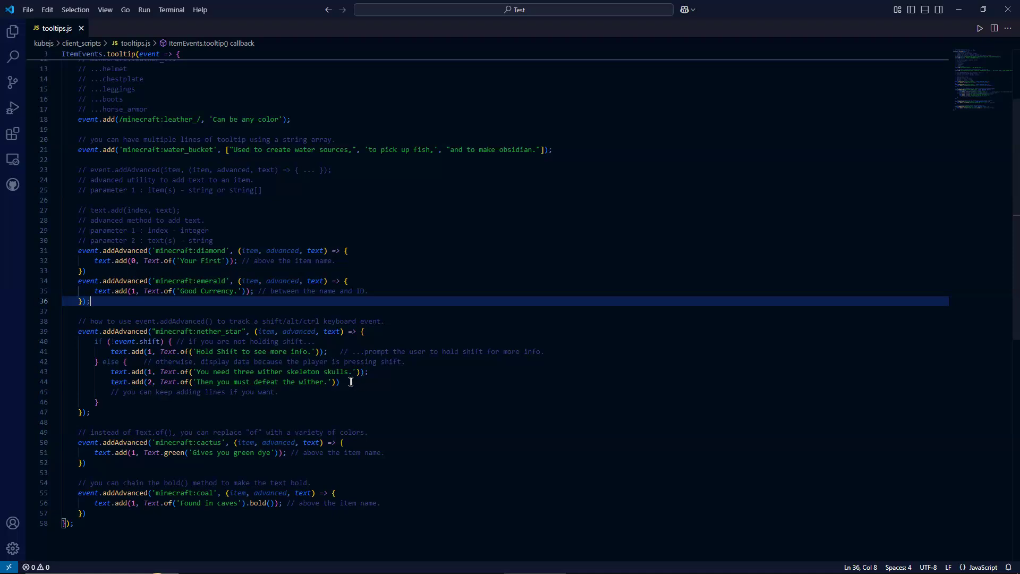
mouse_move(157, 386)
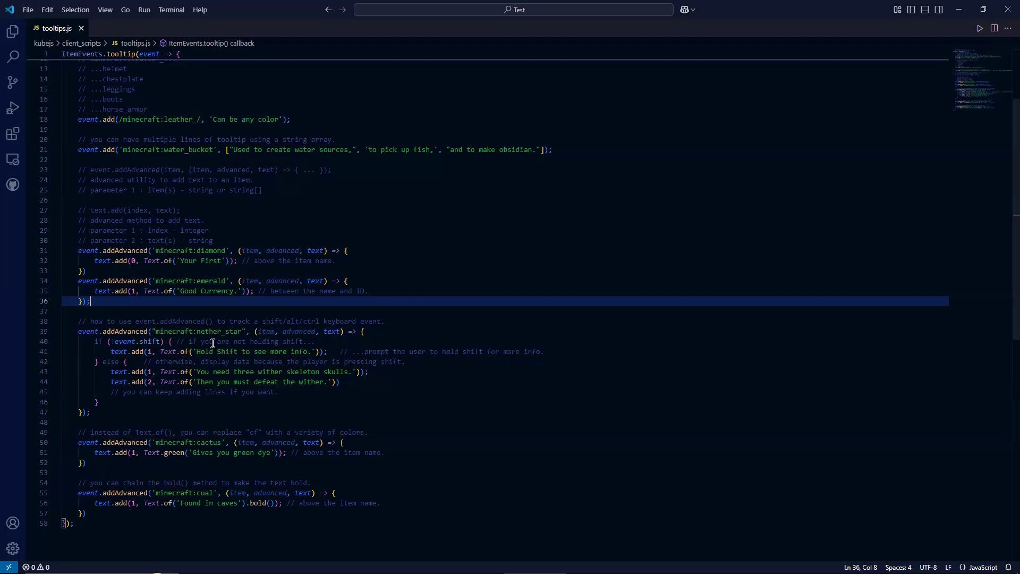
mouse_move(103, 395)
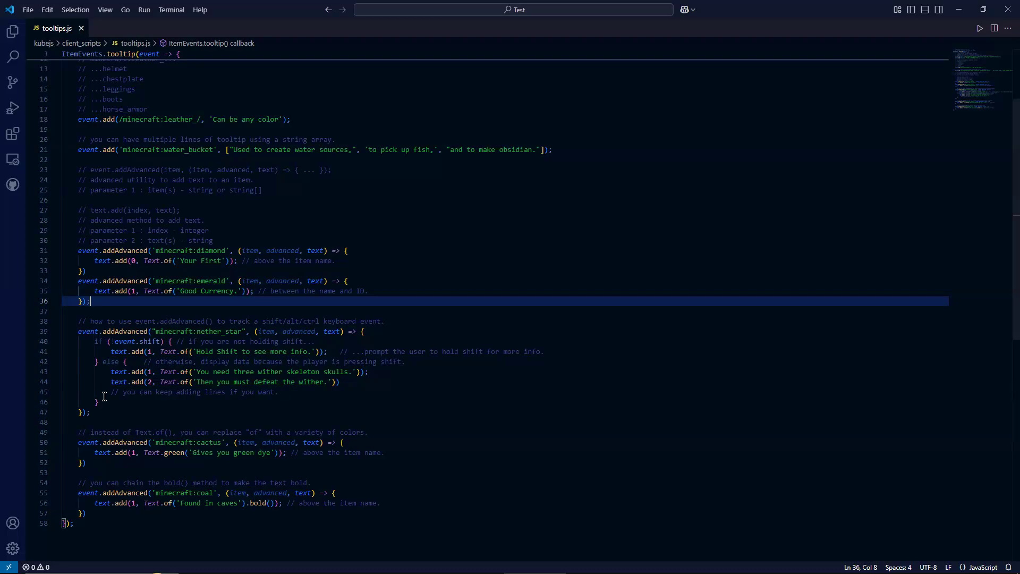
mouse_move(300, 325)
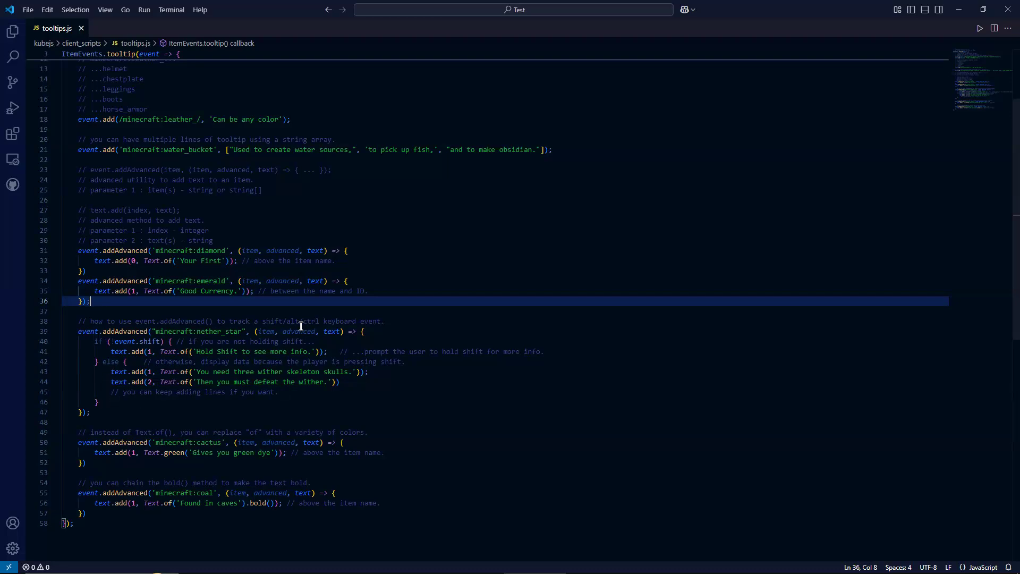
mouse_move(328, 381)
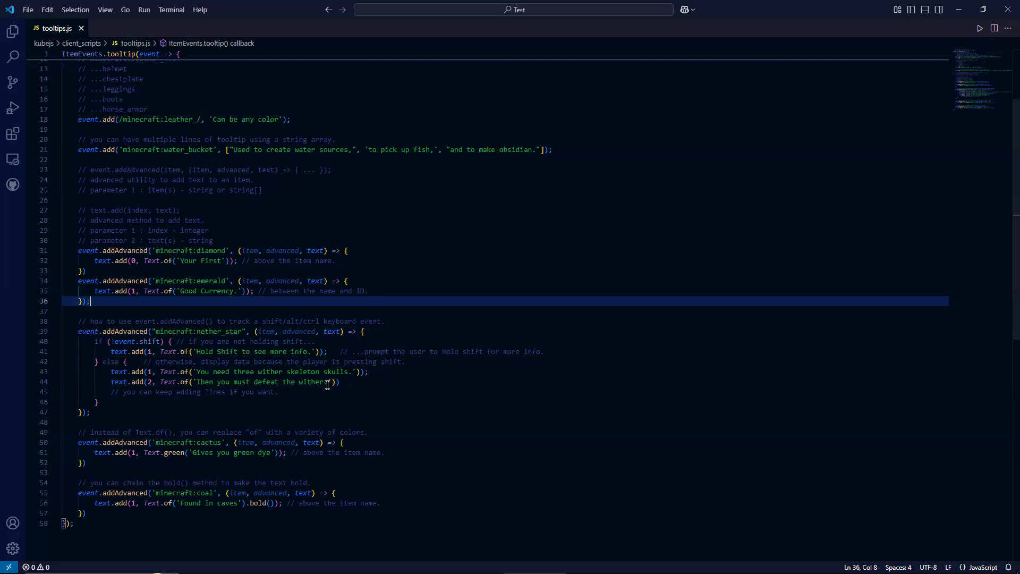
mouse_move(179, 401)
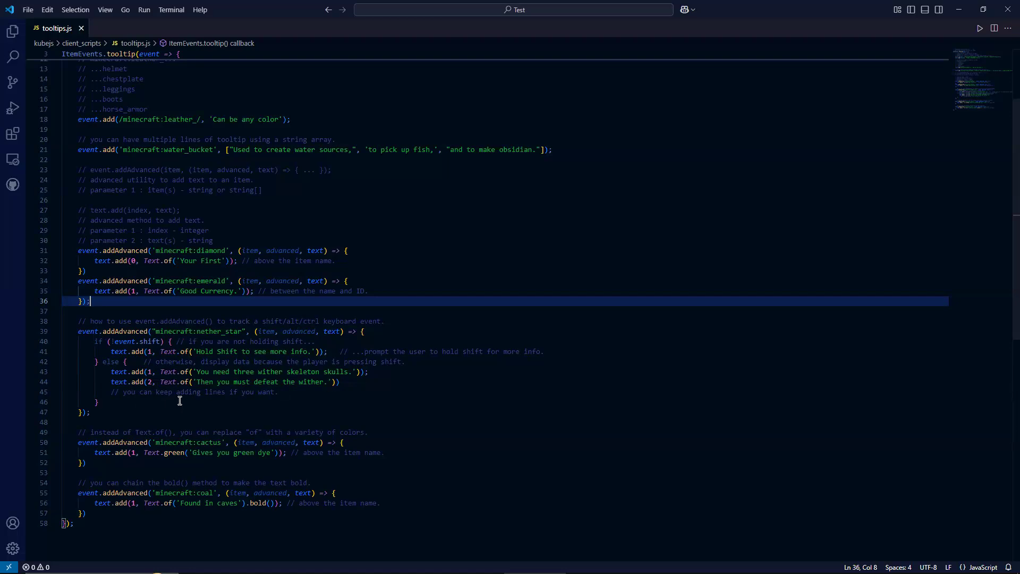
mouse_move(509, 393)
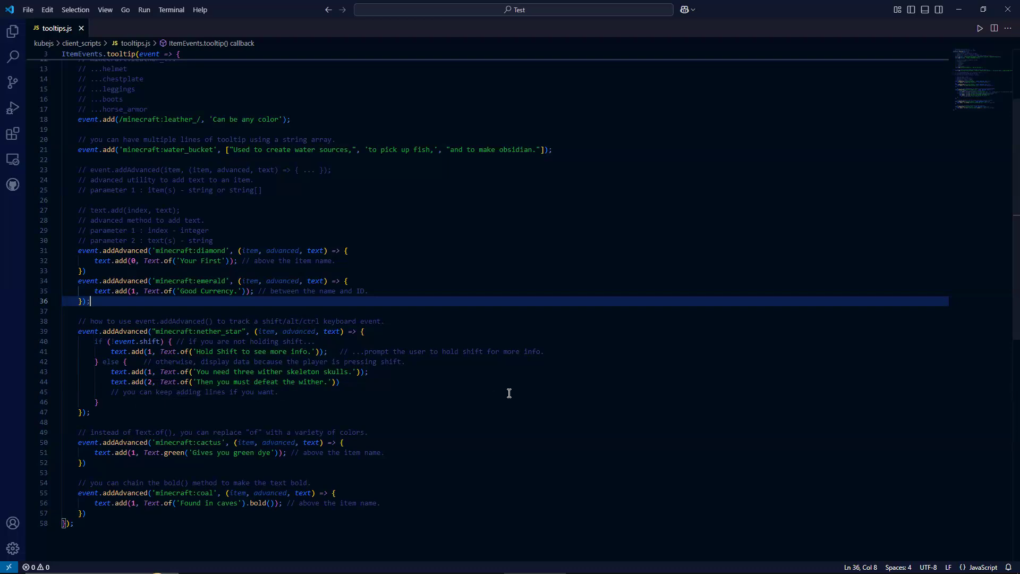
mouse_move(488, 97)
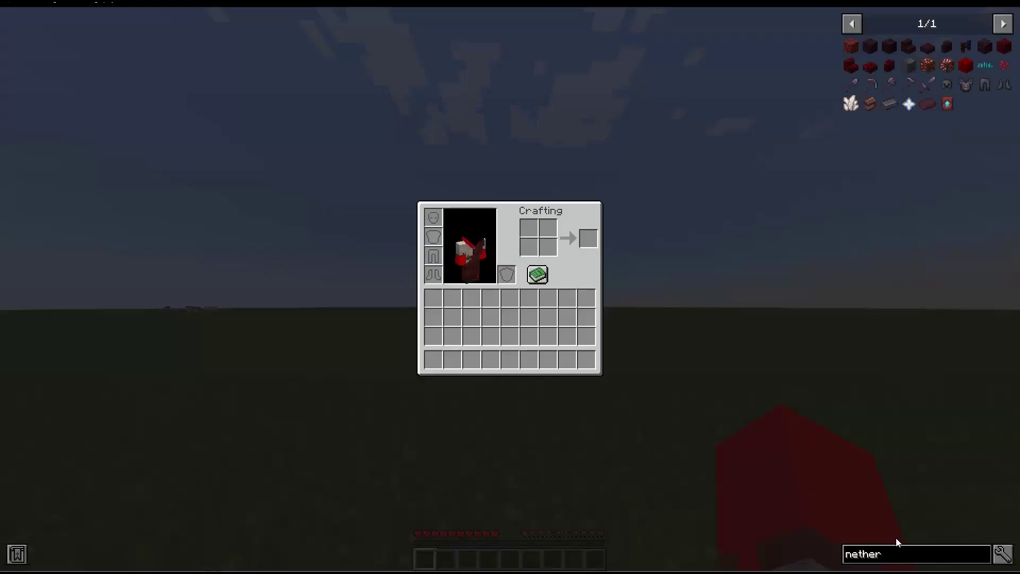
mouse_move(909, 103)
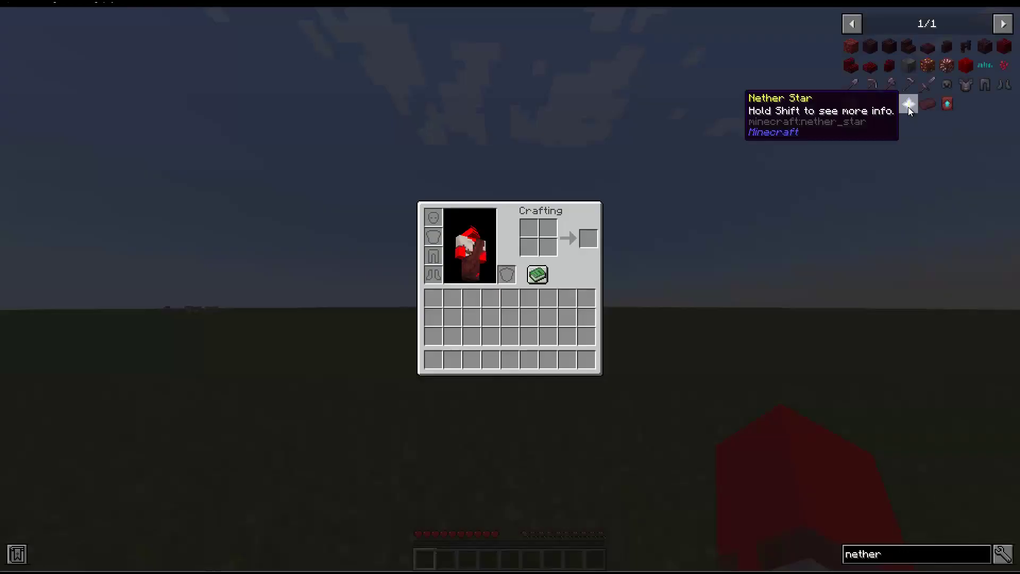
- Search 'nether', hover the Nether Star and hold Shift to reveal the wither skull lines
text(_)
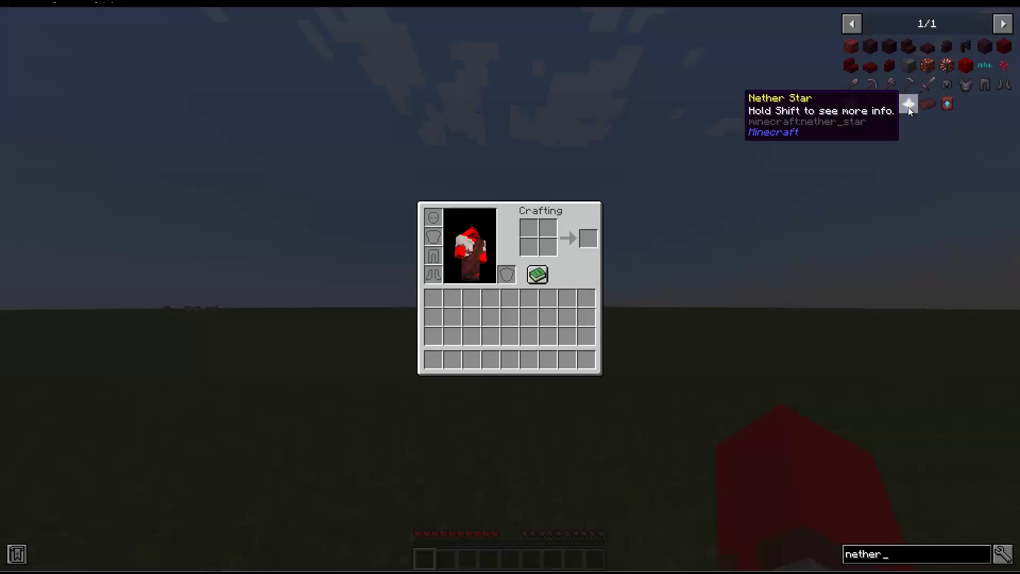
key(Backspace)
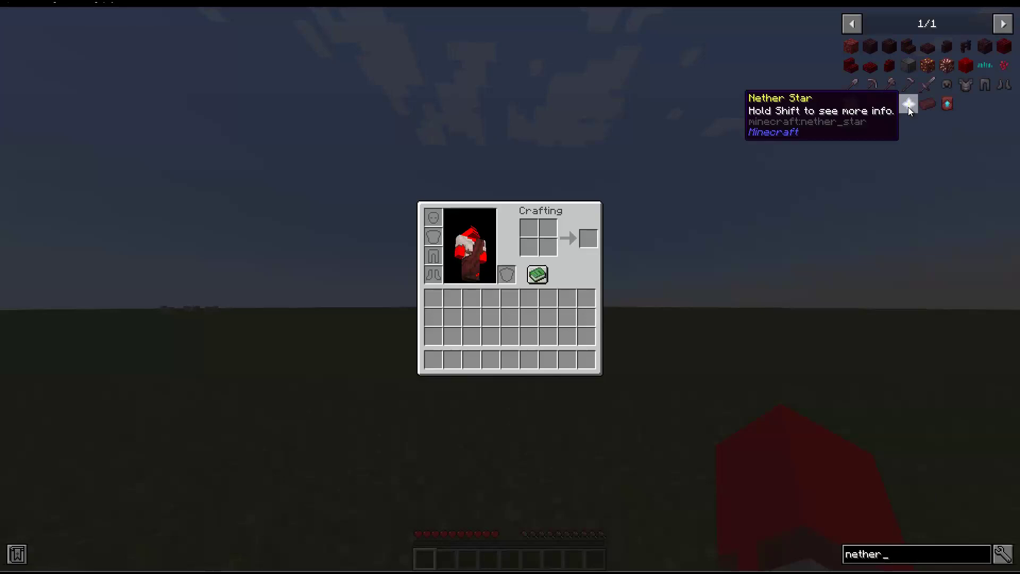
key(backspace)
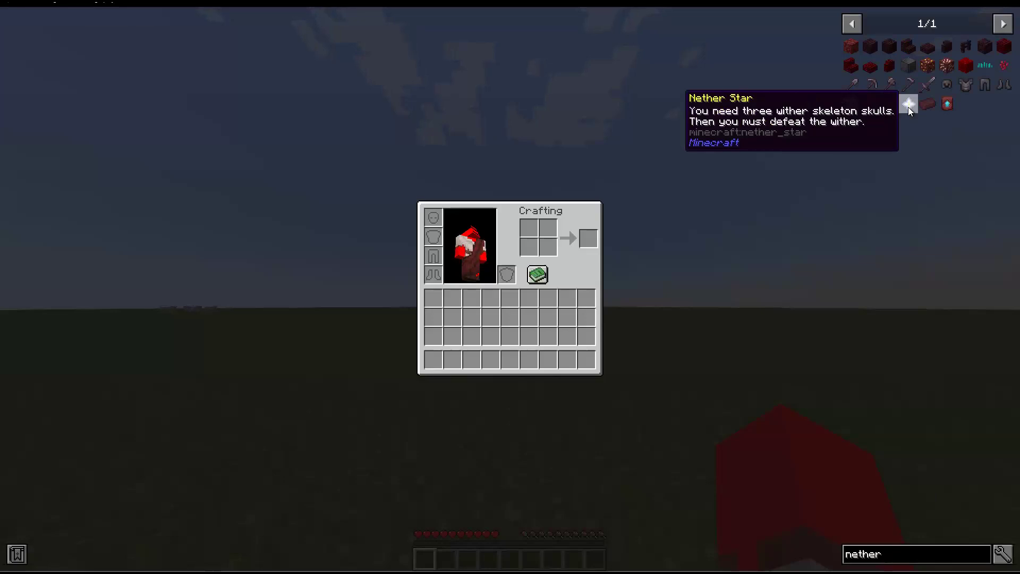
text(_)
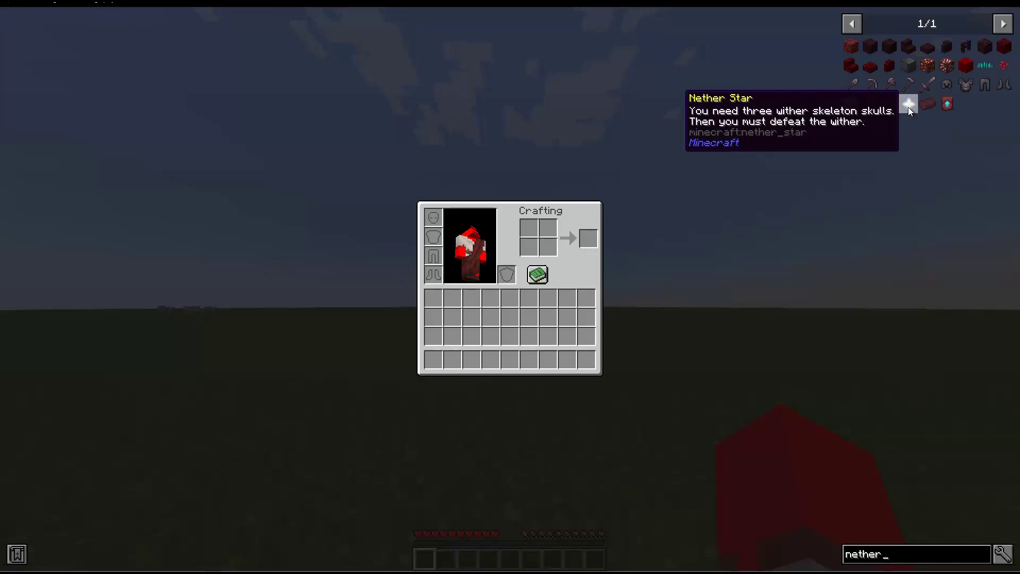
key(backspace)
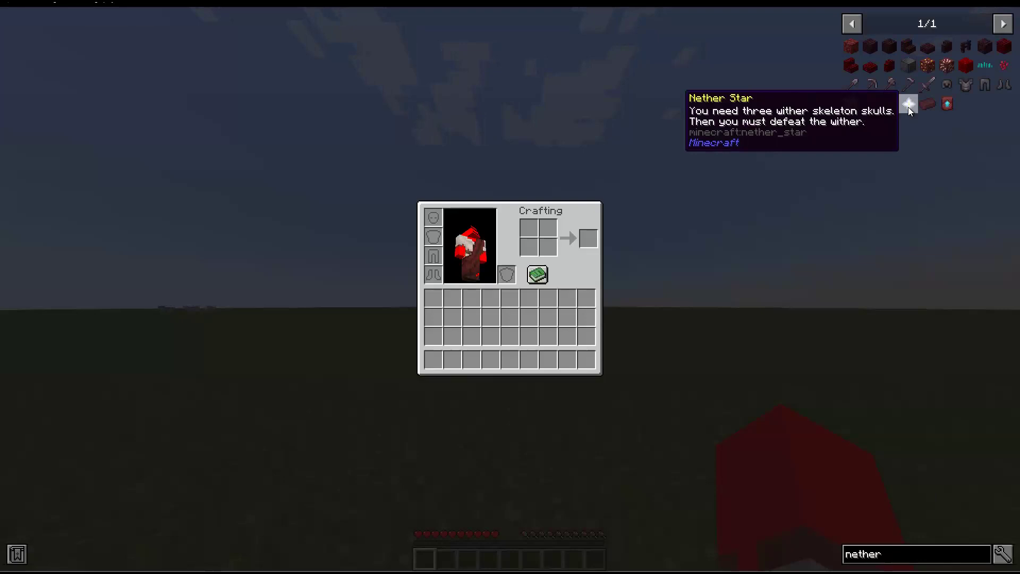
text(_)
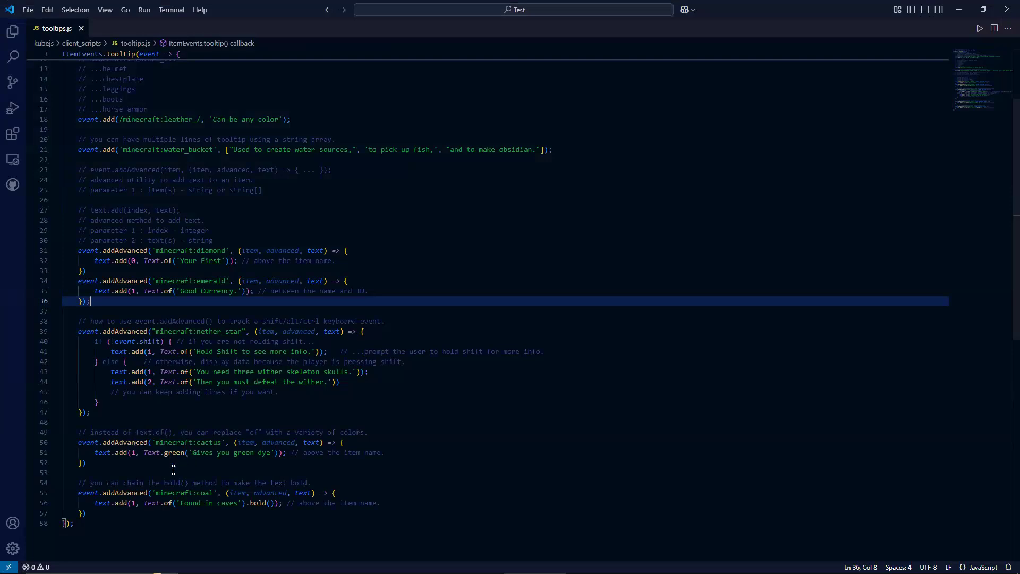
mouse_move(260, 457)
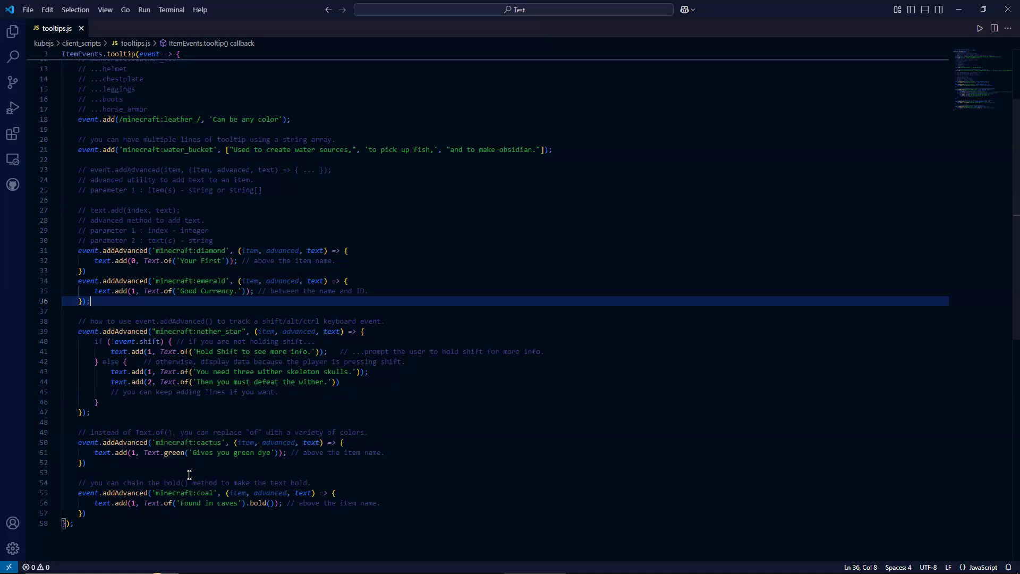
mouse_move(177, 465)
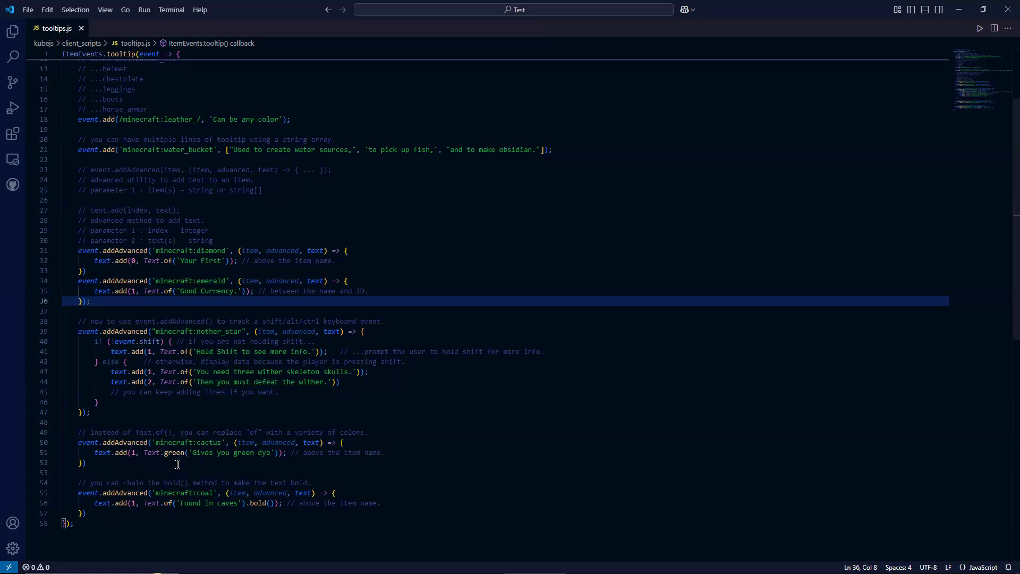
click(92, 301)
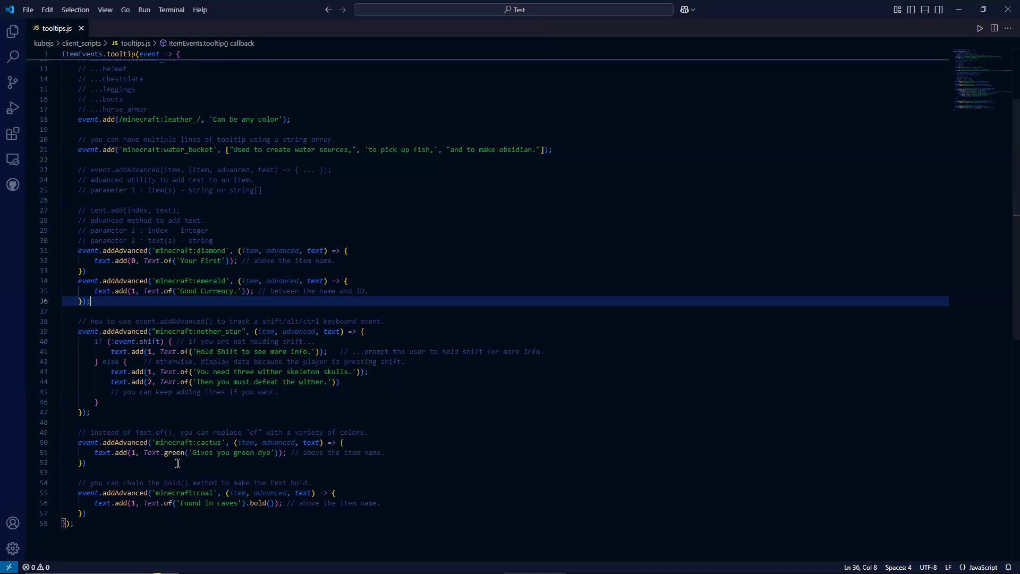
mouse_move(189, 462)
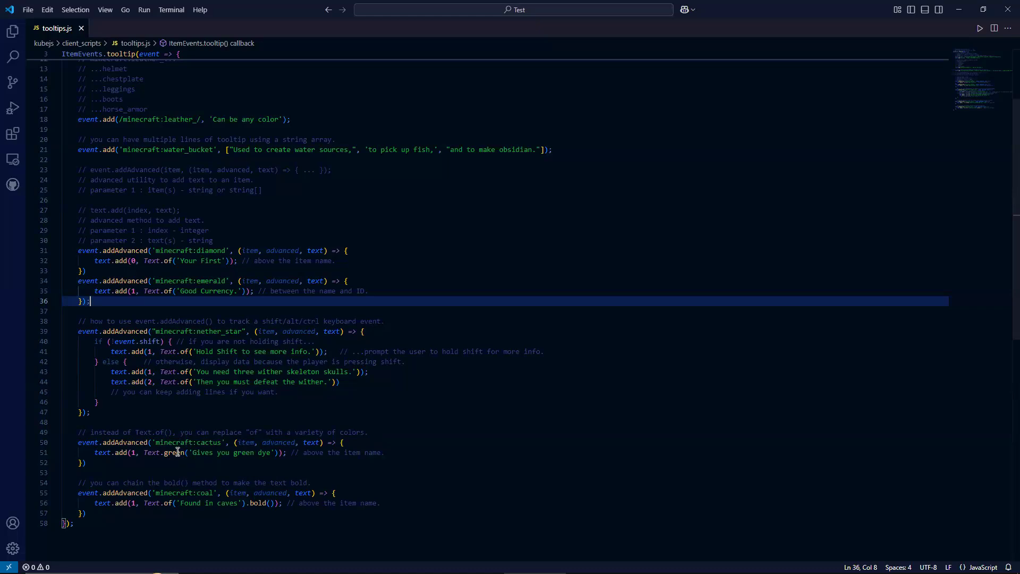
mouse_move(277, 468)
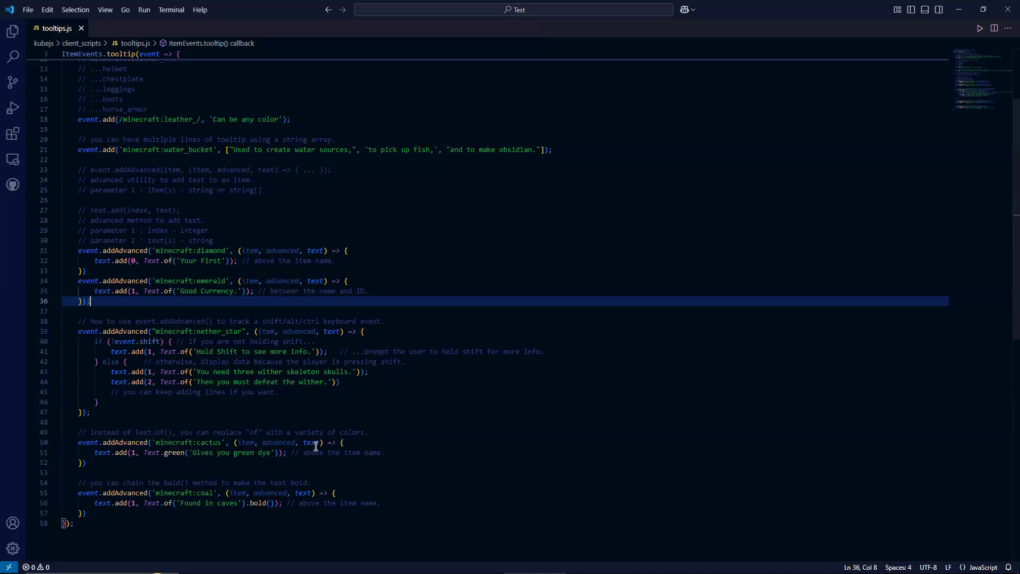
mouse_move(489, 99)
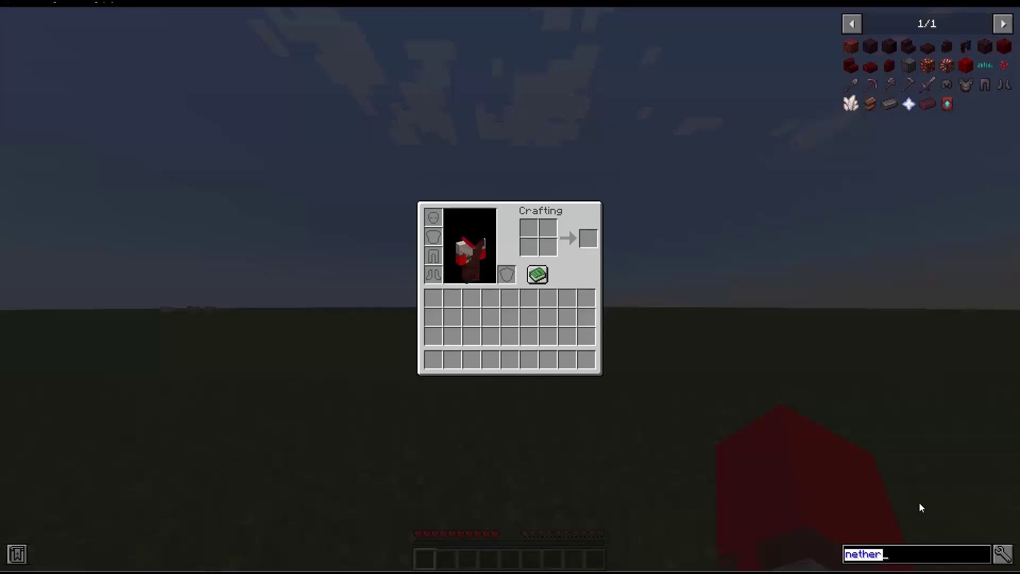
- Search 'cac' and hover the Cactus to see the green 'Gives you green dye' tooltip
text(cac)
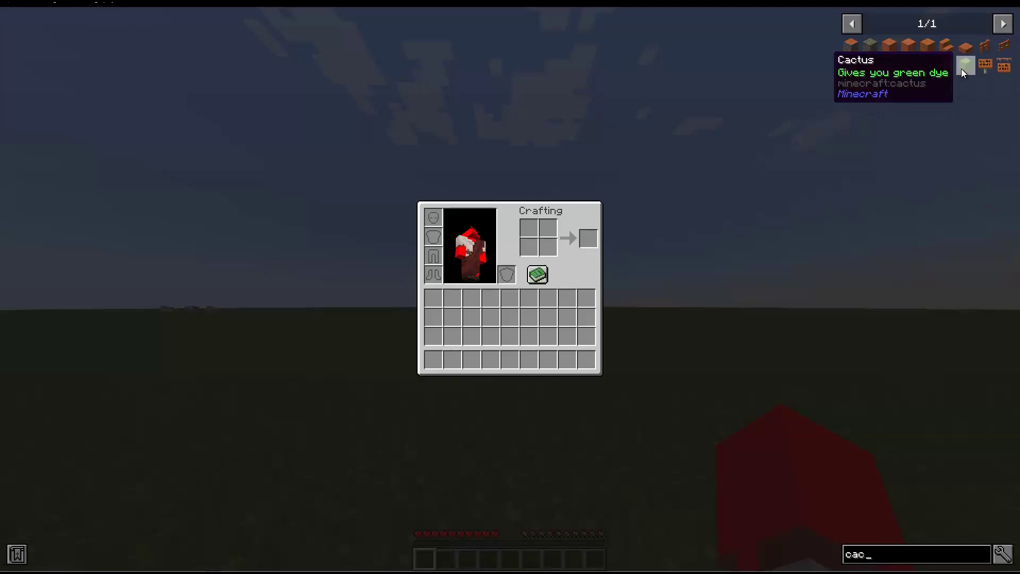
key(Backspace)
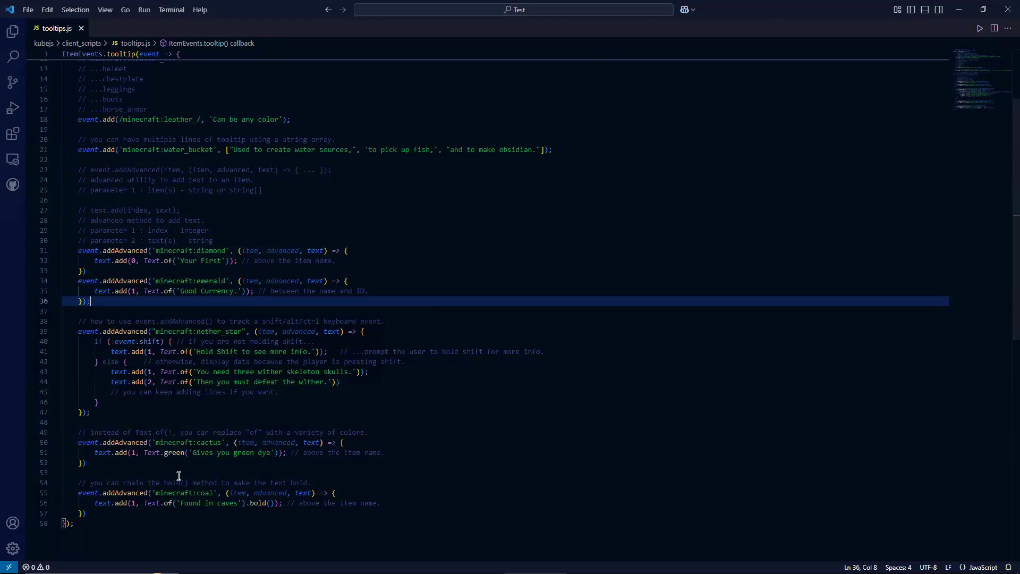
mouse_move(266, 526)
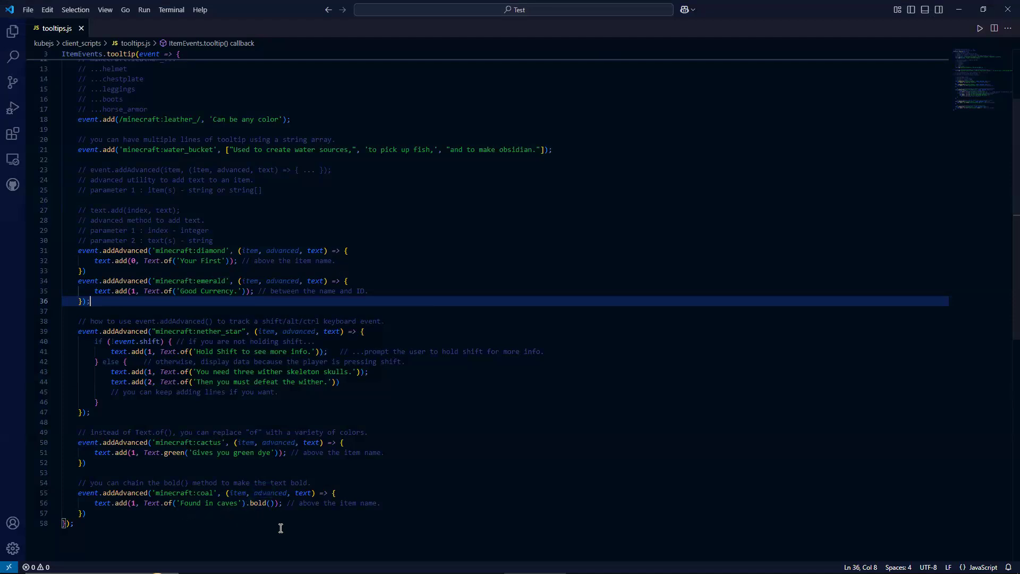
mouse_move(477, 118)
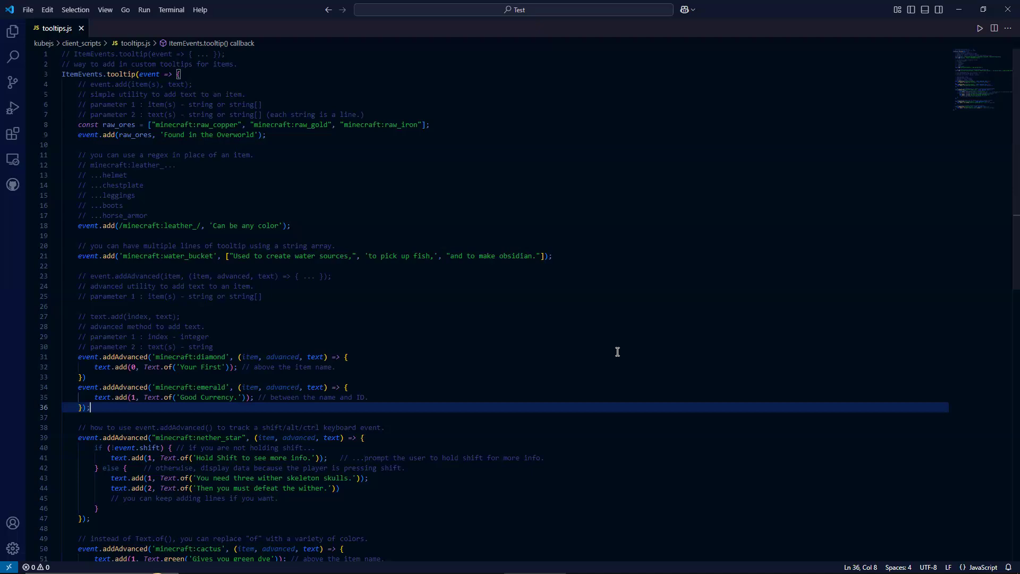
mouse_move(520, 97)
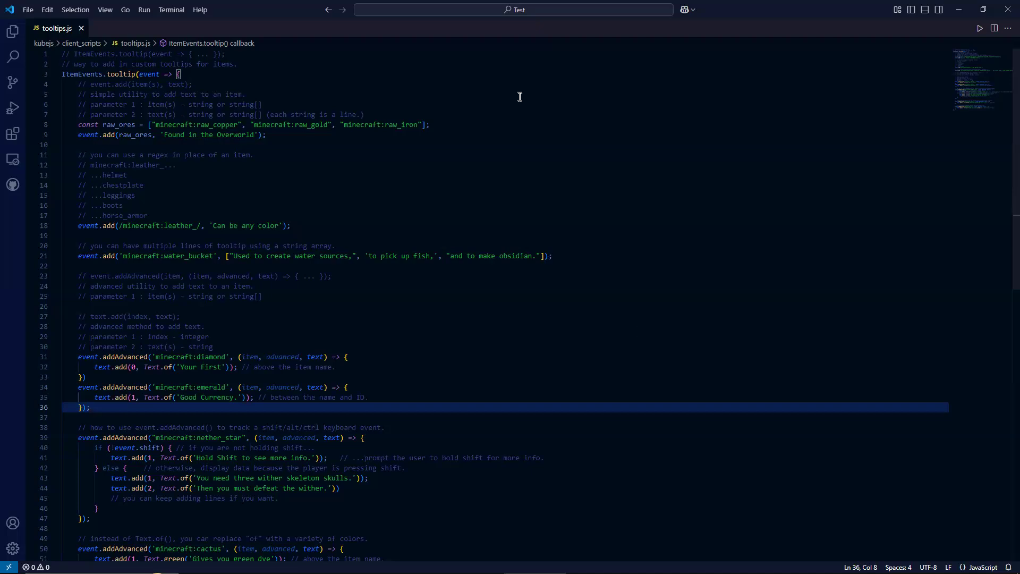